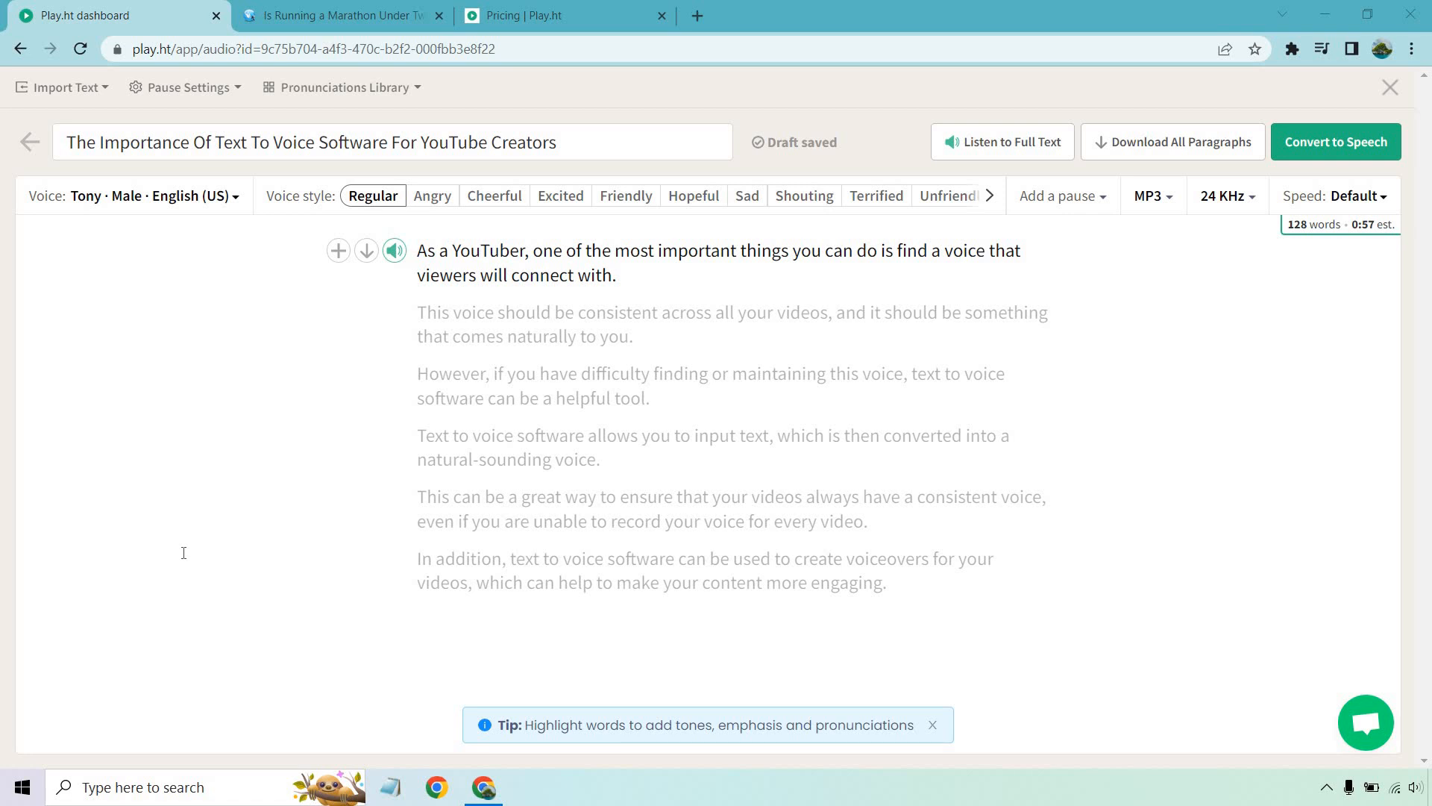
pyautogui.moveTo(738, 462)
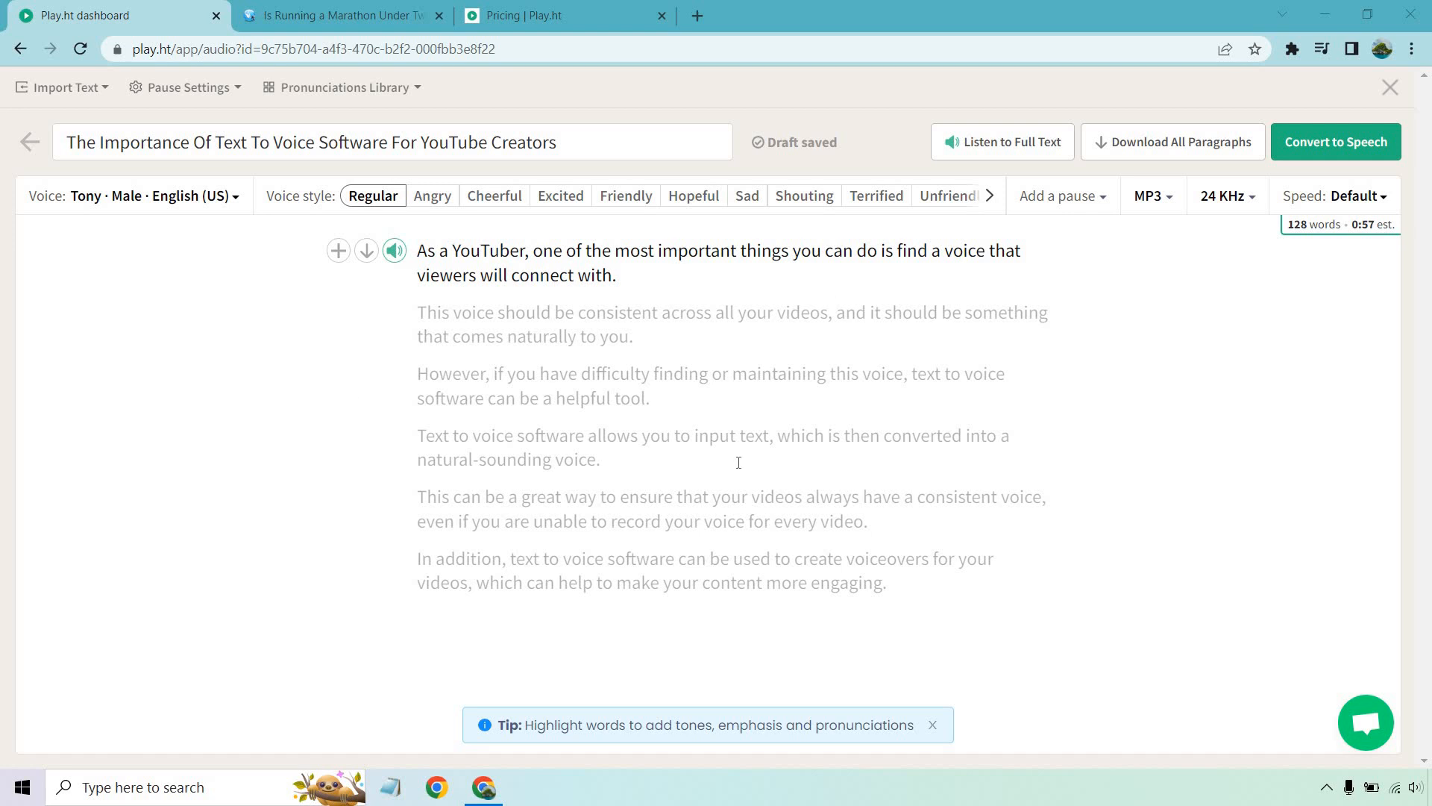
pyautogui.moveTo(724, 268)
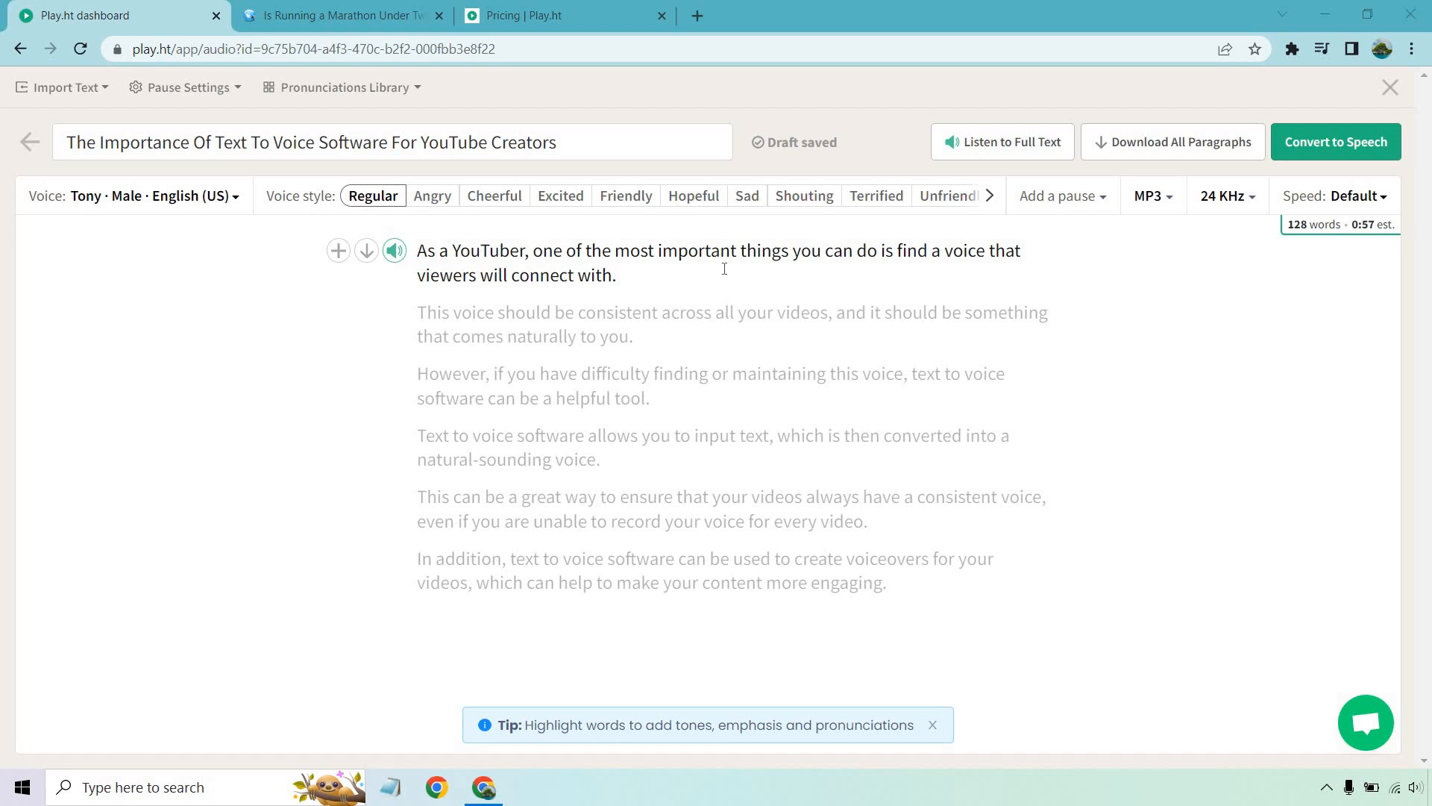
pyautogui.moveTo(489, 326)
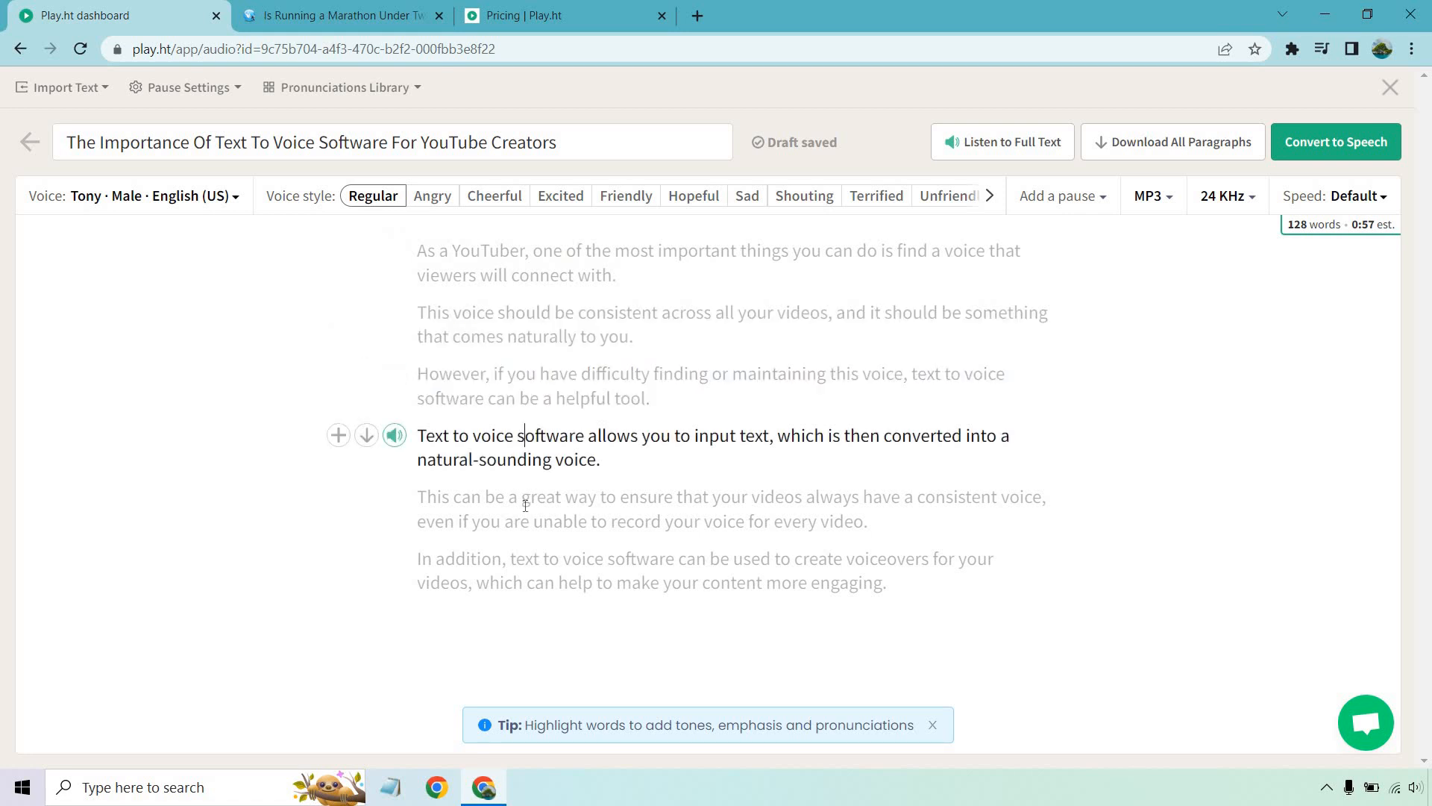
pyautogui.moveTo(394, 251)
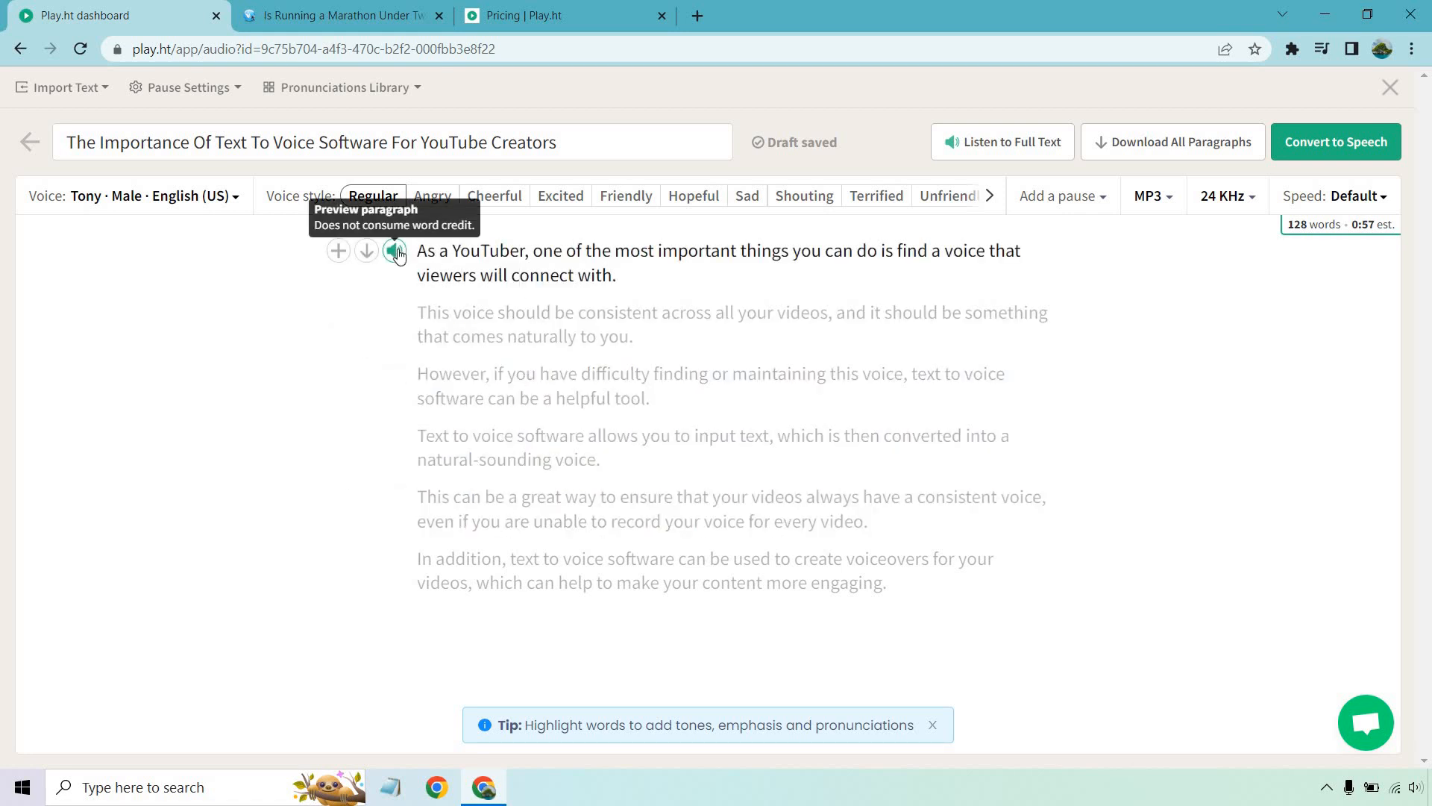
pyautogui.moveTo(451, 335)
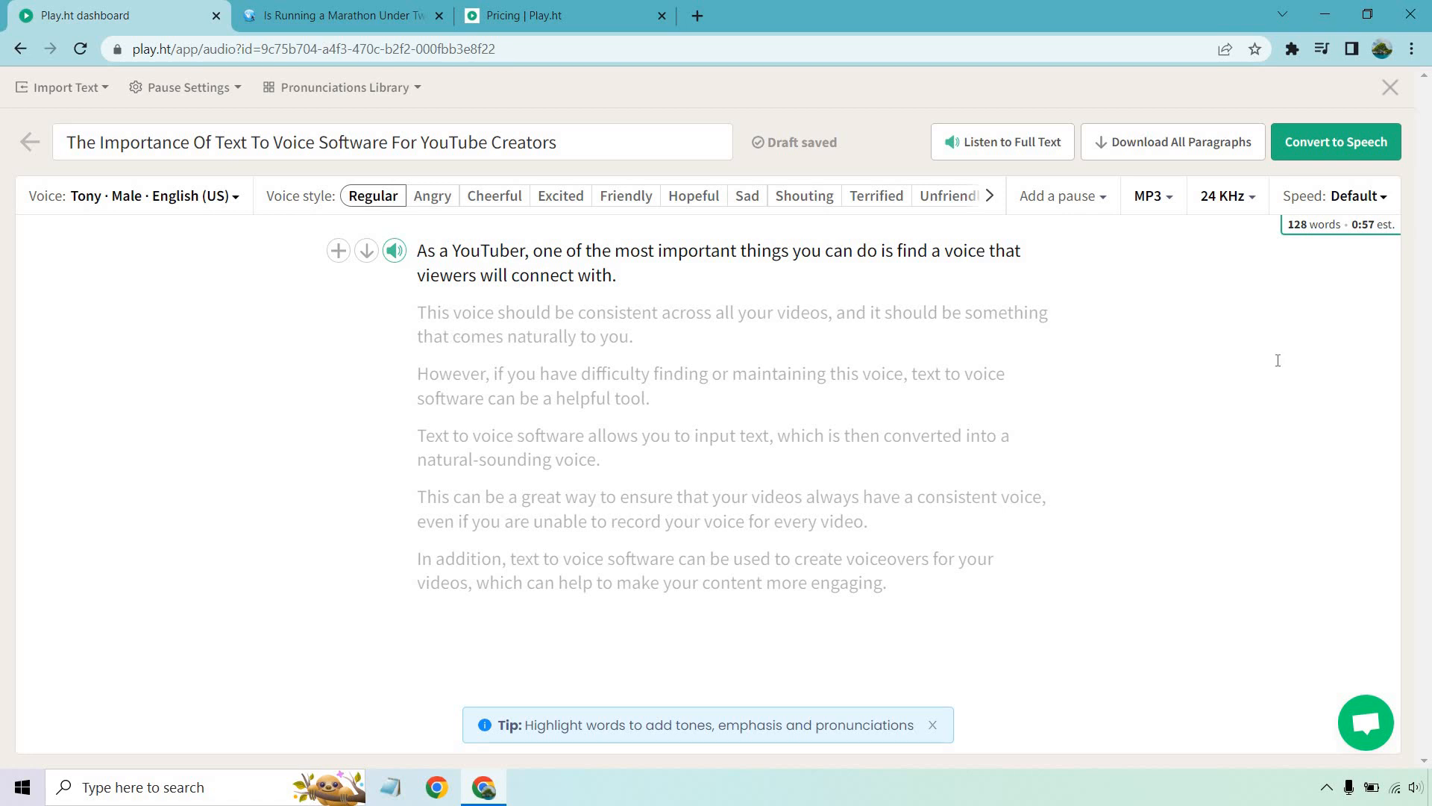
pyautogui.moveTo(1044, 150)
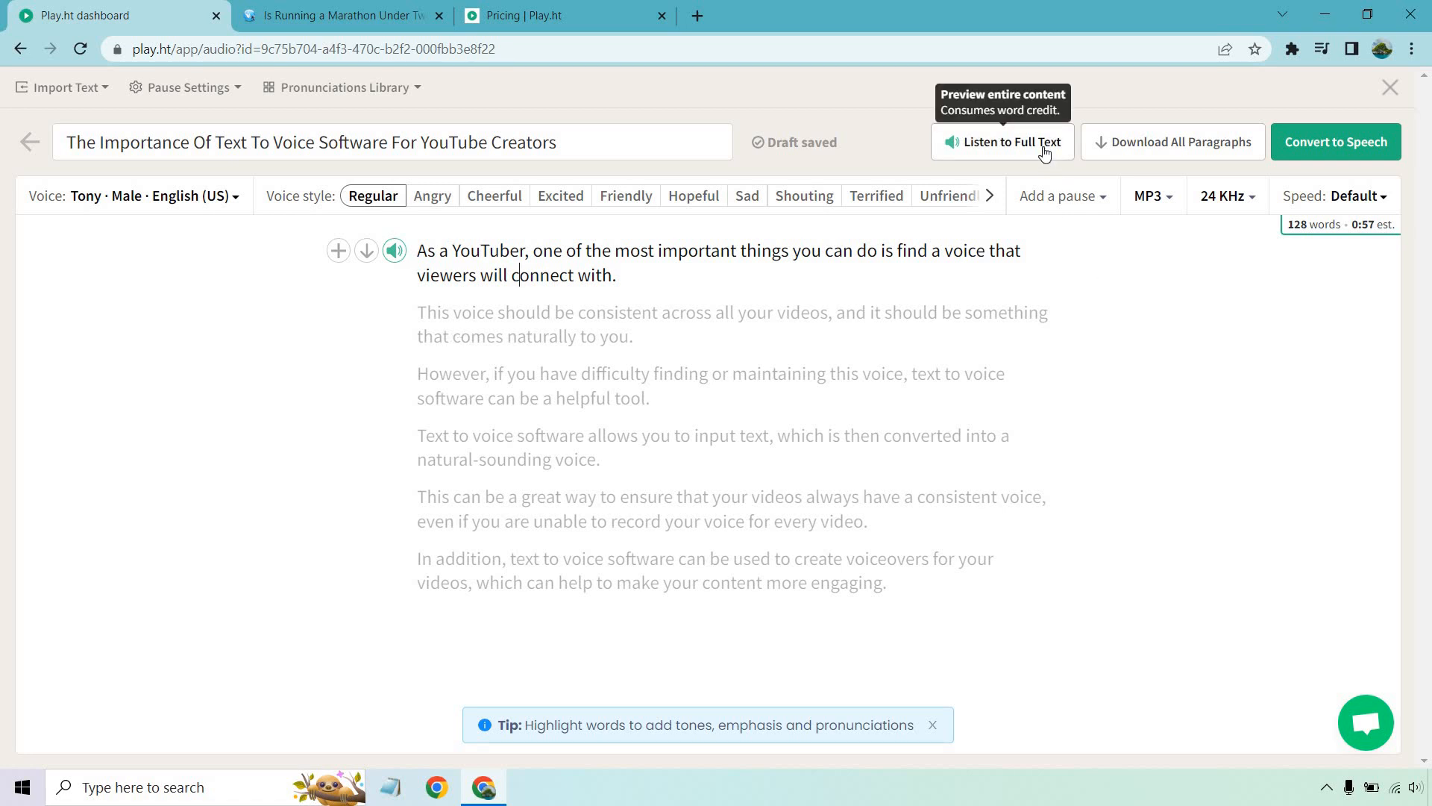
pyautogui.moveTo(895, 174)
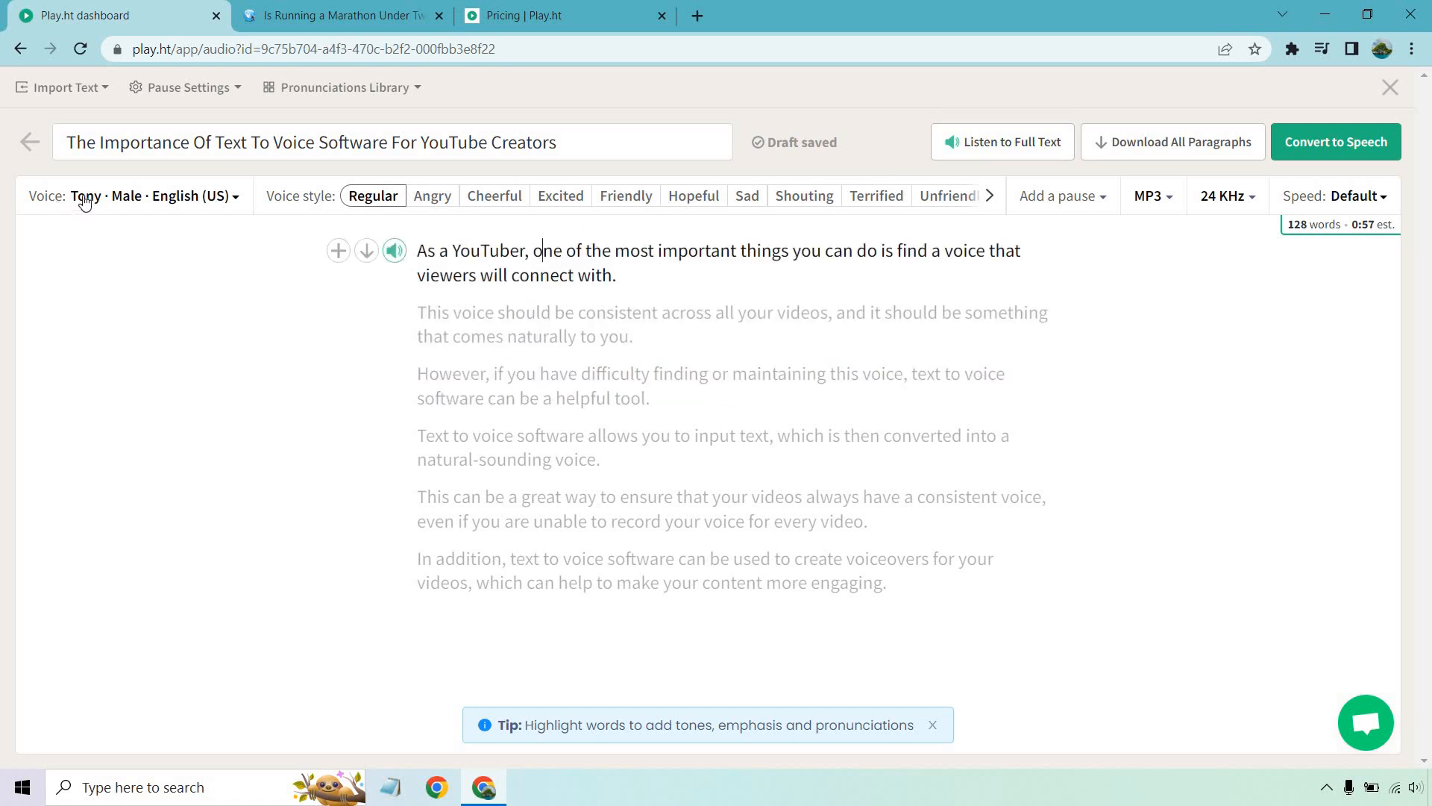
# - Narrow the voice list to Standard English (US) voices and preview Aria and James
pyautogui.click(151, 195)
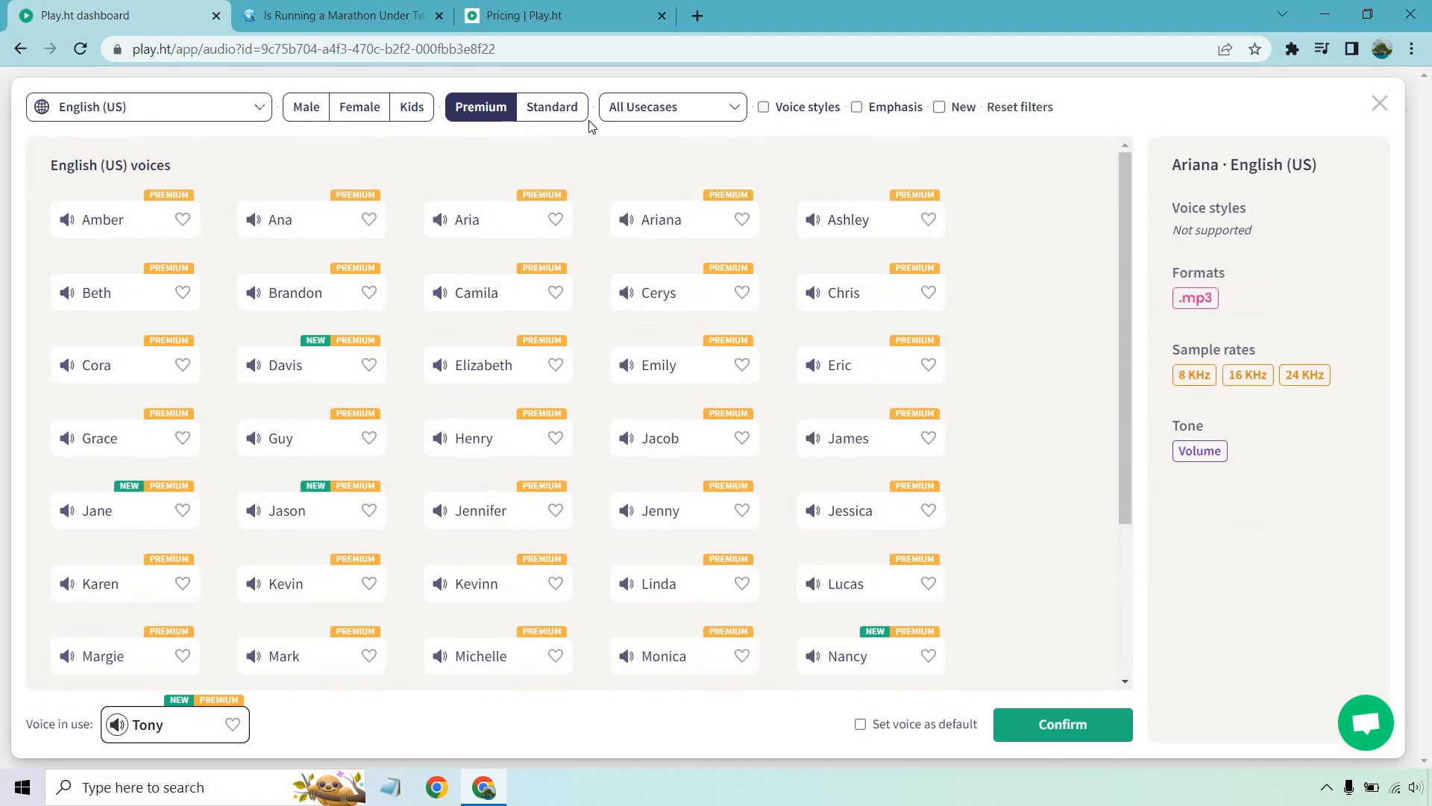
pyautogui.click(550, 107)
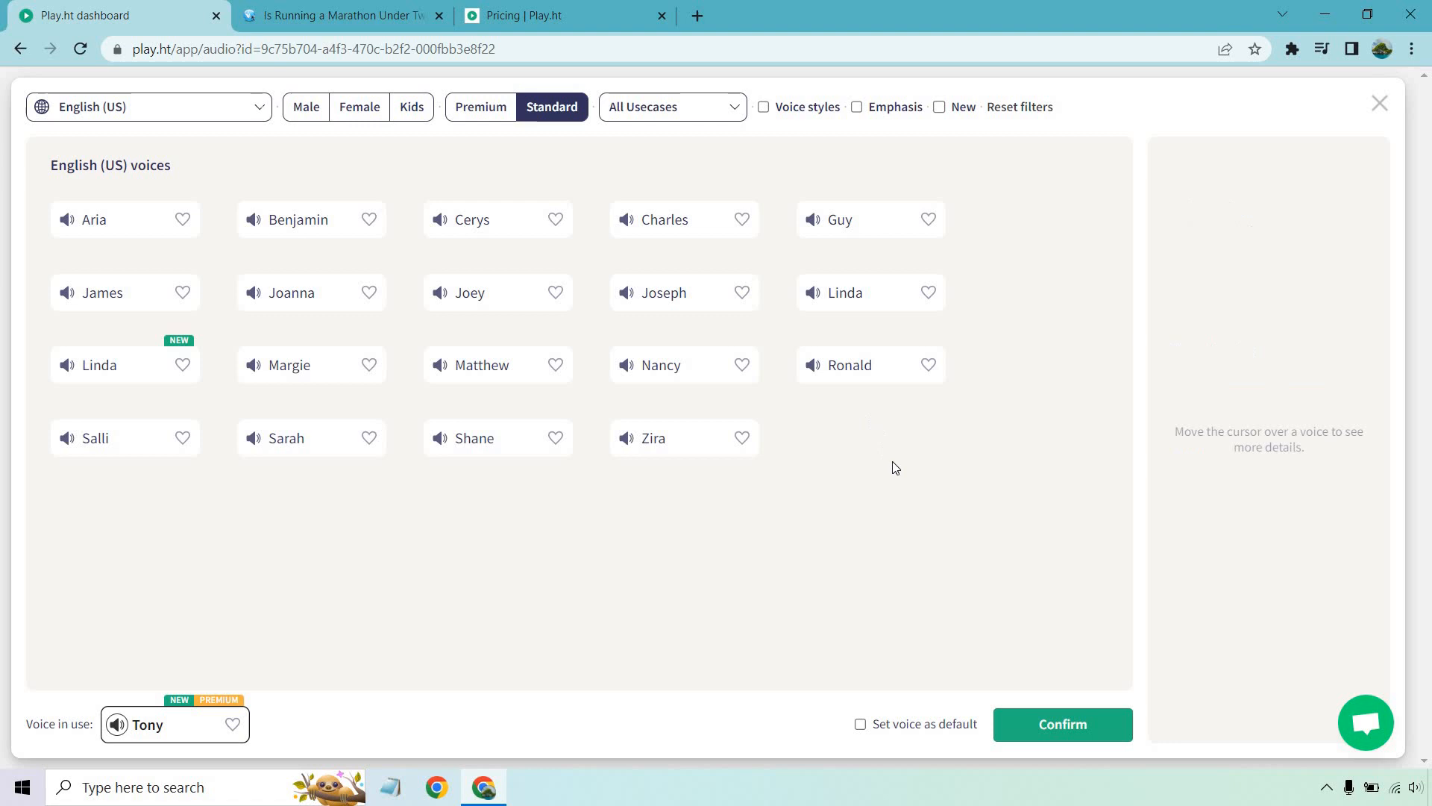
pyautogui.moveTo(904, 460)
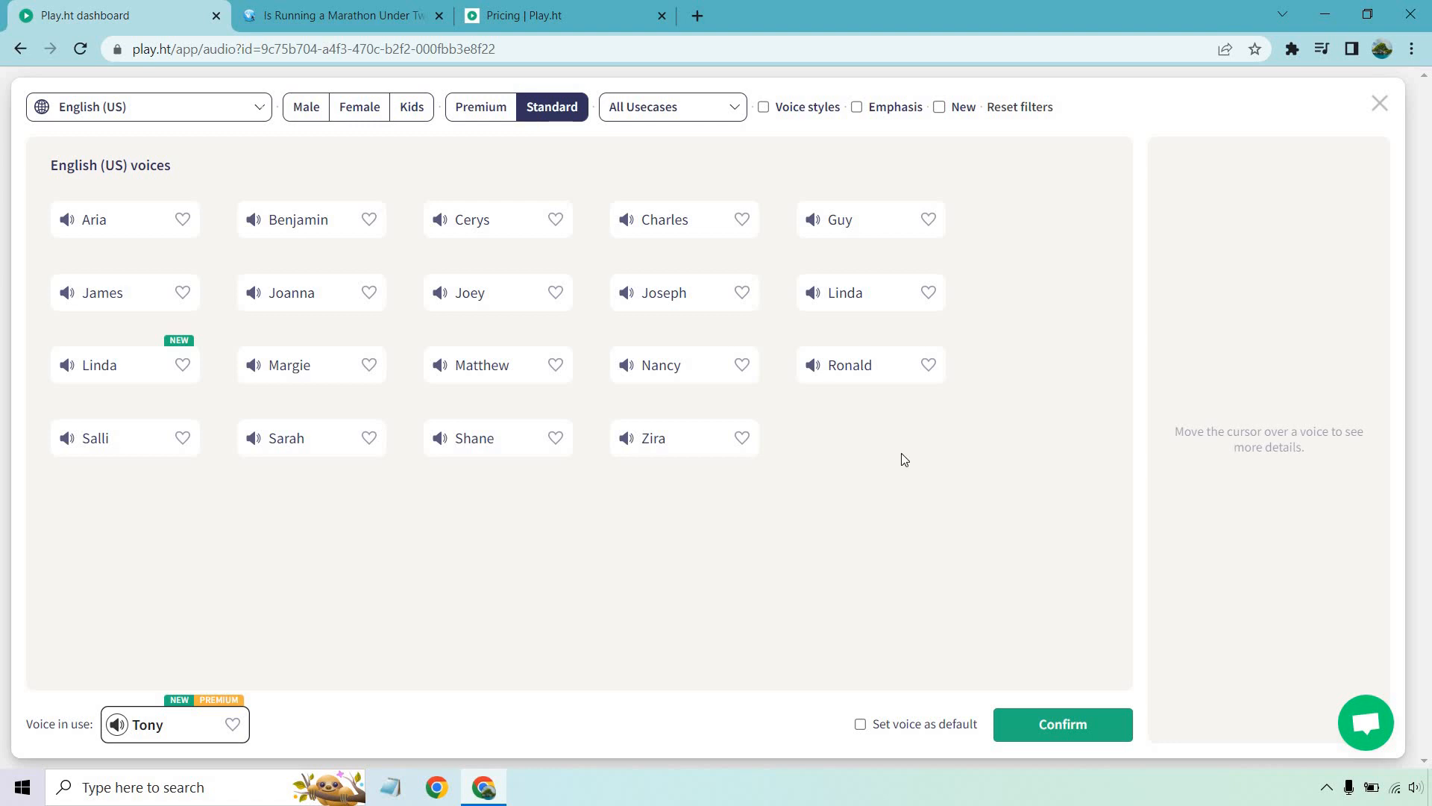
pyautogui.moveTo(94, 219)
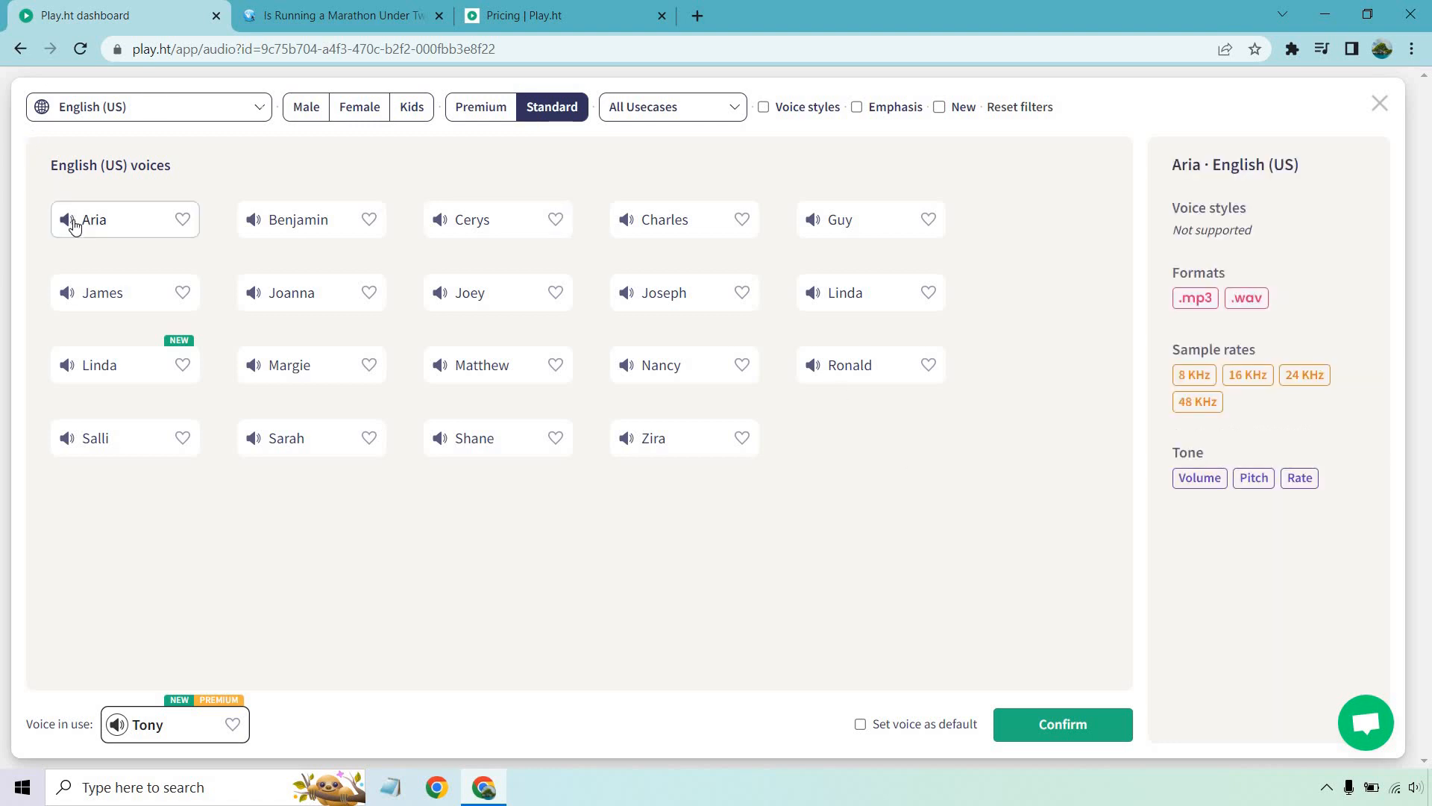
pyautogui.click(68, 219)
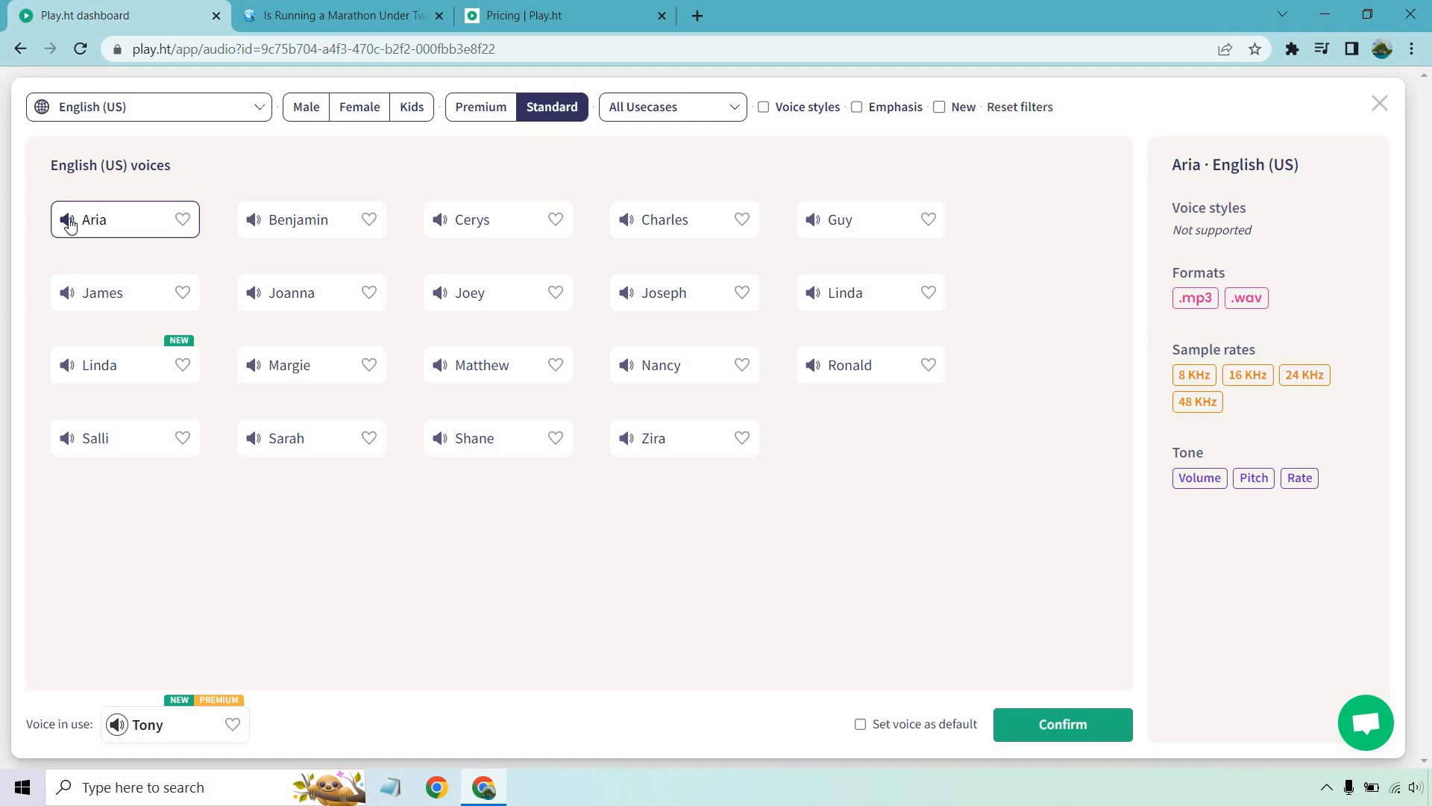
pyautogui.moveTo(73, 294)
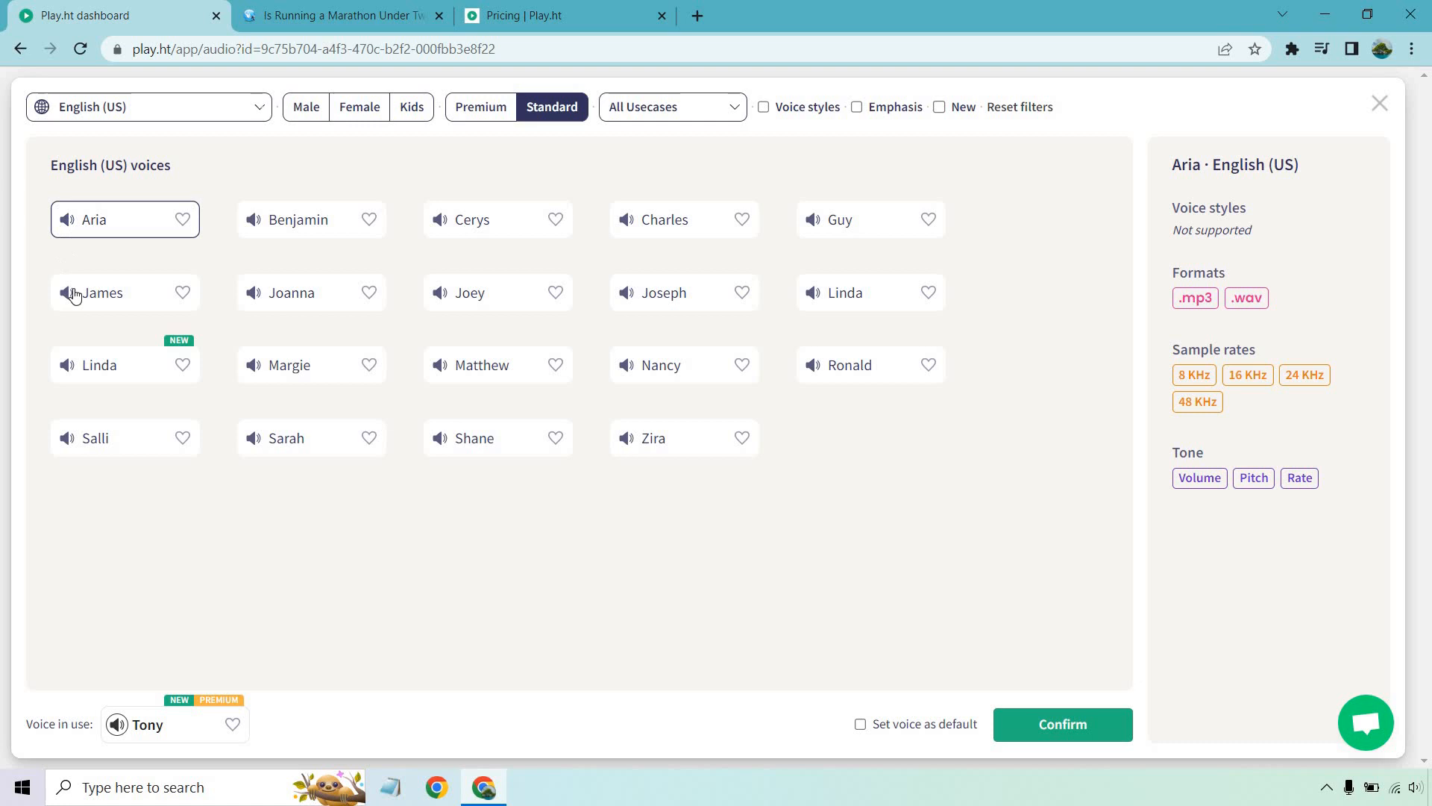
pyautogui.click(103, 293)
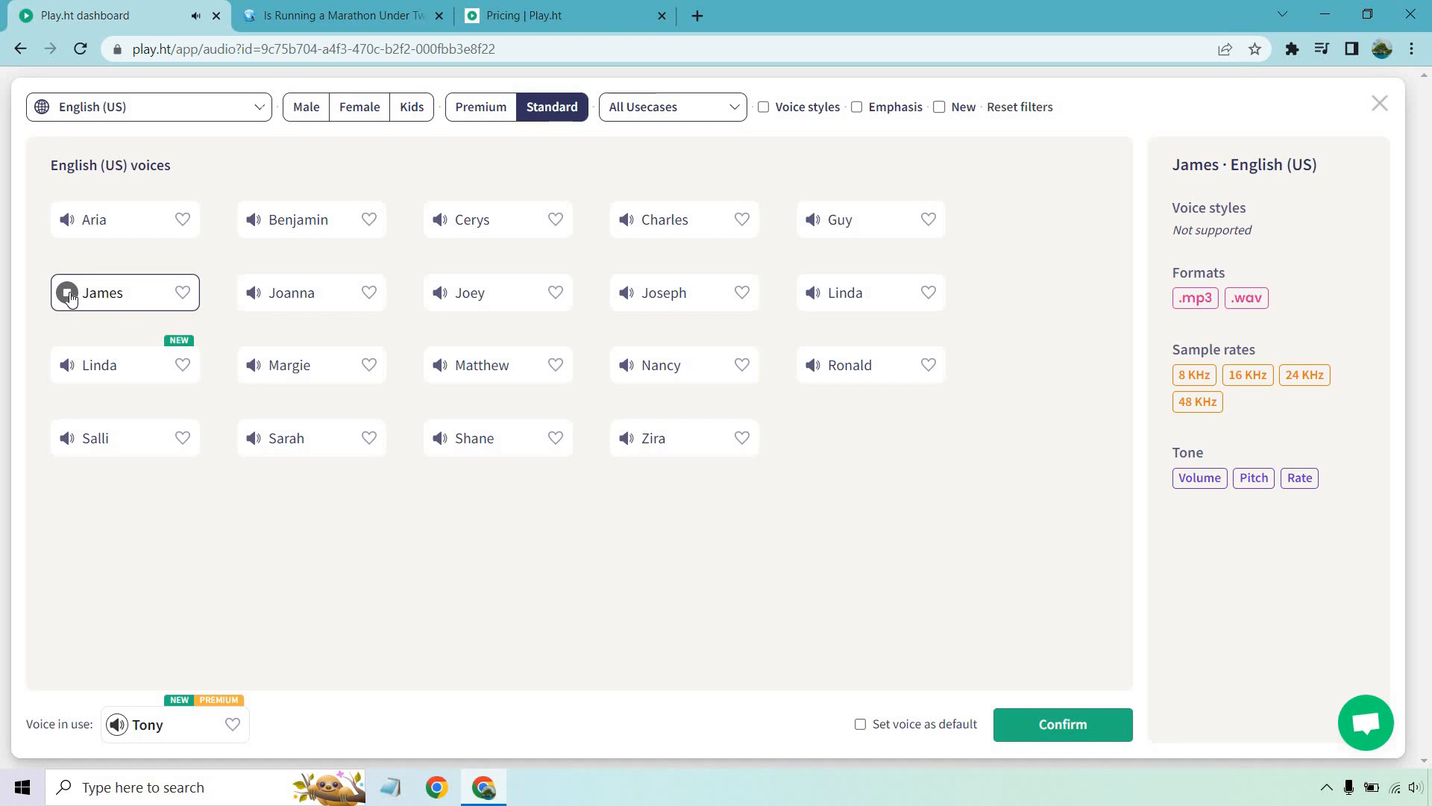
pyautogui.moveTo(239, 171)
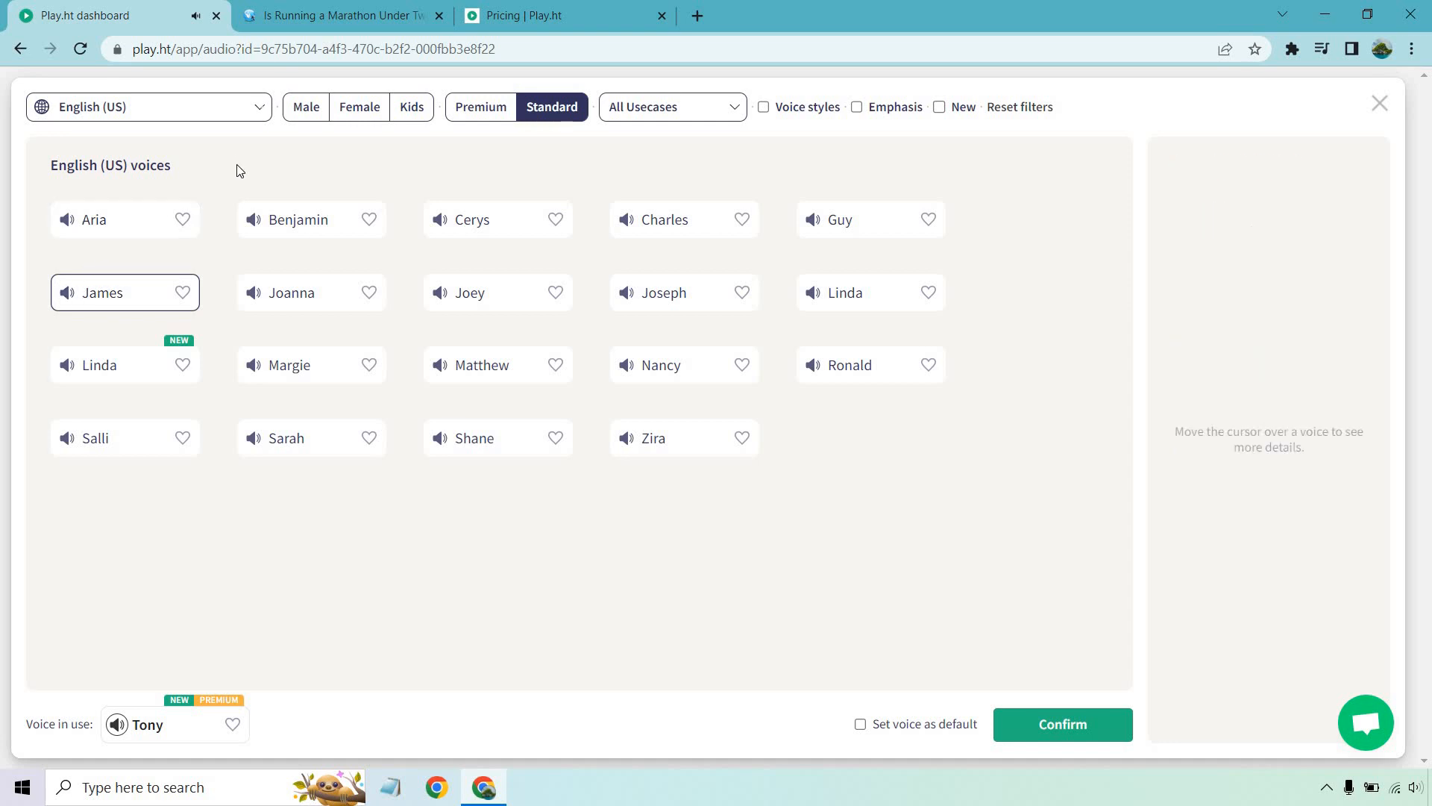
pyautogui.moveTo(498, 118)
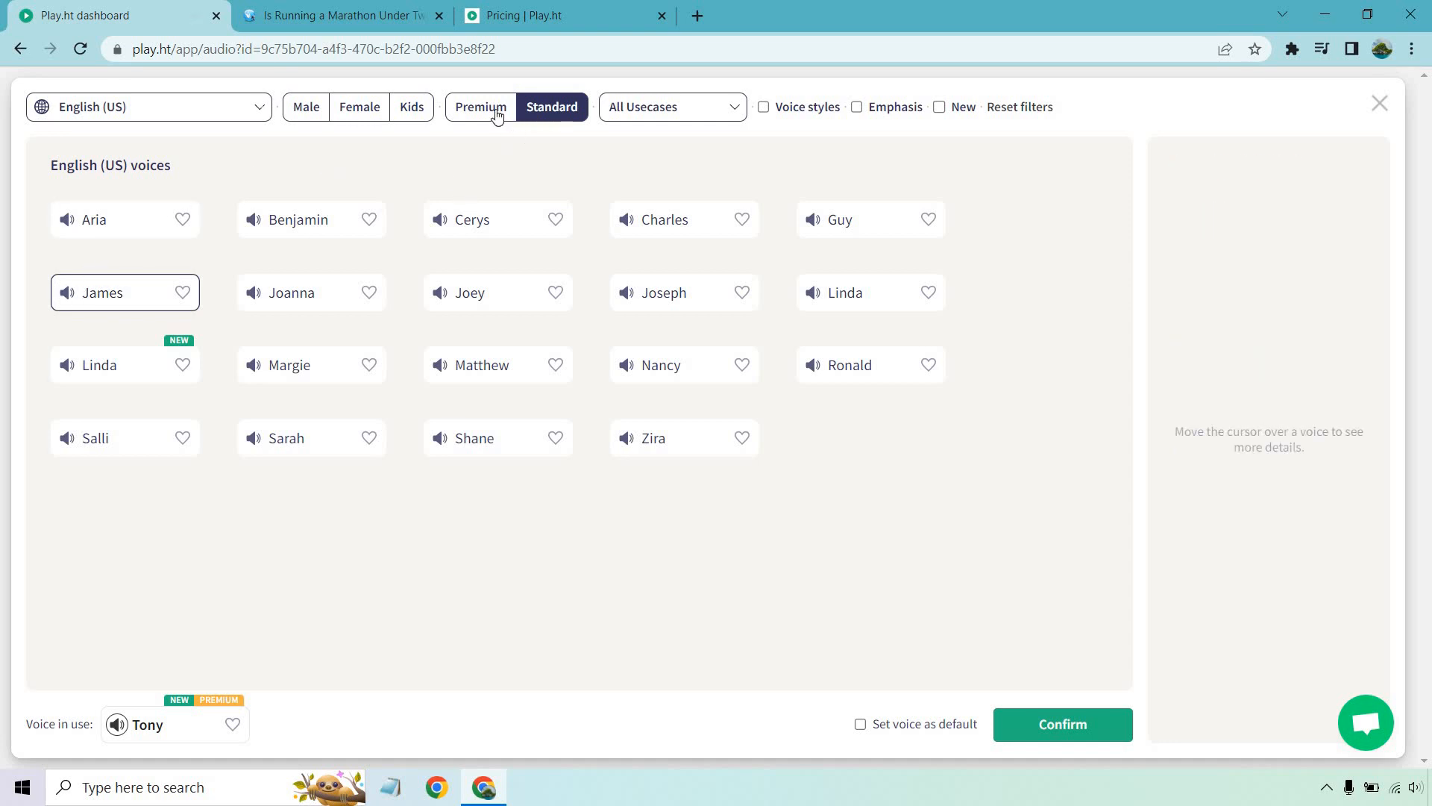
# - Return to Premium voices and preview the Jason and Jane samples
pyautogui.click(480, 106)
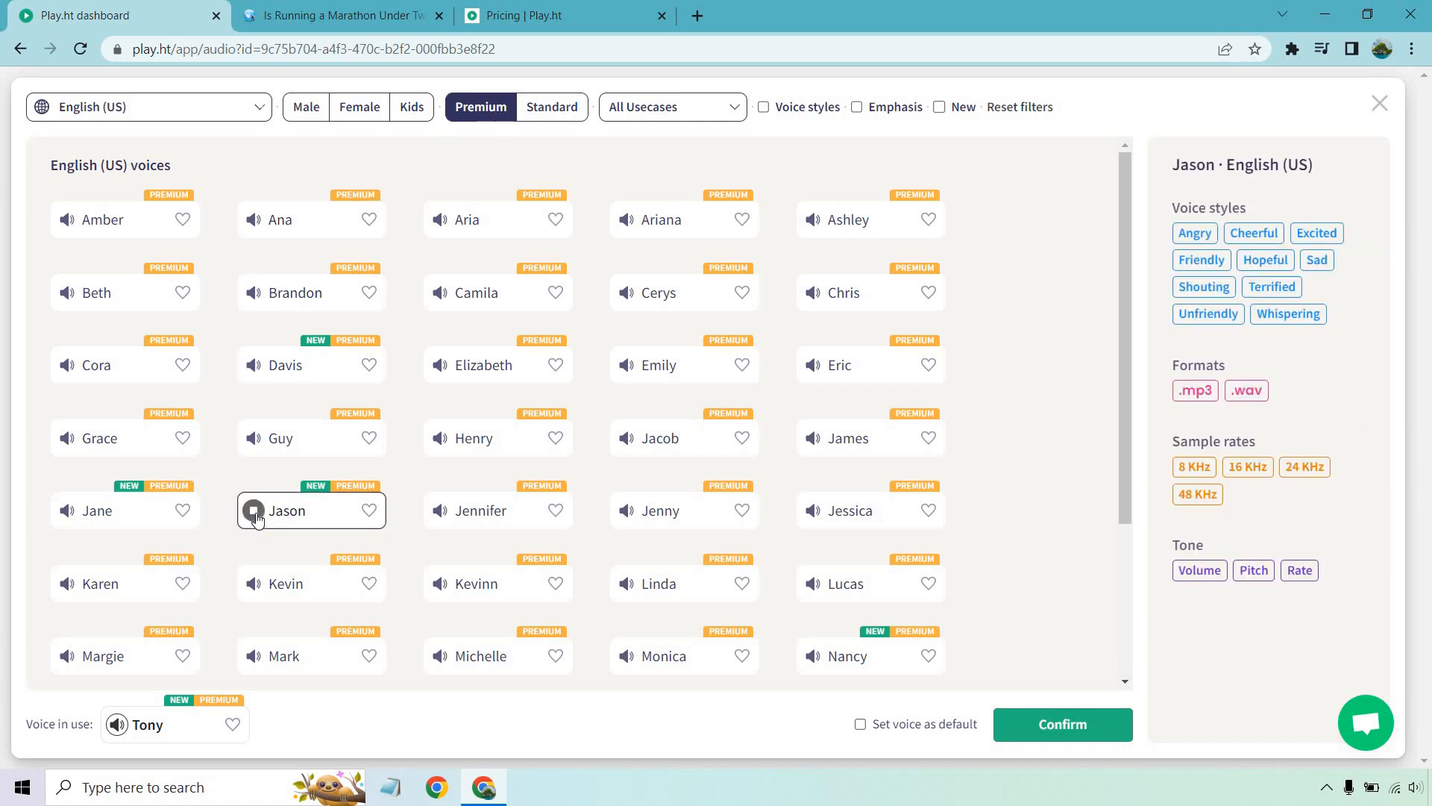
pyautogui.click(253, 509)
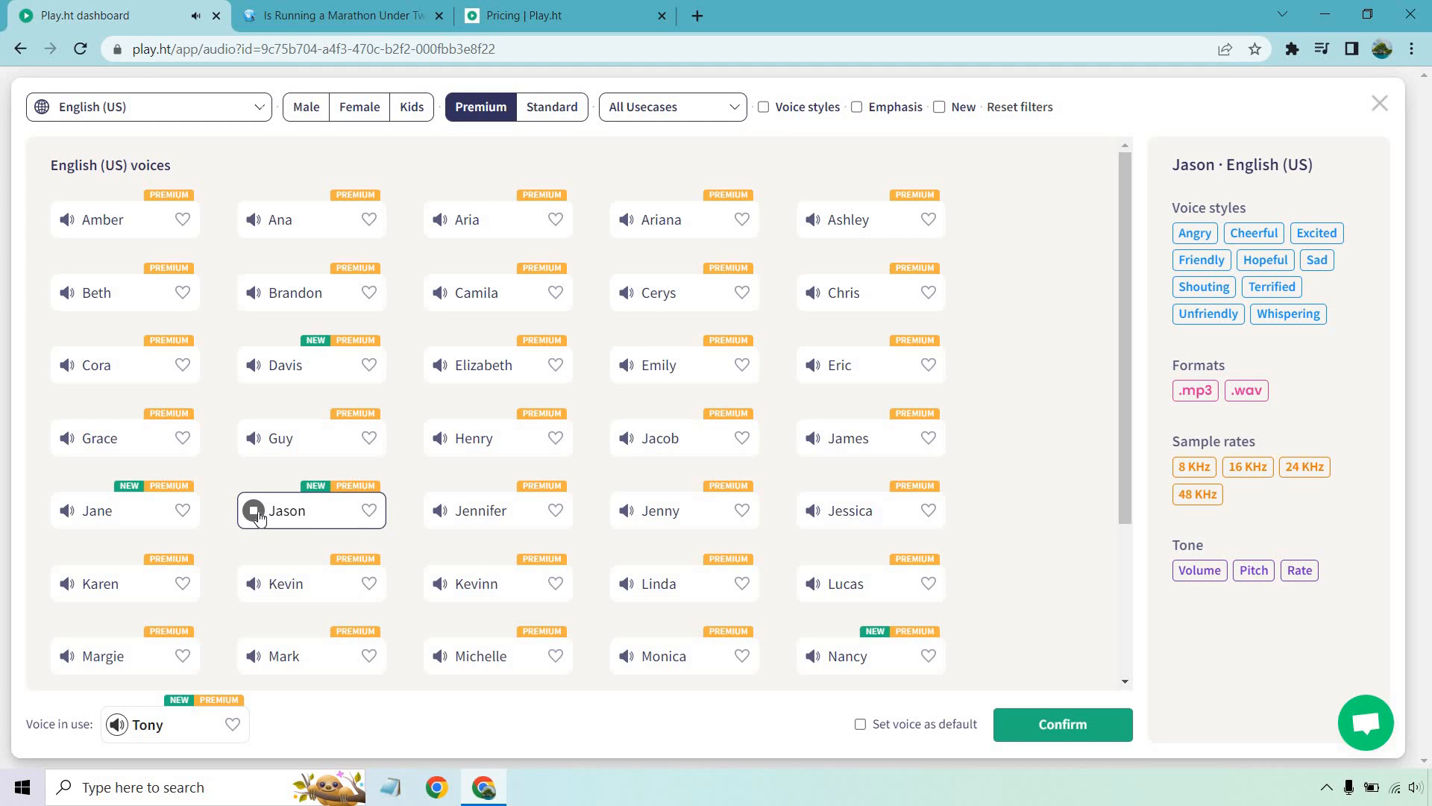
pyautogui.click(94, 510)
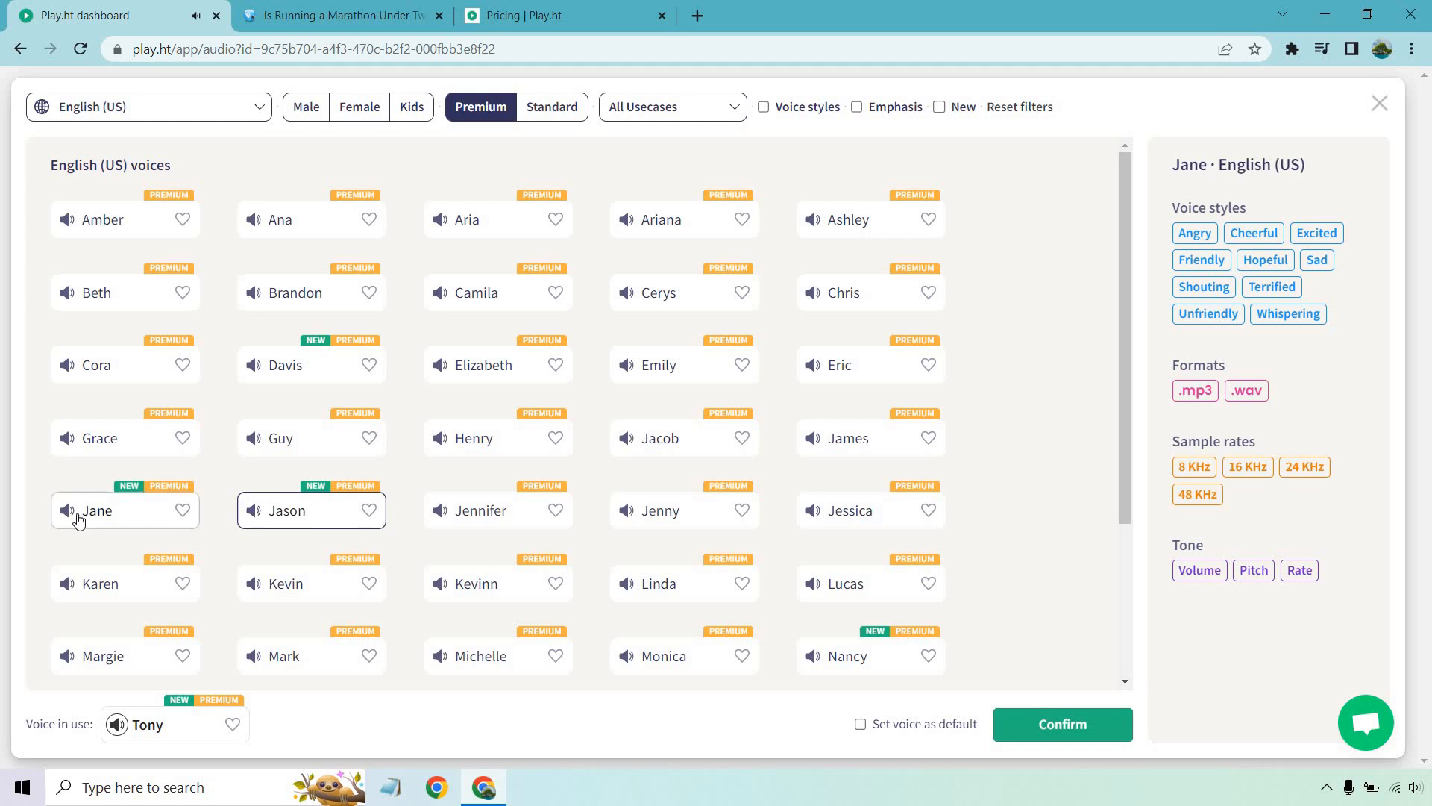
pyautogui.click(66, 510)
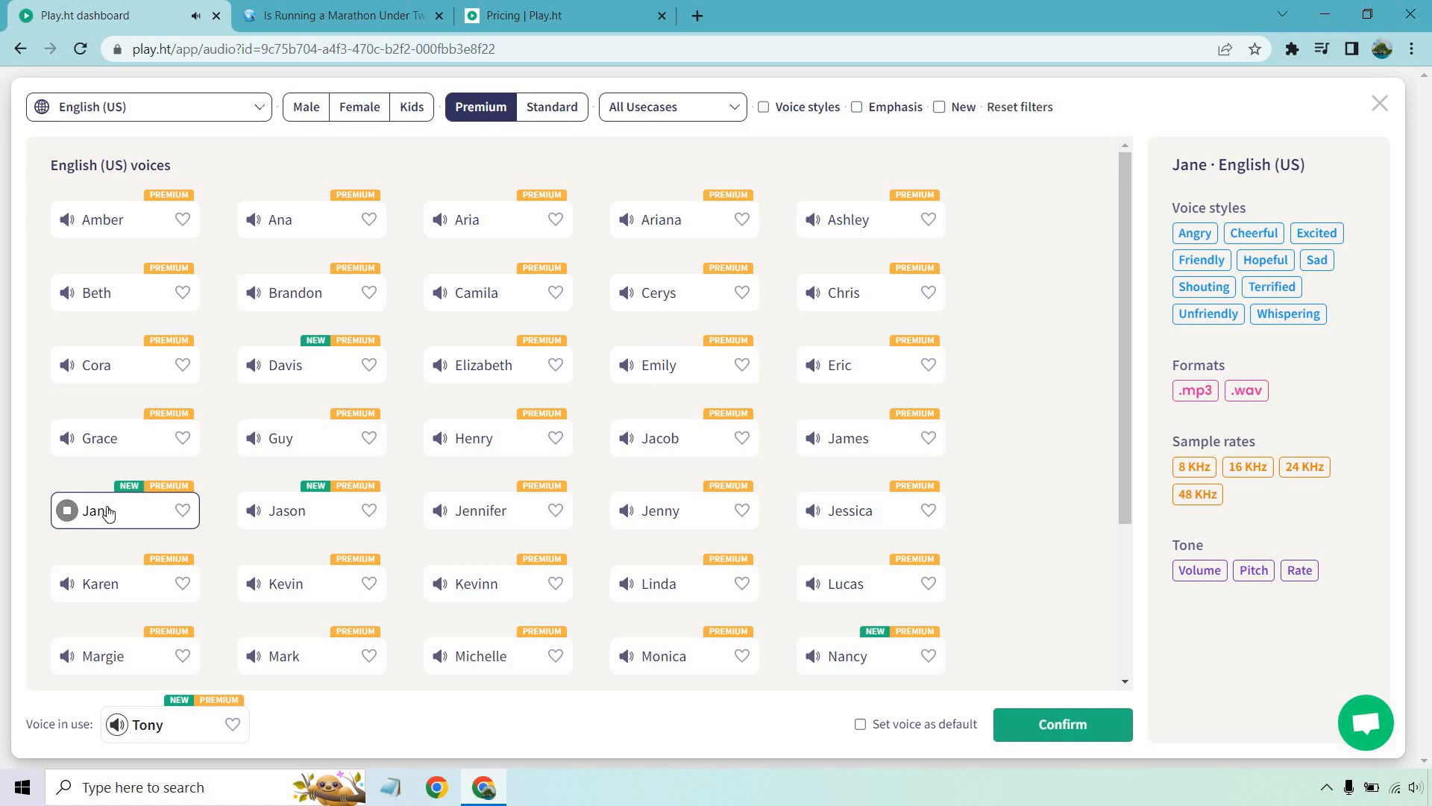
# - Choose Jane as the article's voice and save her as the default voice
pyautogui.click(1061, 724)
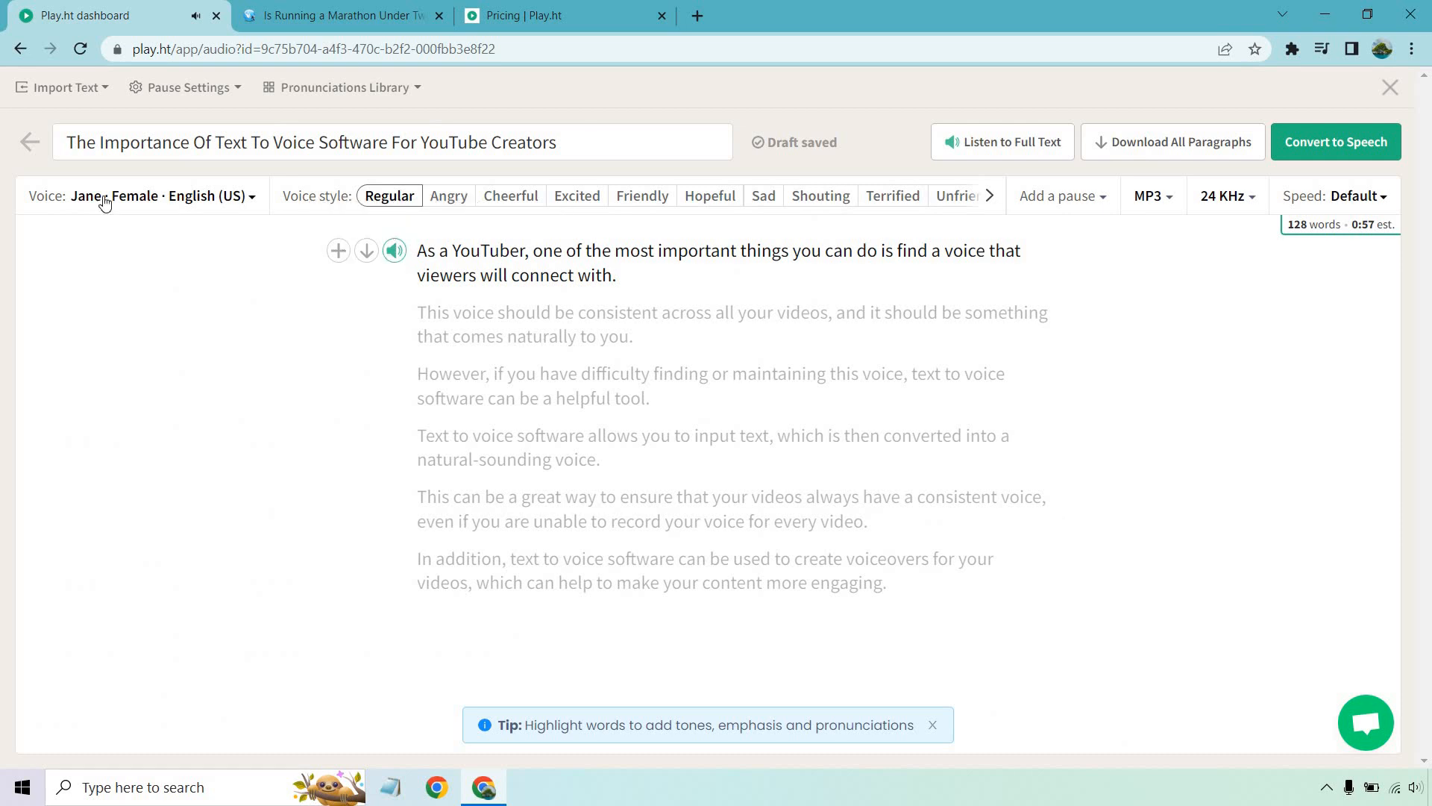
pyautogui.click(164, 196)
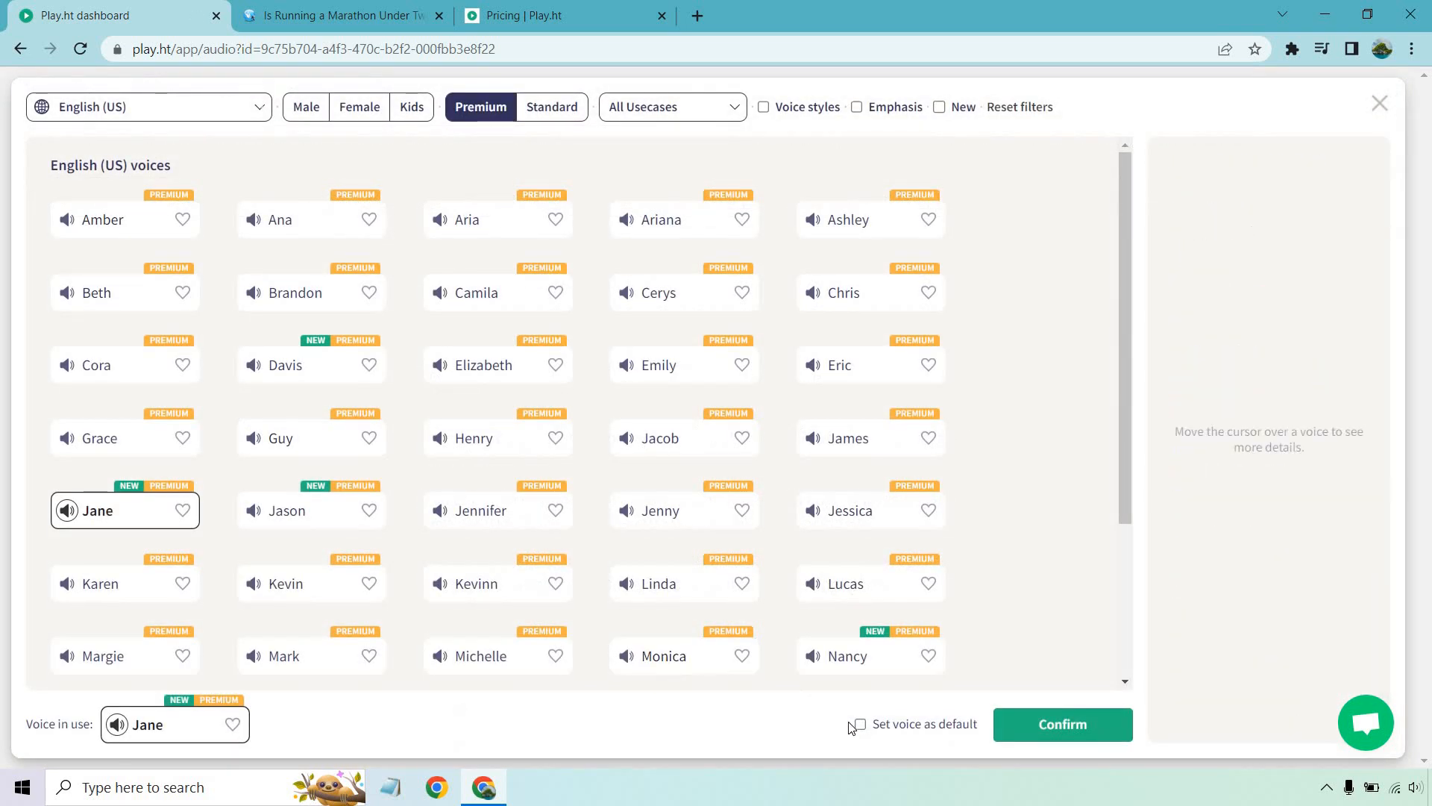
pyautogui.click(858, 723)
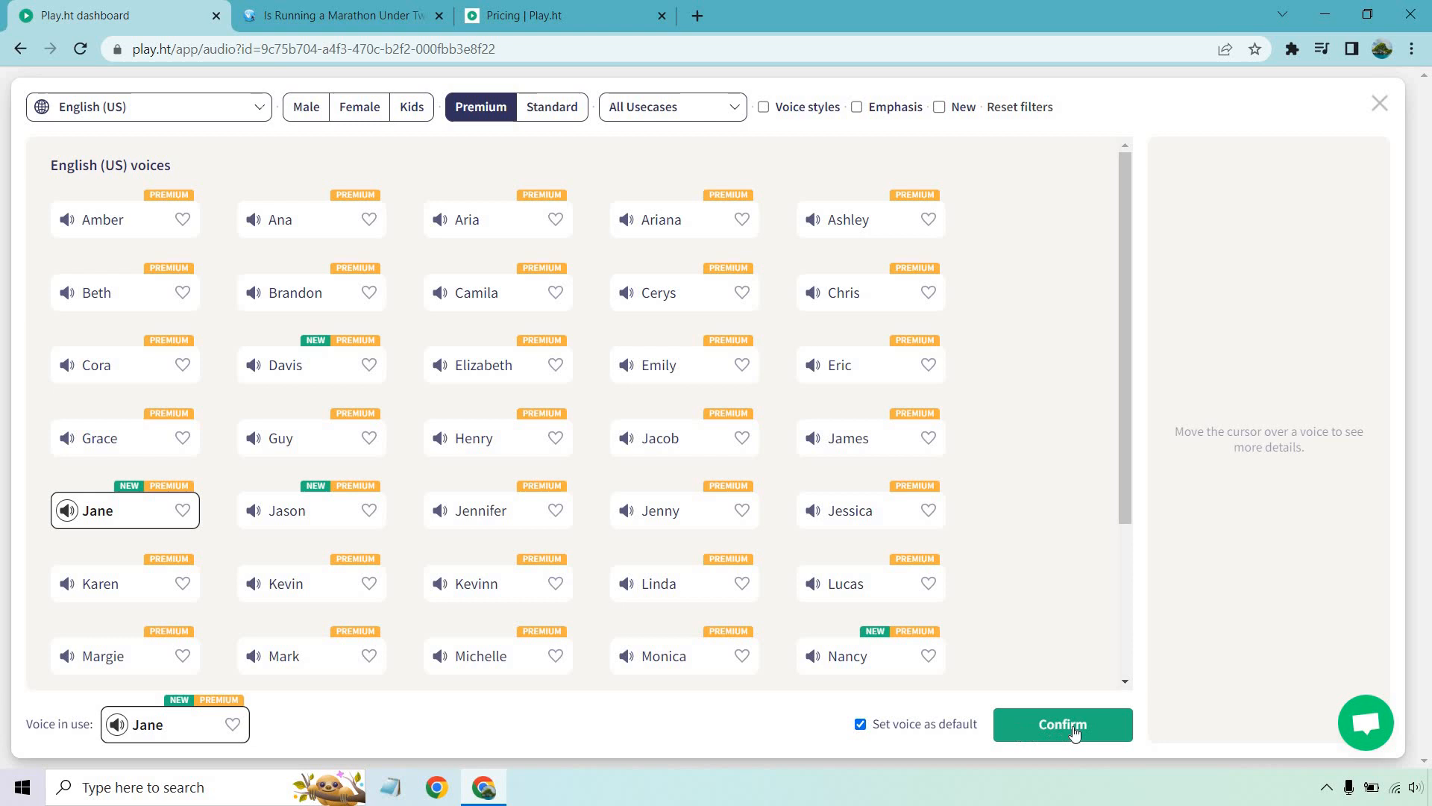
pyautogui.click(1061, 724)
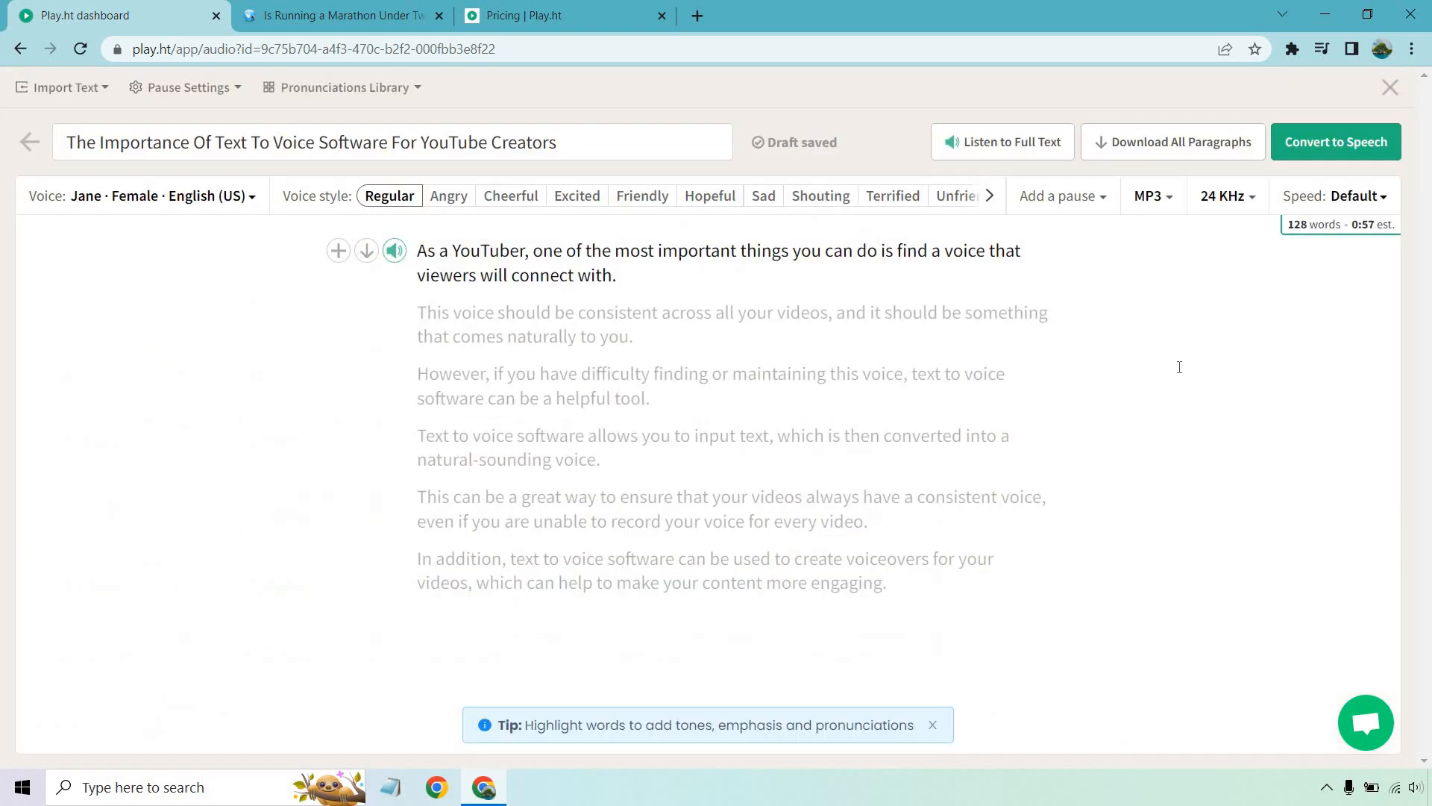
pyautogui.moveTo(1102, 330)
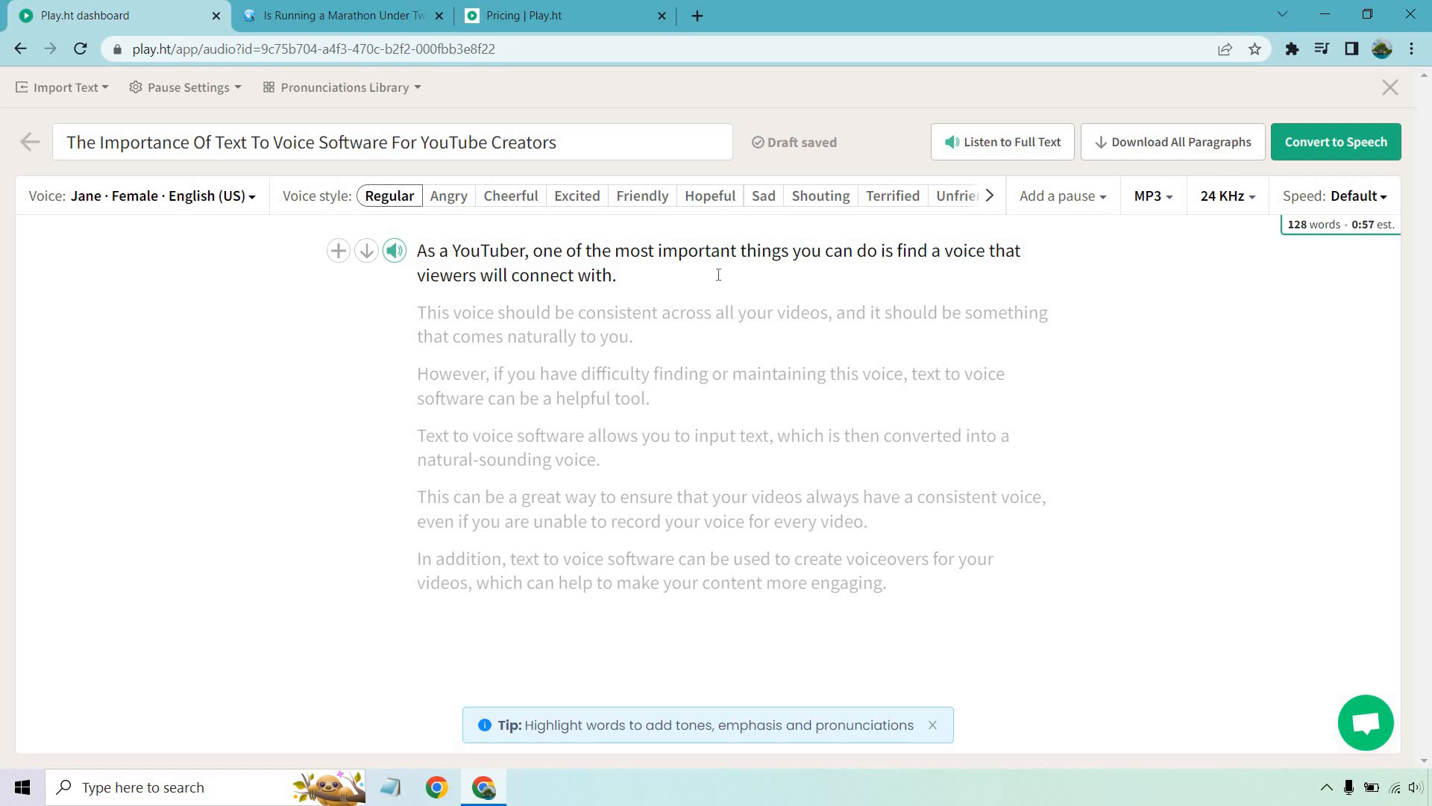
pyautogui.moveTo(439, 219)
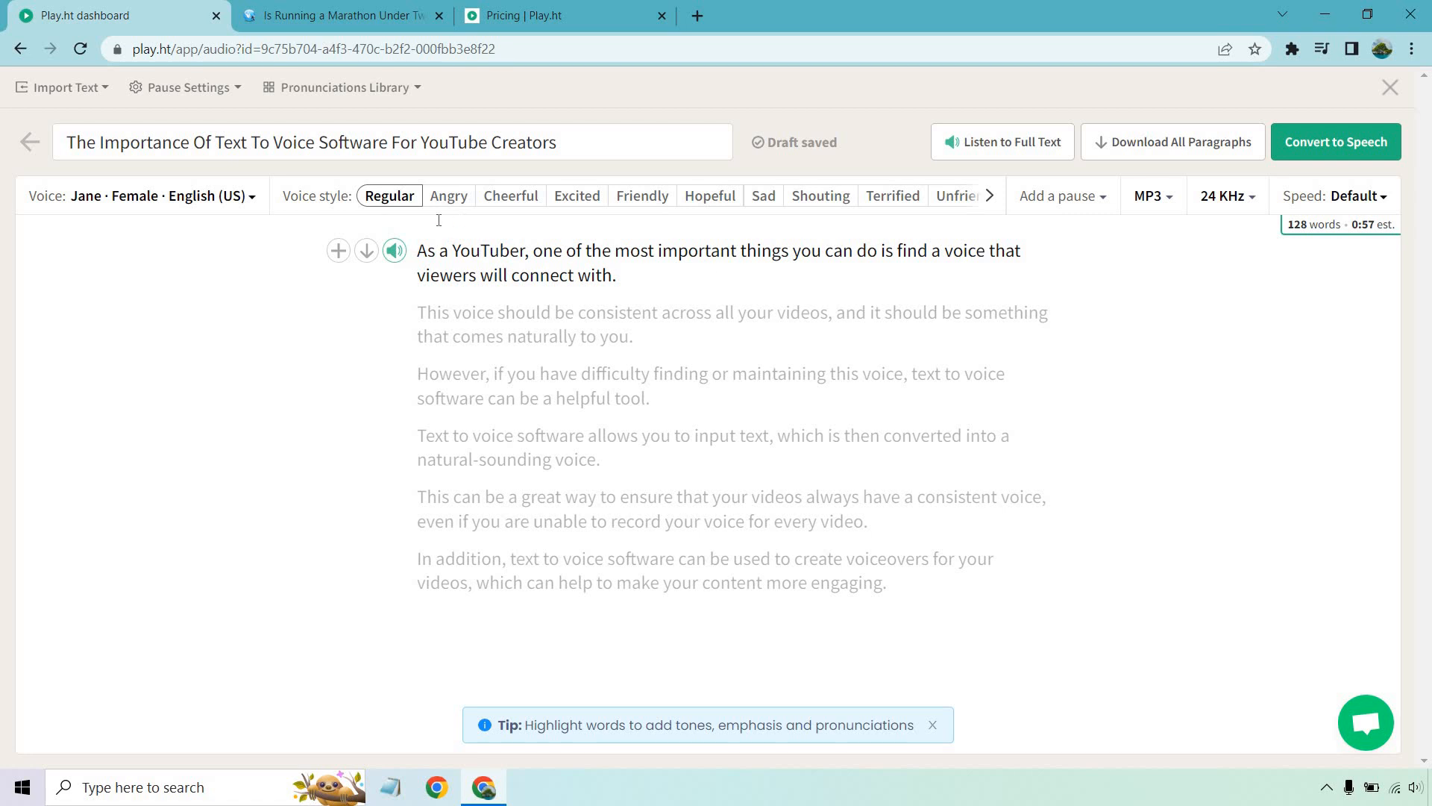
pyautogui.moveTo(394, 251)
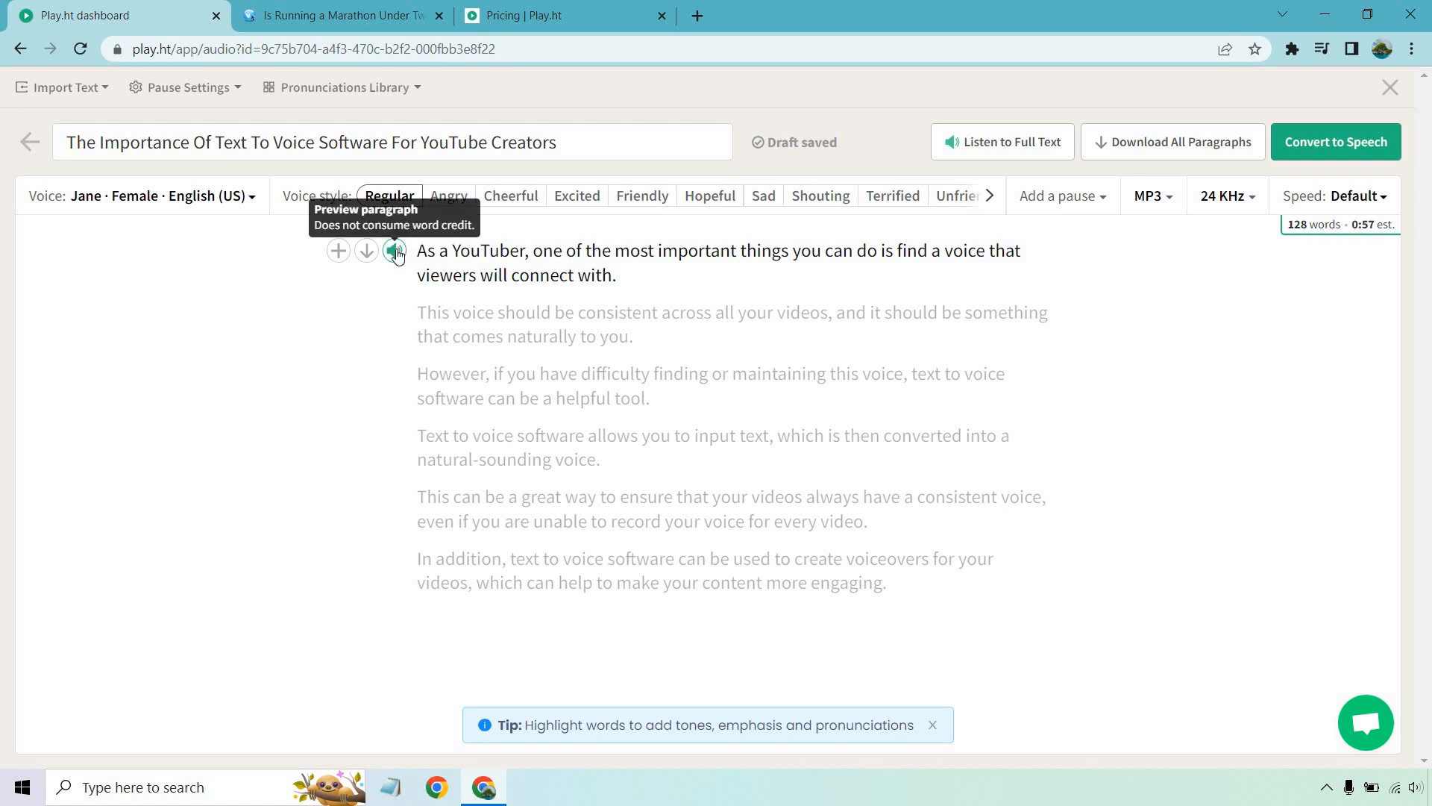
pyautogui.click(393, 251)
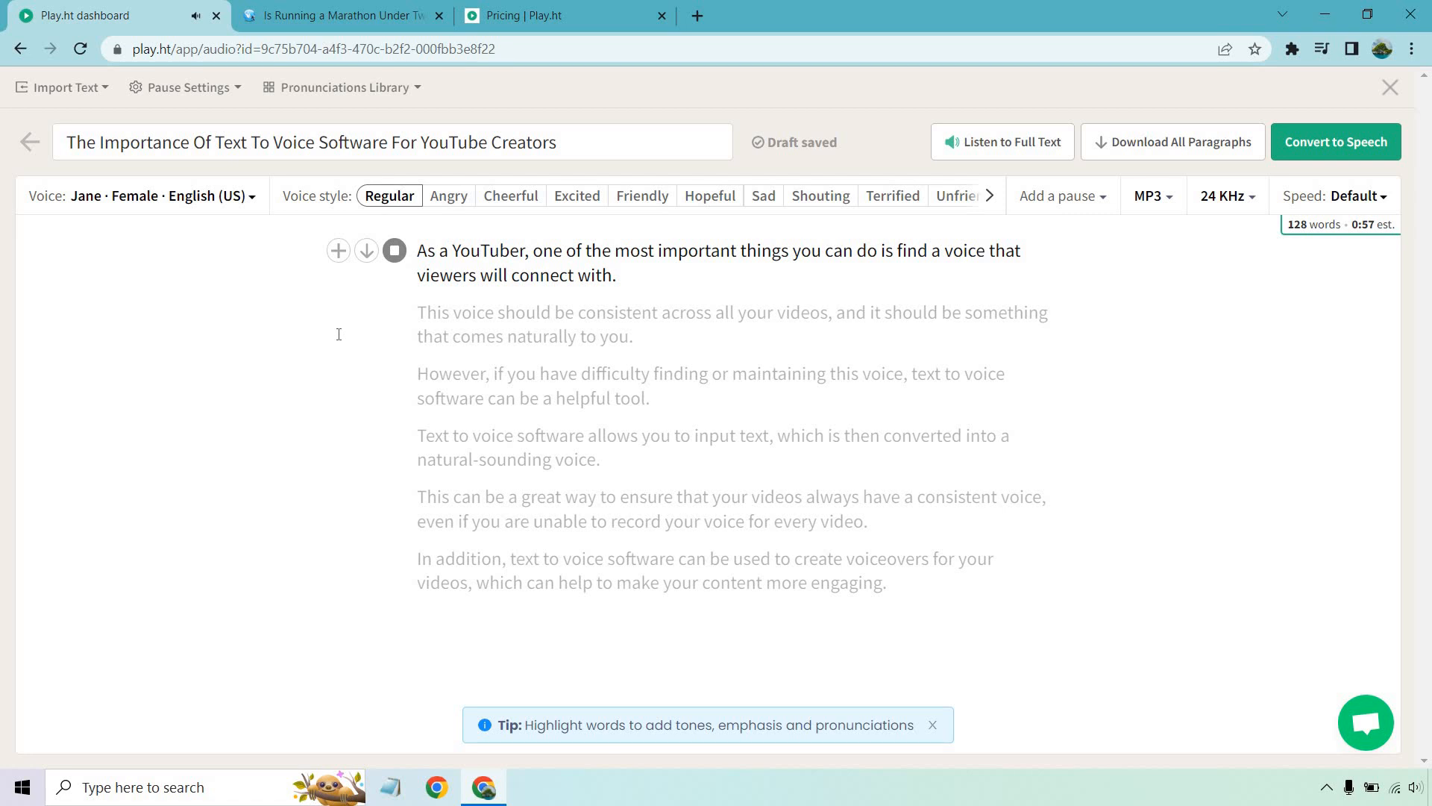
pyautogui.moveTo(411, 301)
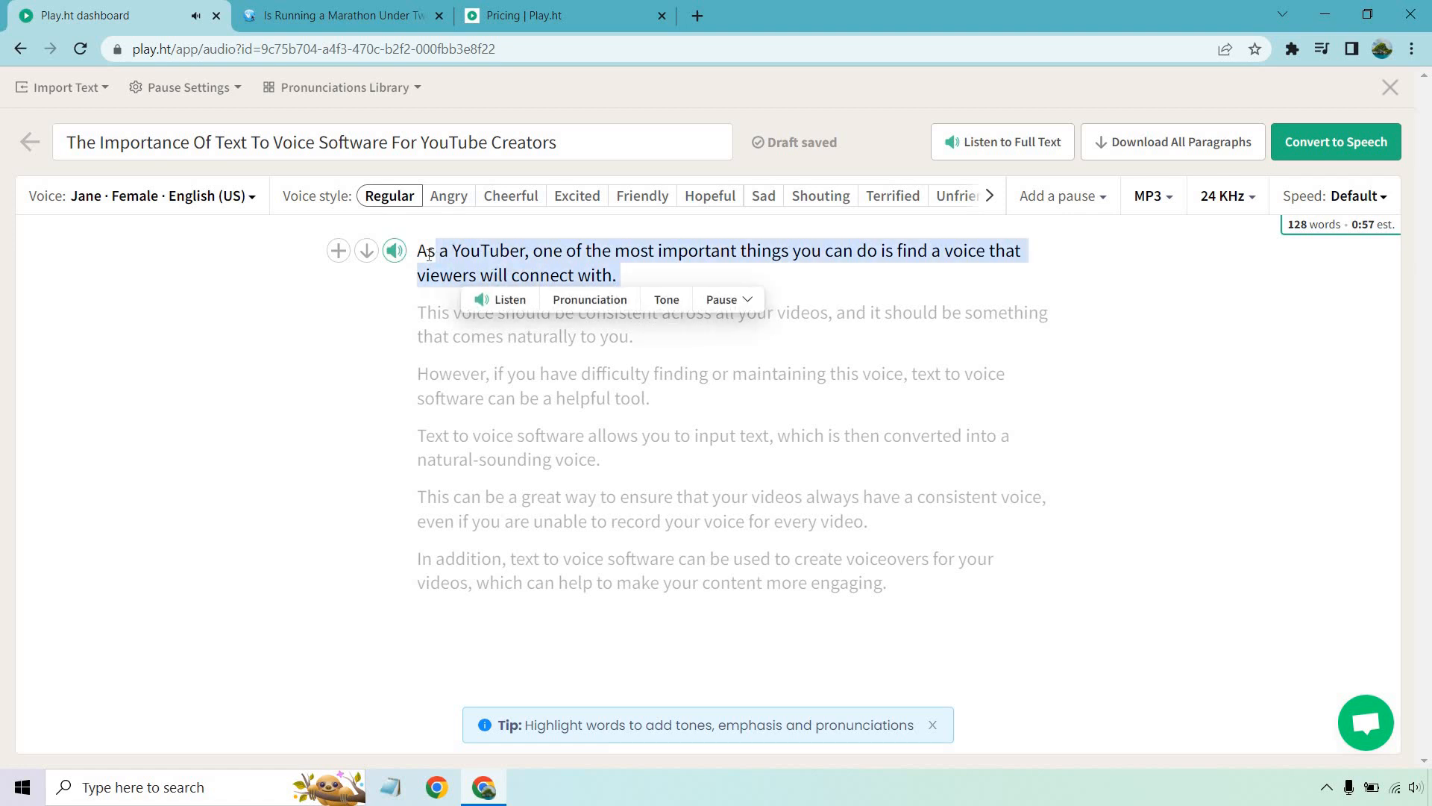
# - Try the Excited style and preview the first paragraph
pyautogui.click(576, 195)
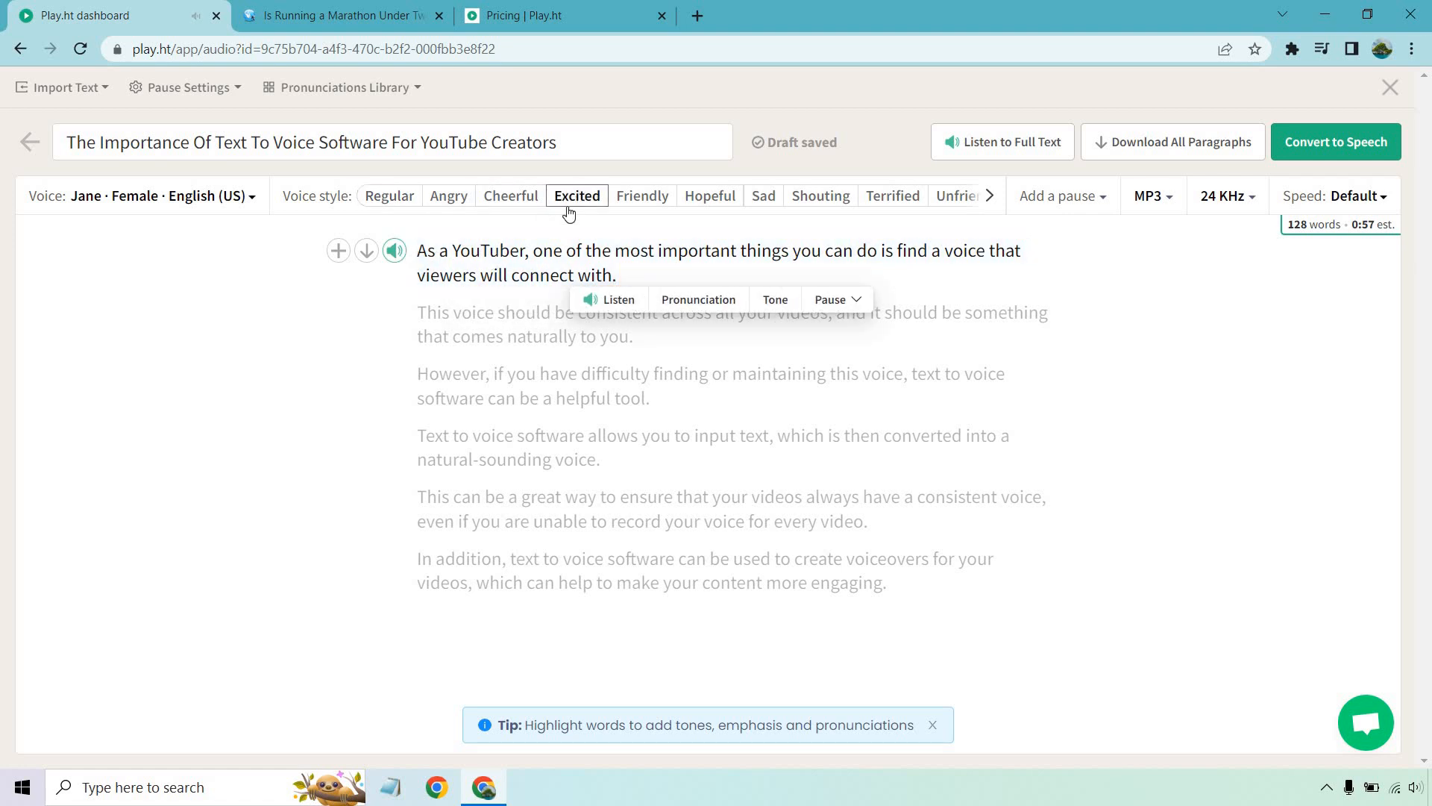
pyautogui.moveTo(393, 252)
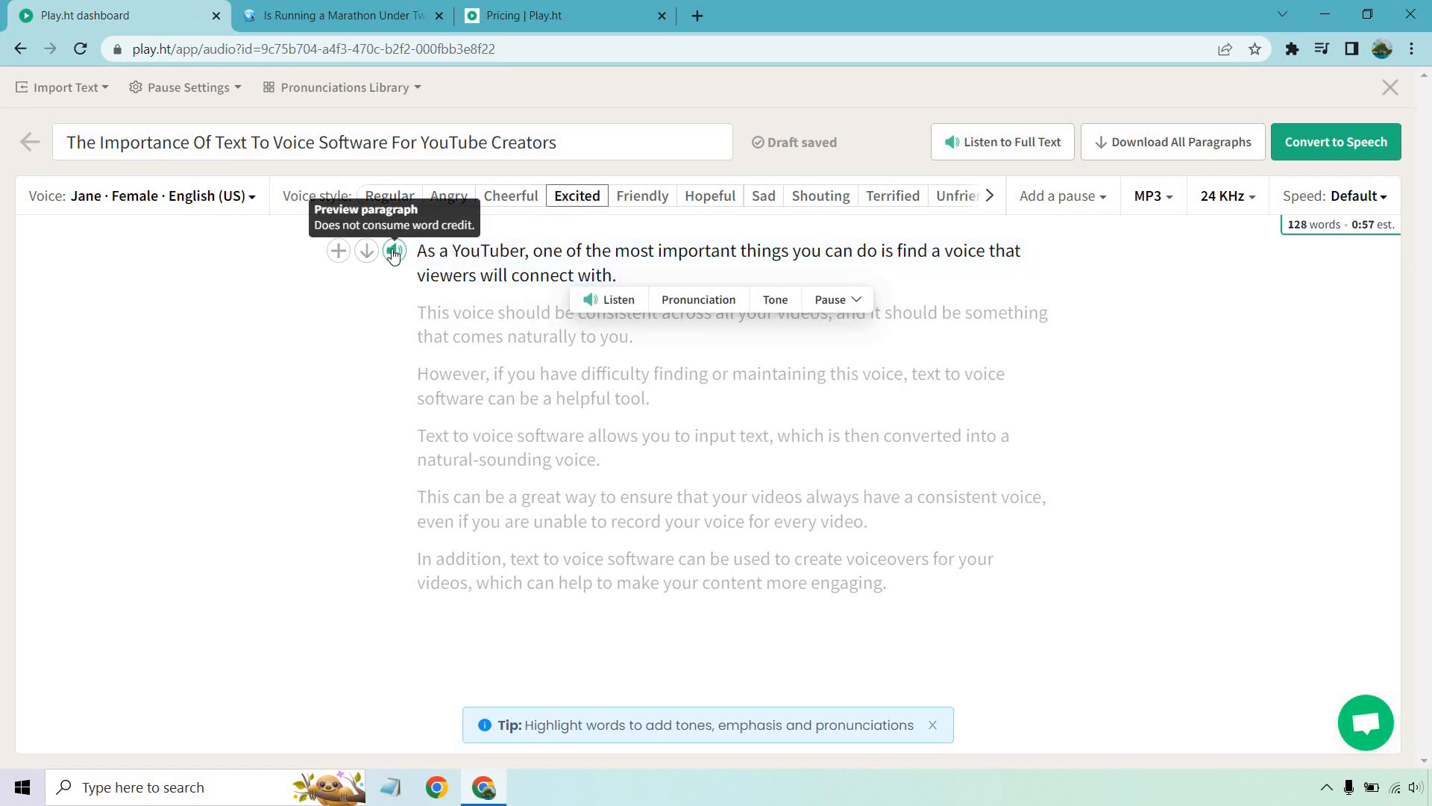
pyautogui.click(395, 251)
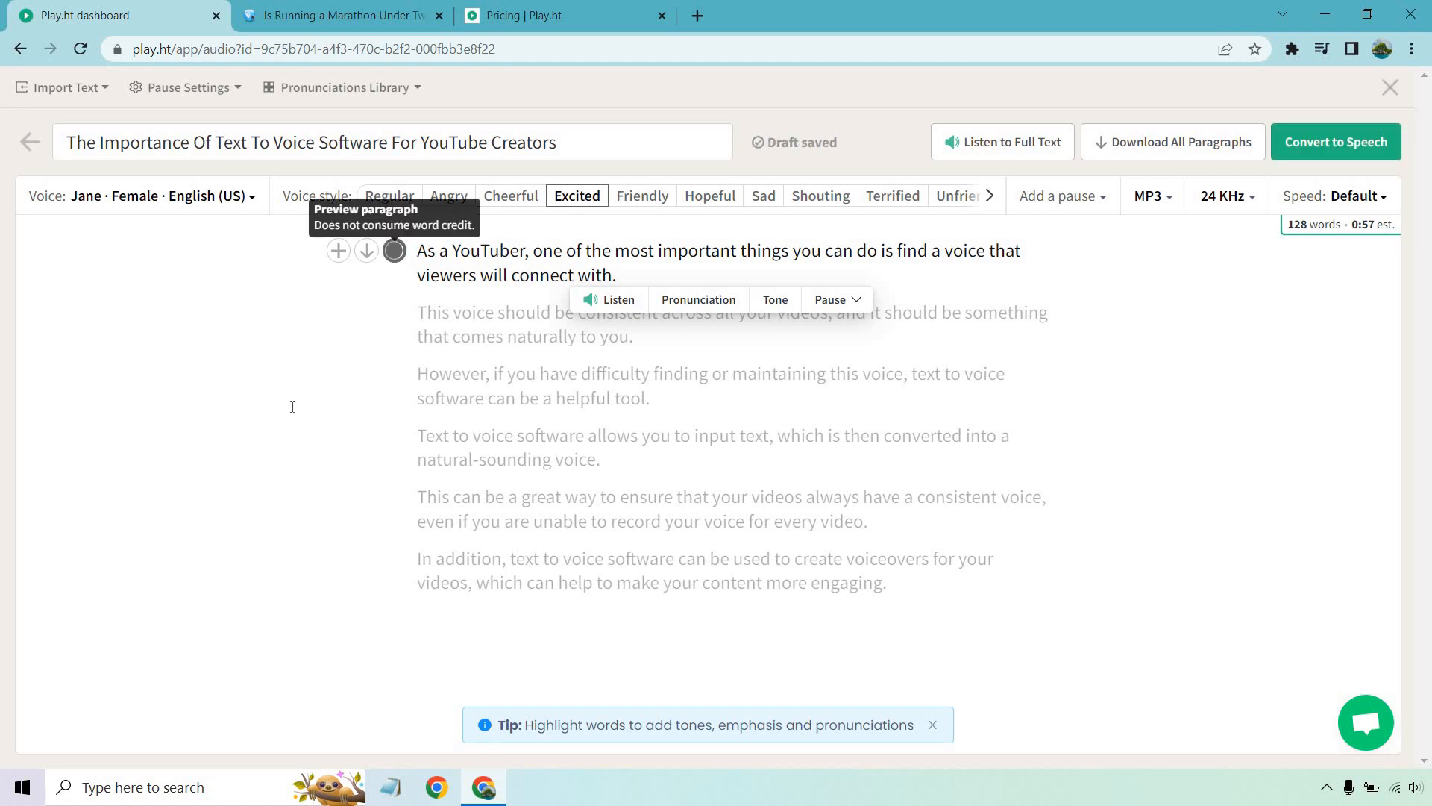
pyautogui.click(394, 251)
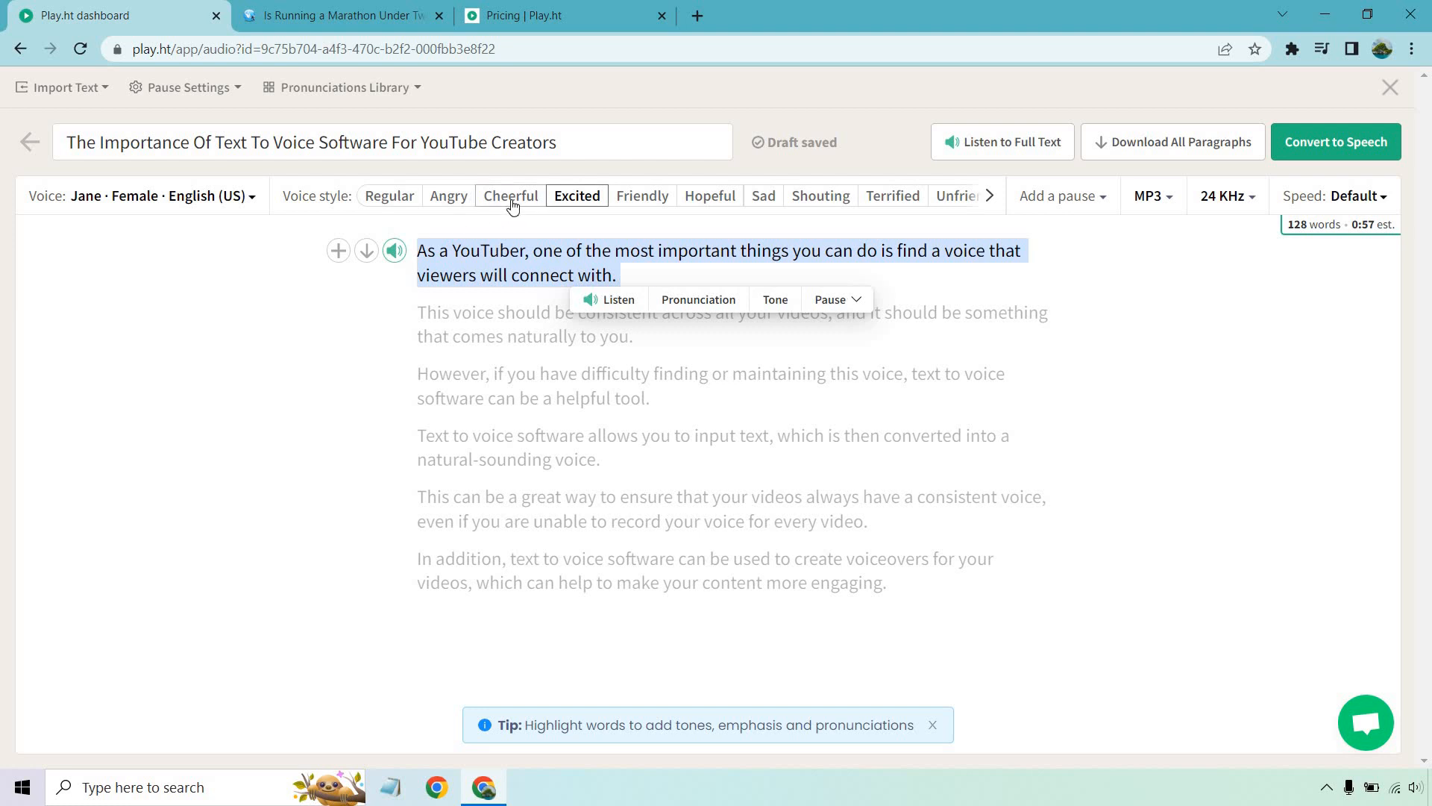
# - Switch to the Friendly style and preview paragraphs one, two and three
pyautogui.click(642, 195)
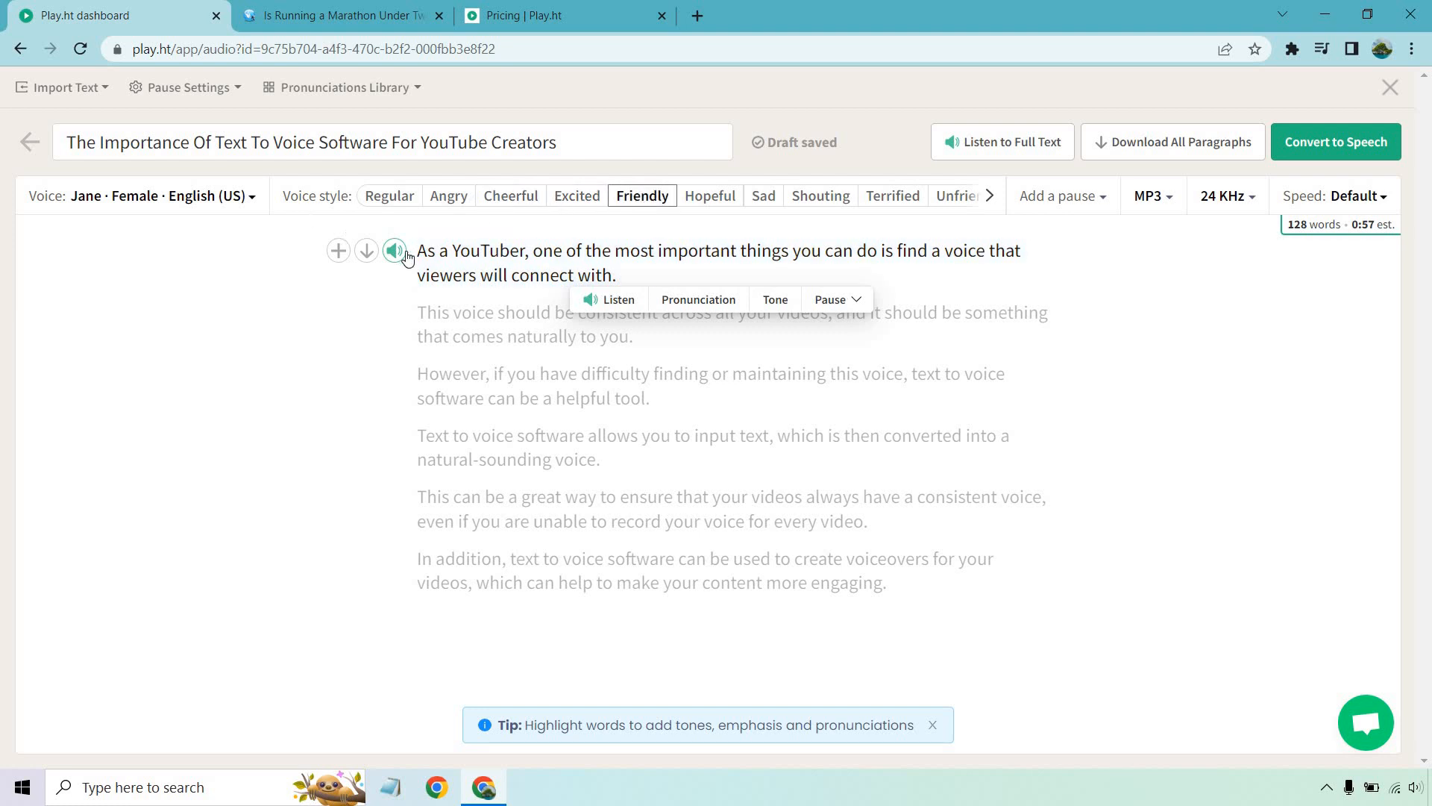
pyautogui.click(395, 251)
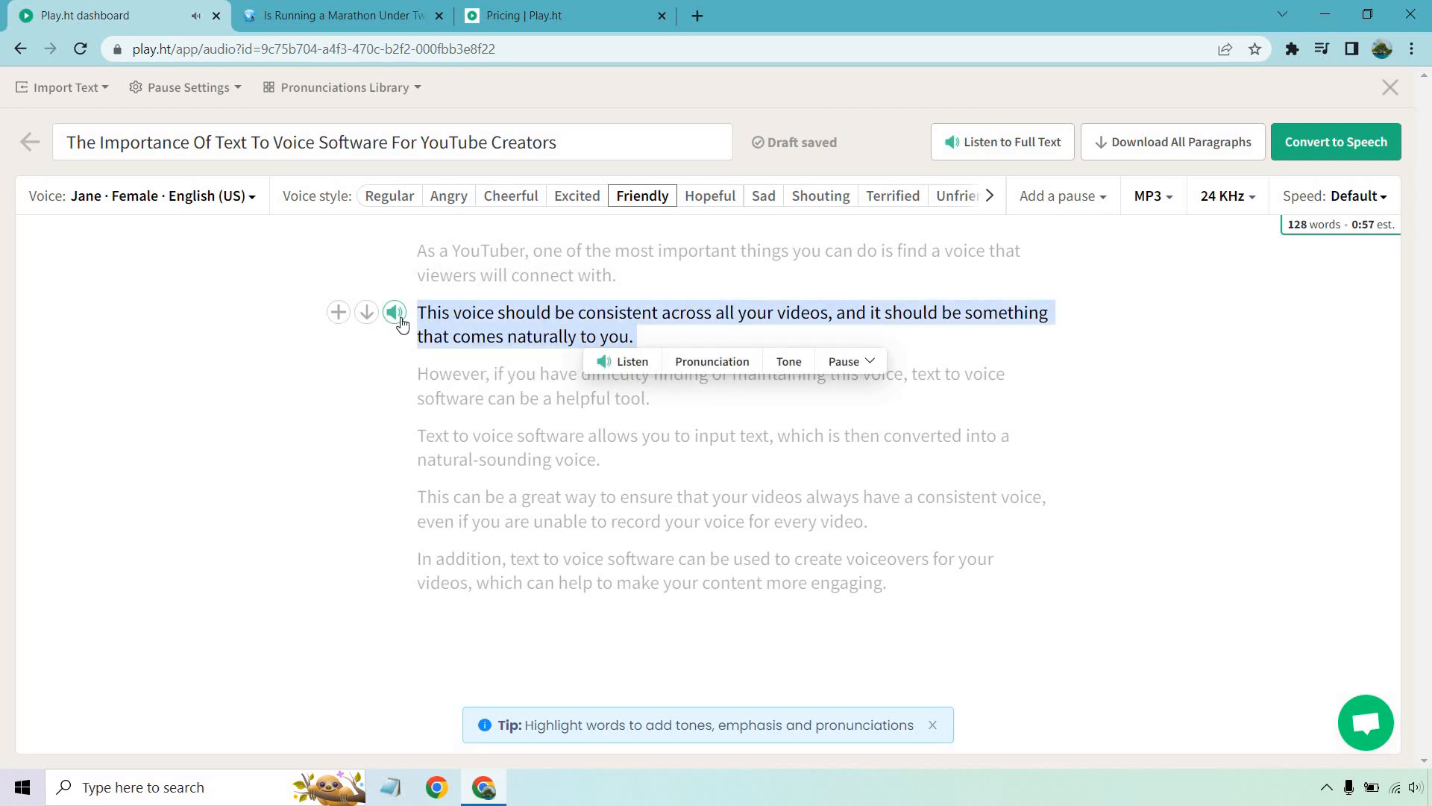
pyautogui.click(395, 313)
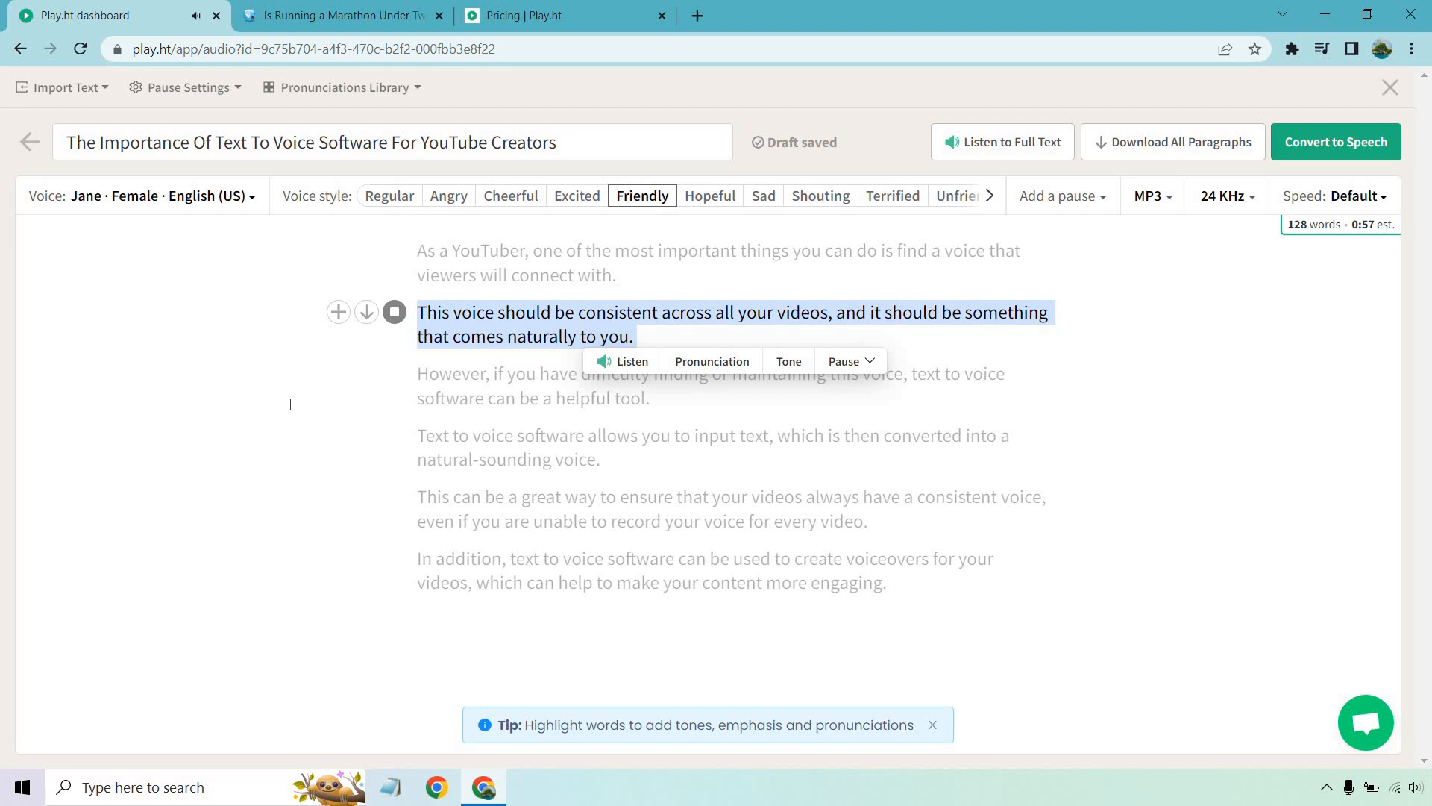
pyautogui.moveTo(328, 391)
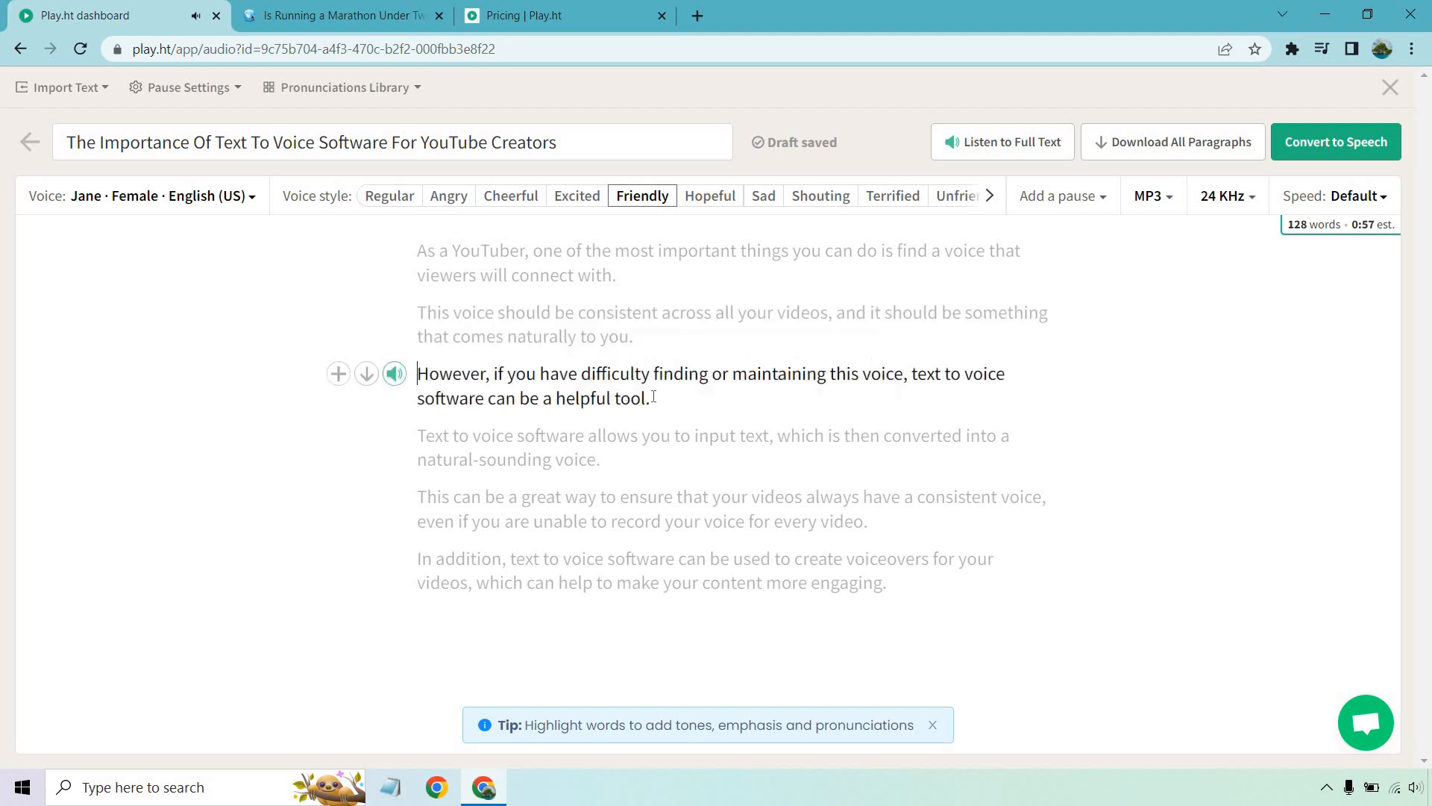
pyautogui.doubleClick(617, 398)
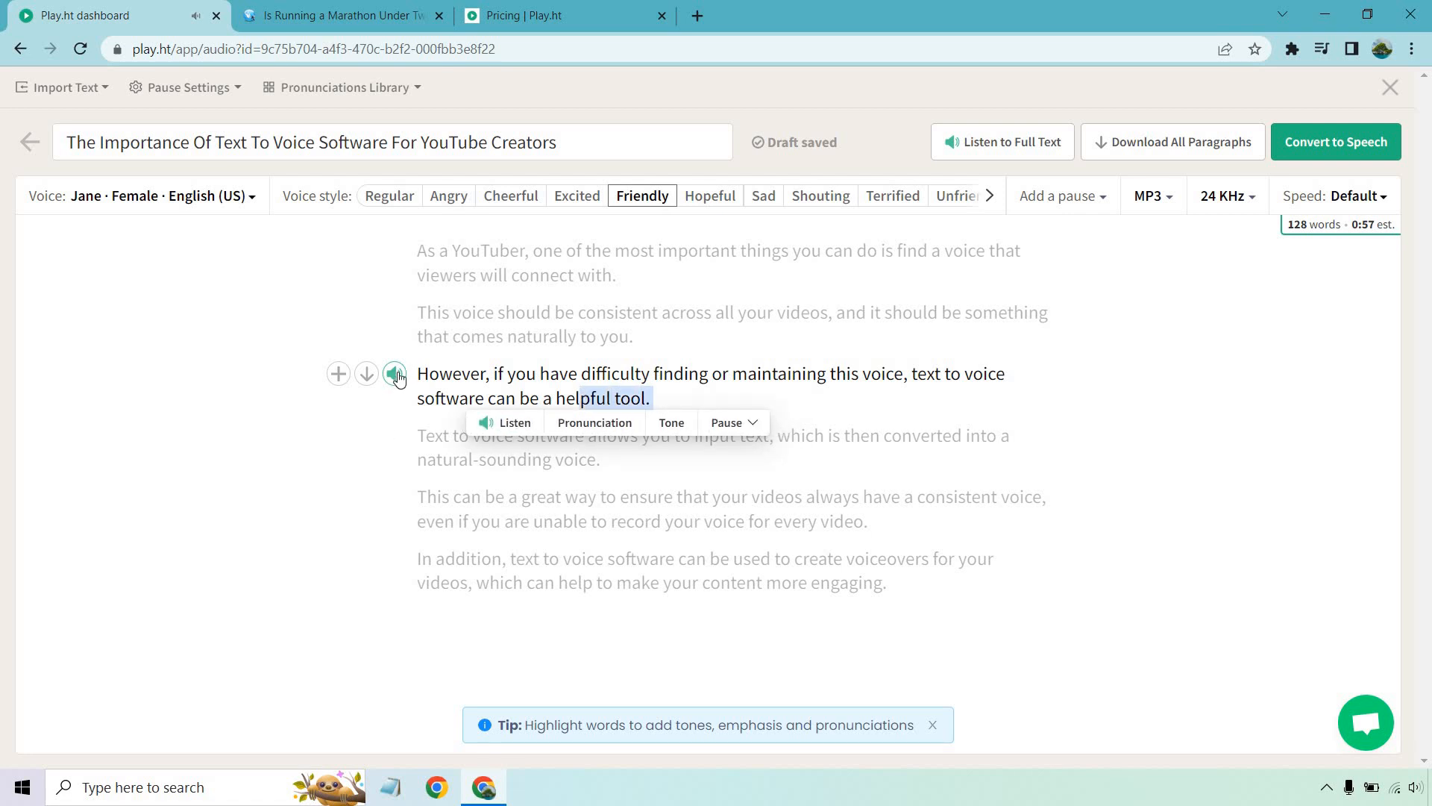
pyautogui.click(395, 375)
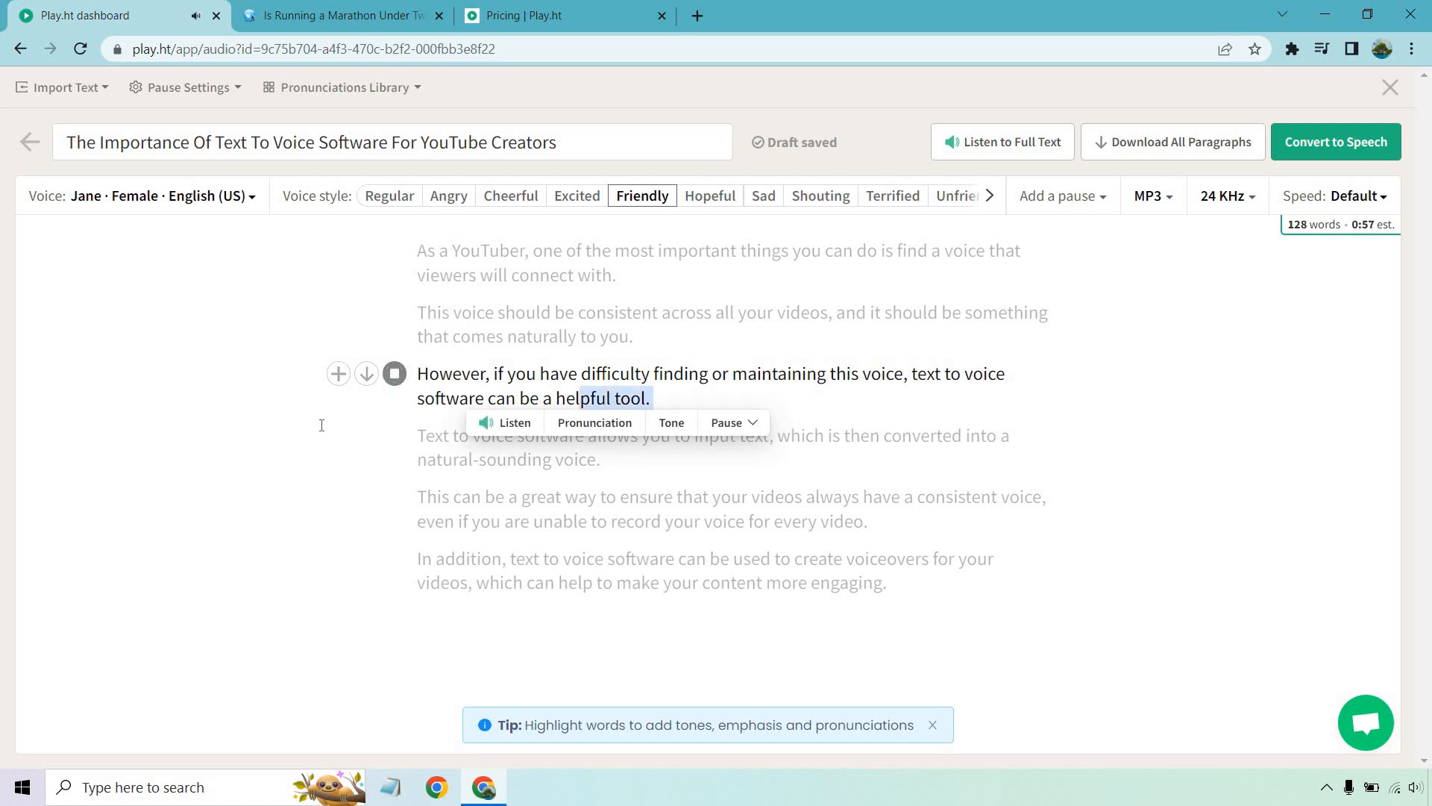
pyautogui.click(1148, 380)
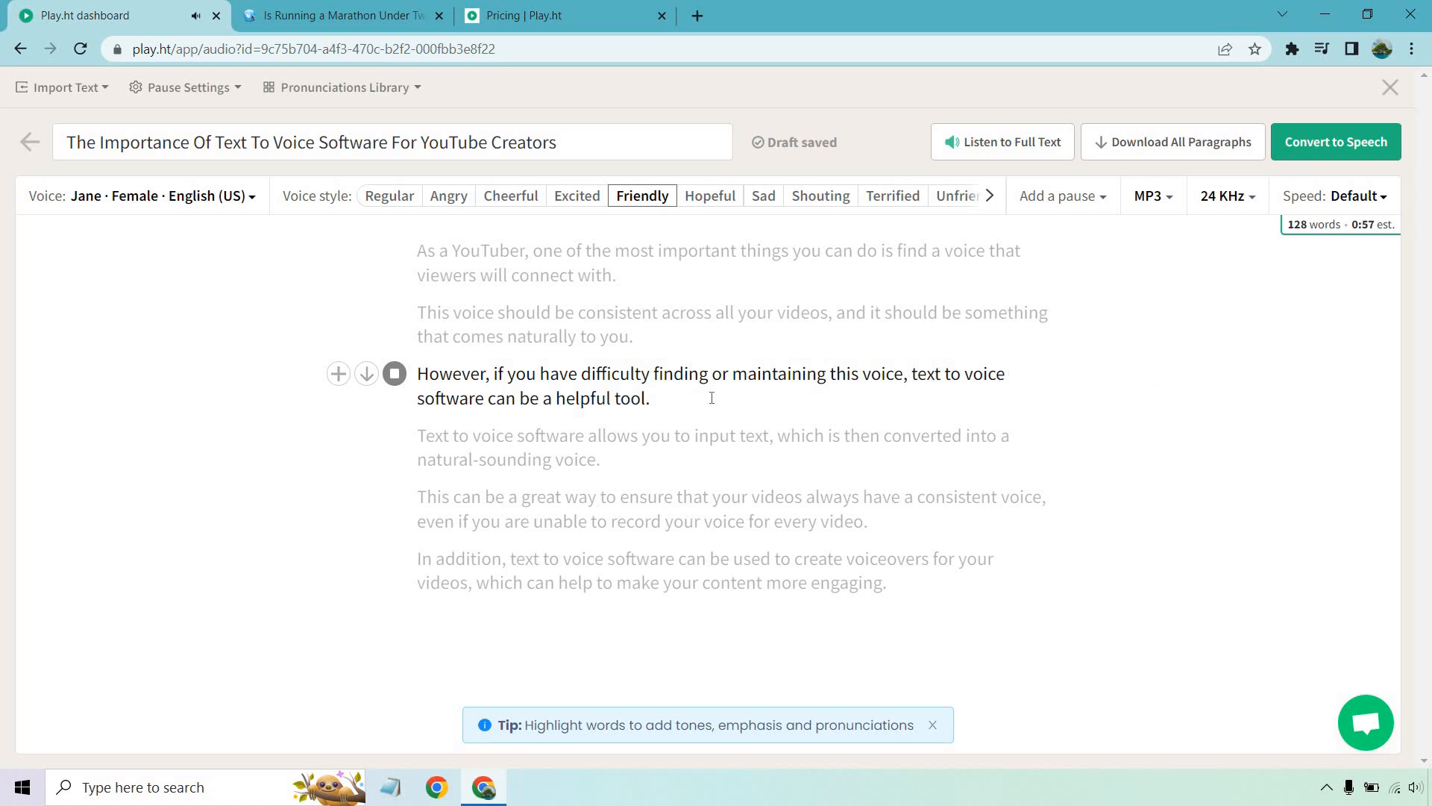
# - Stop the preview and append 'like a potato.' to the third paragraph
pyautogui.click(395, 373)
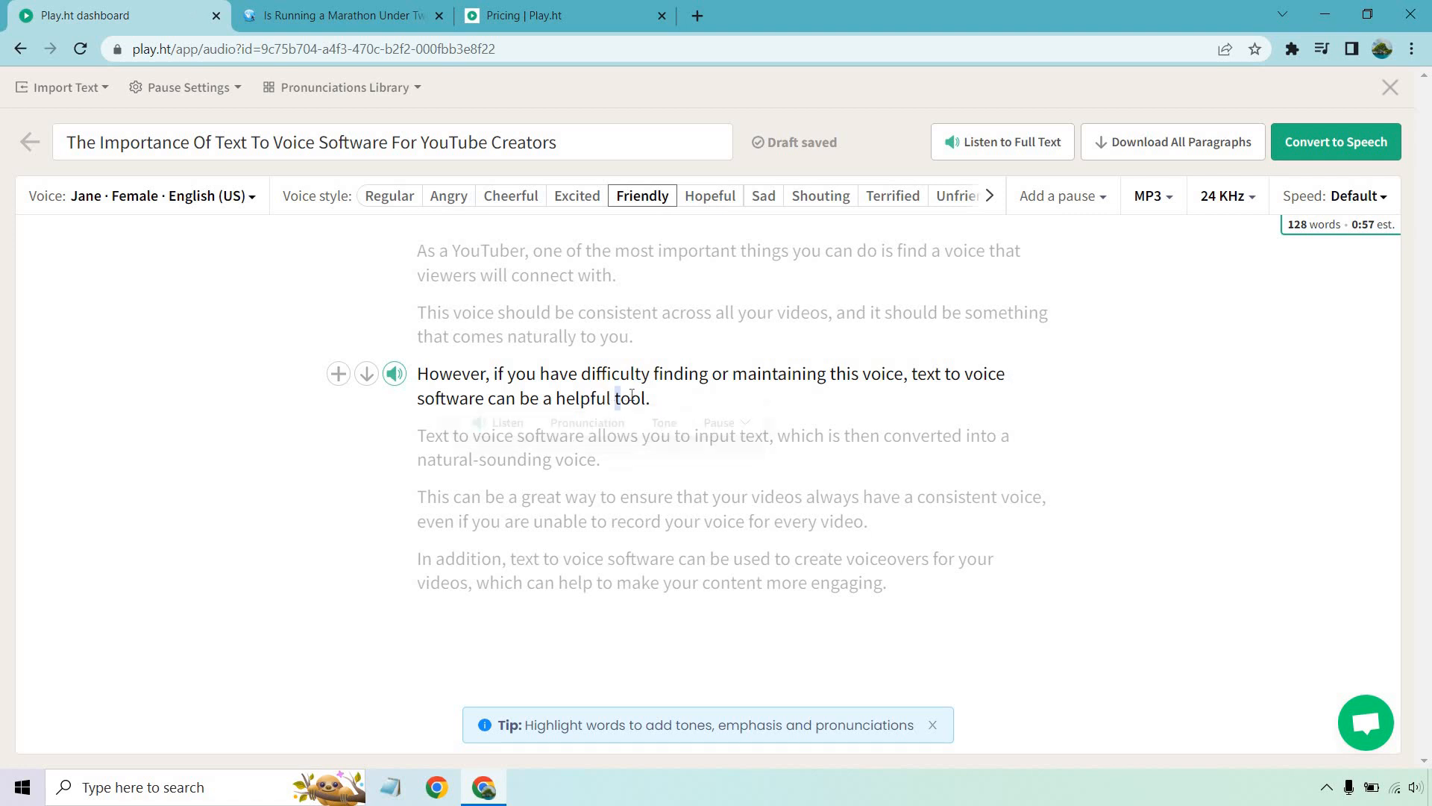
pyautogui.doubleClick(631, 399)
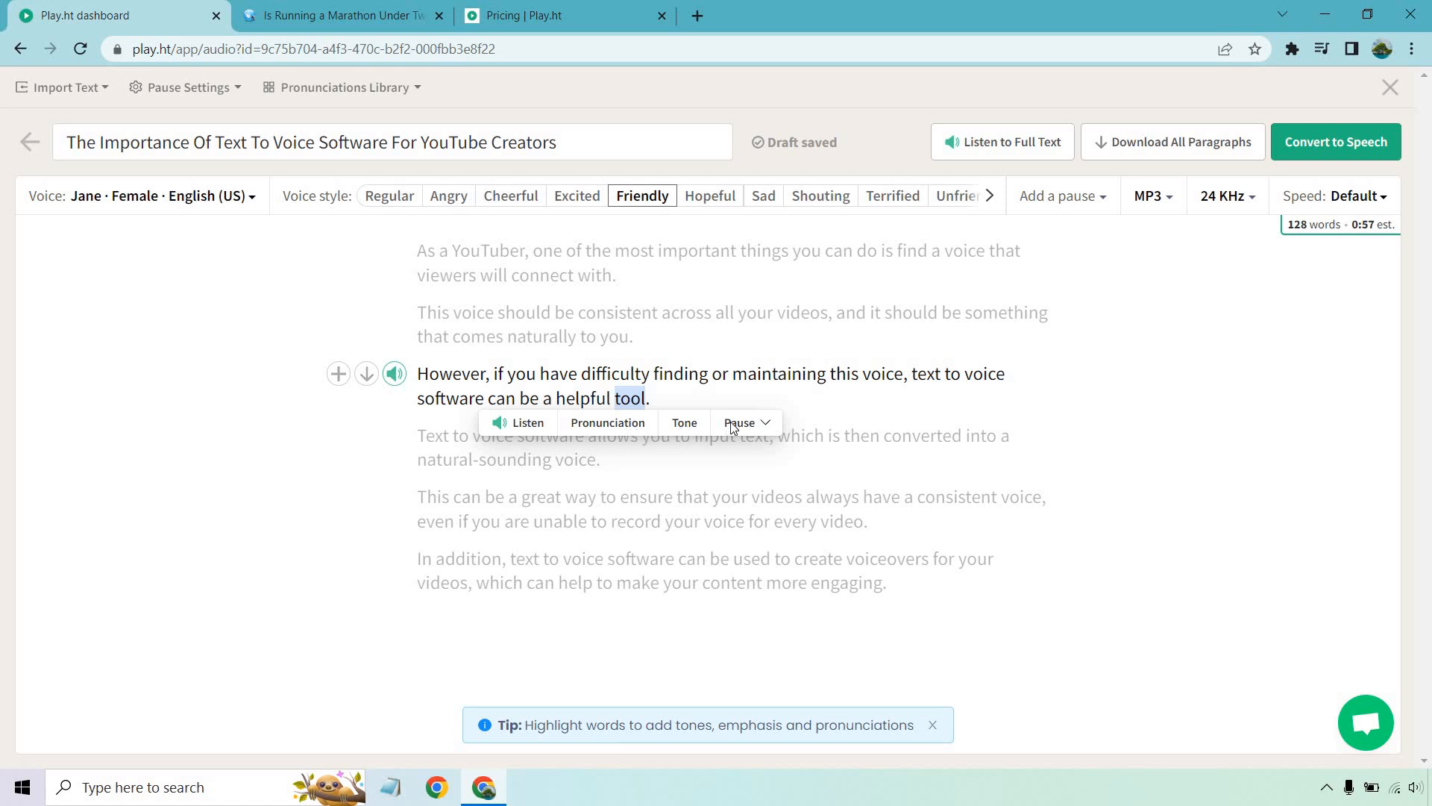
pyautogui.click(655, 399)
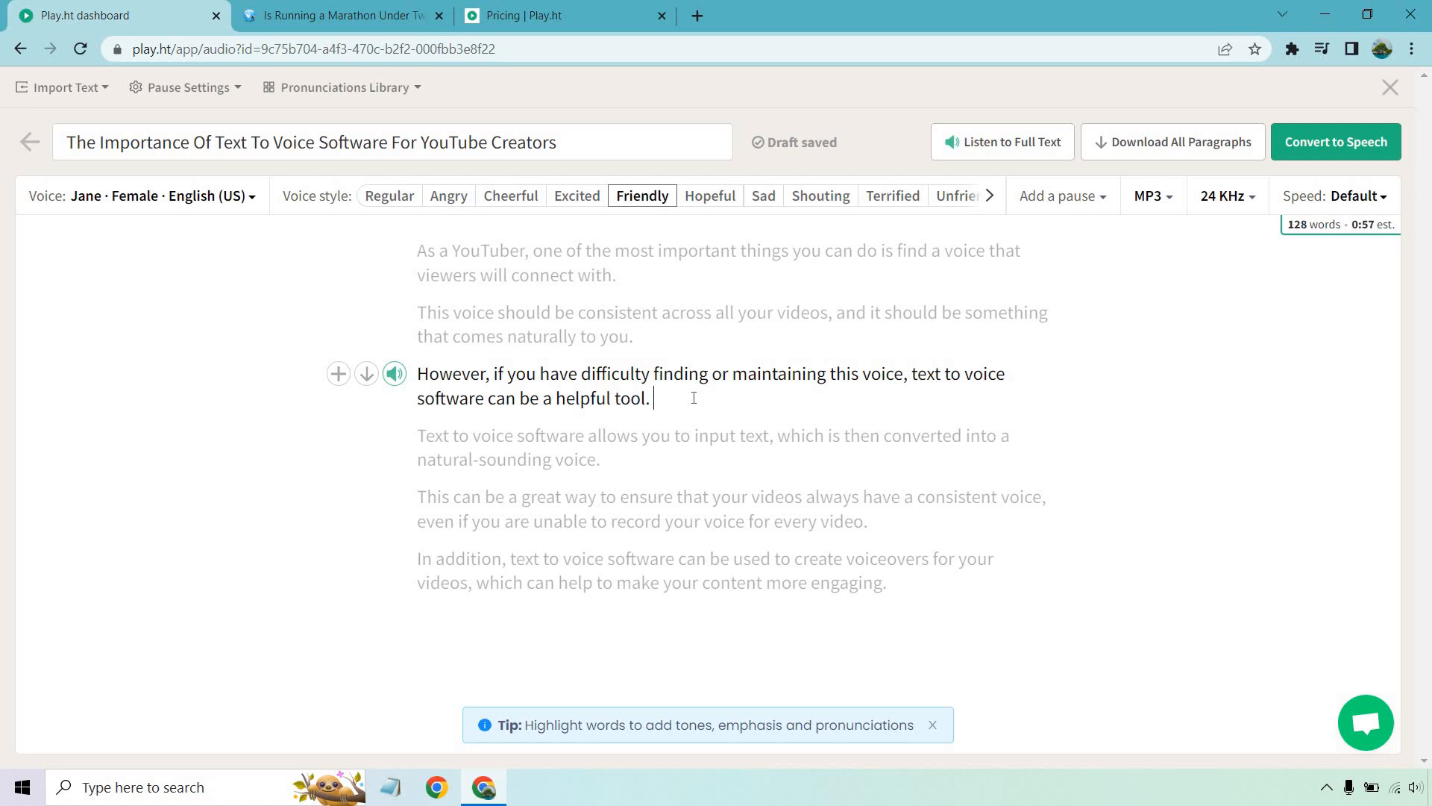
pyautogui.moveTo(683, 400)
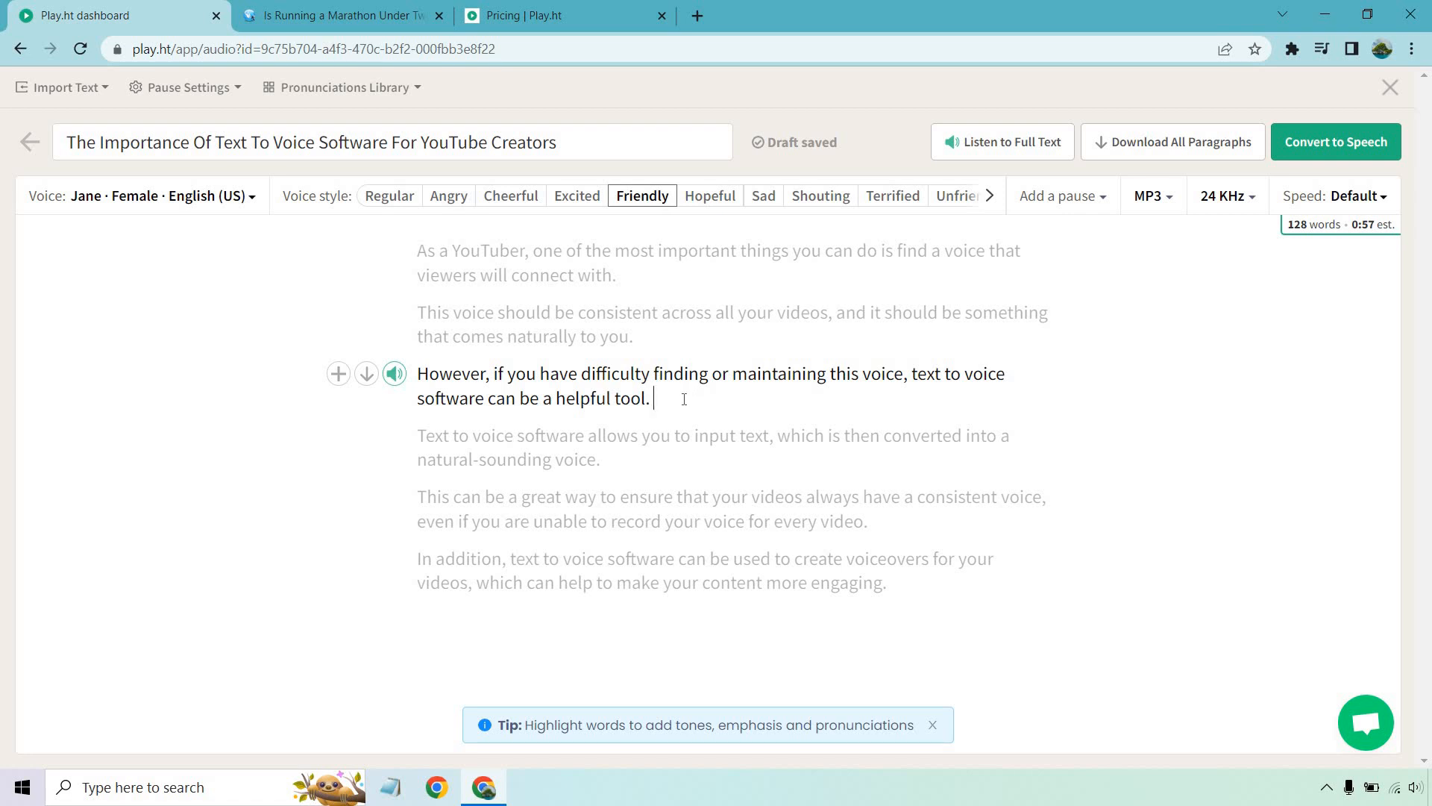
pyautogui.write('like a')
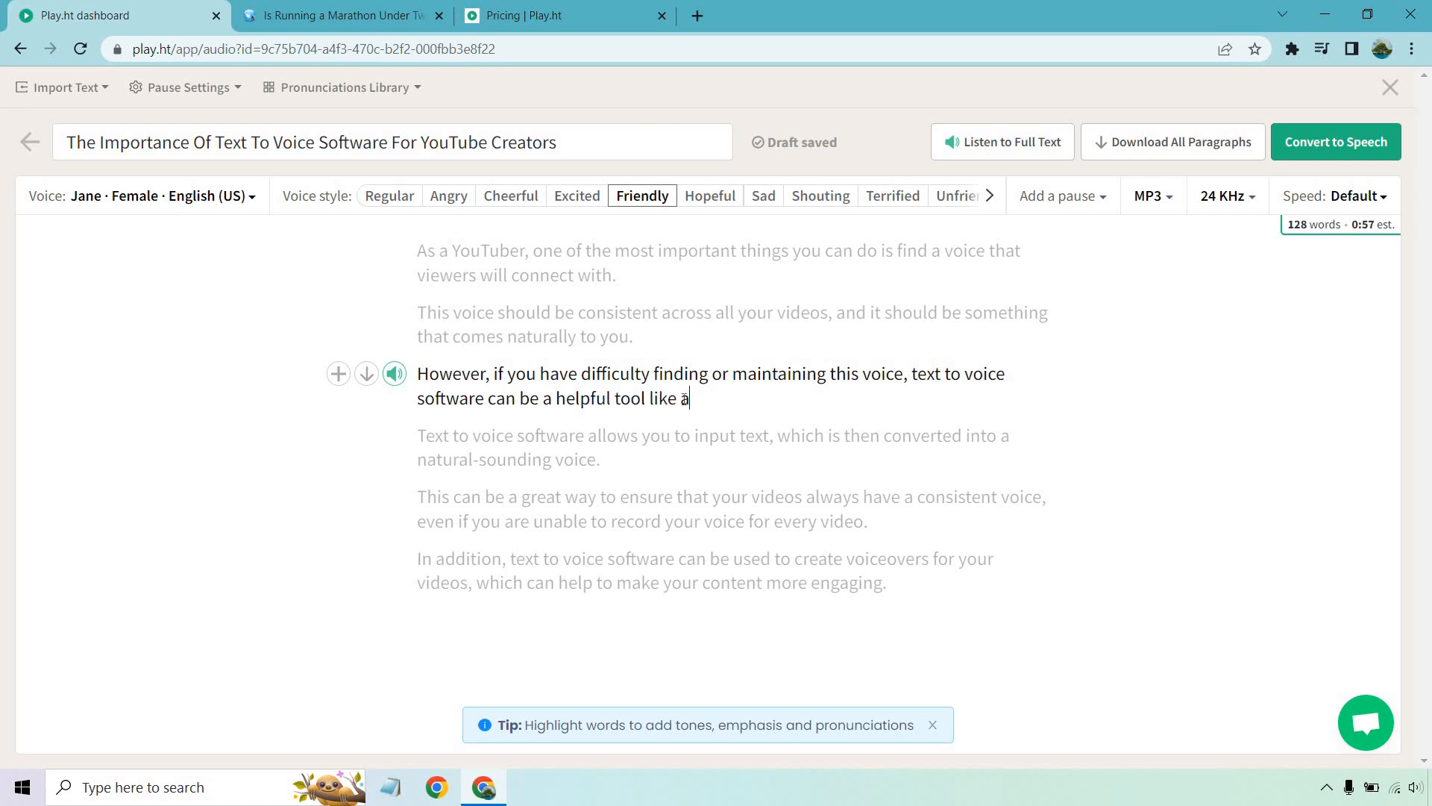
pyautogui.write('potato.')
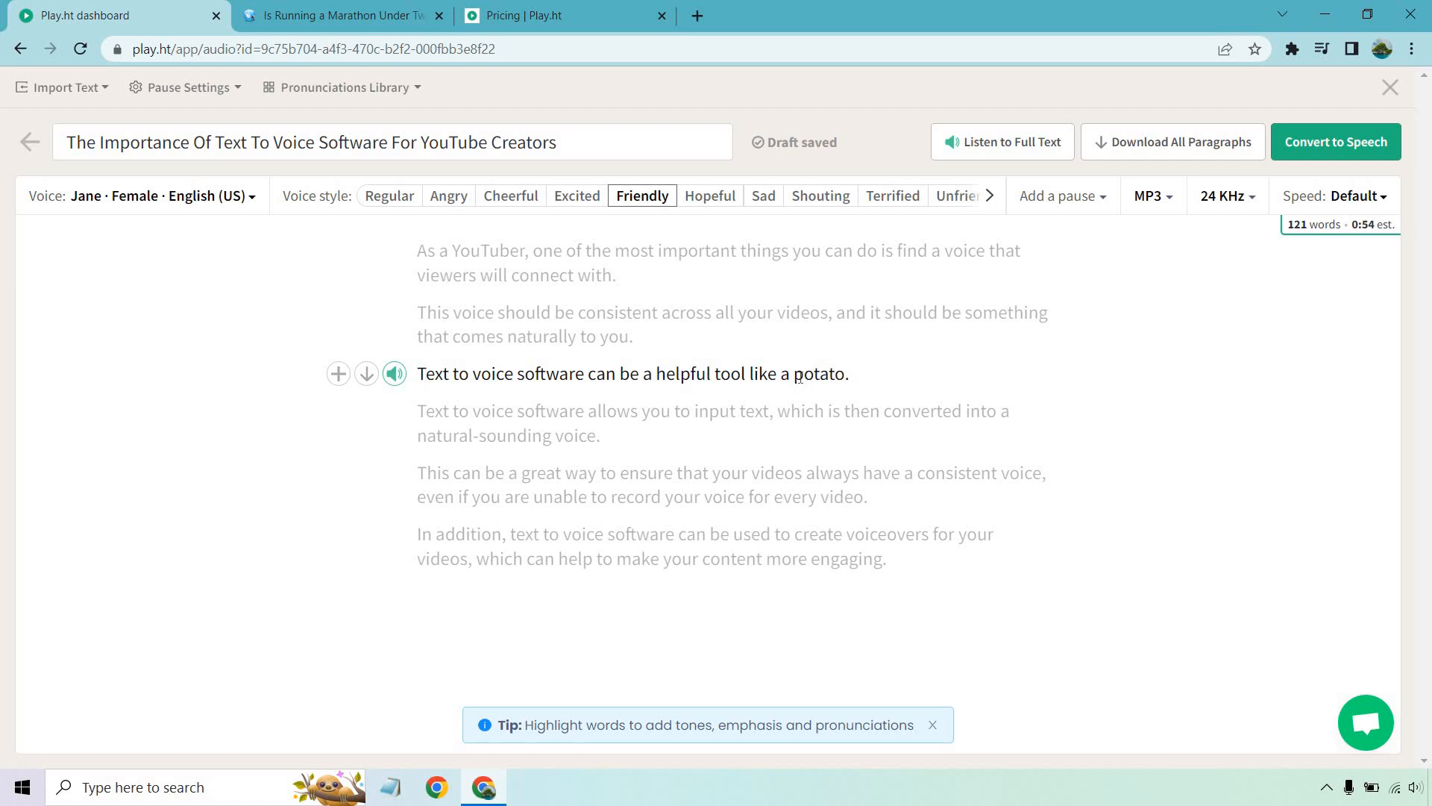
# - Give 'potato' the custom pronunciation 'potahto', then preview the third paragraph
pyautogui.doubleClick(819, 374)
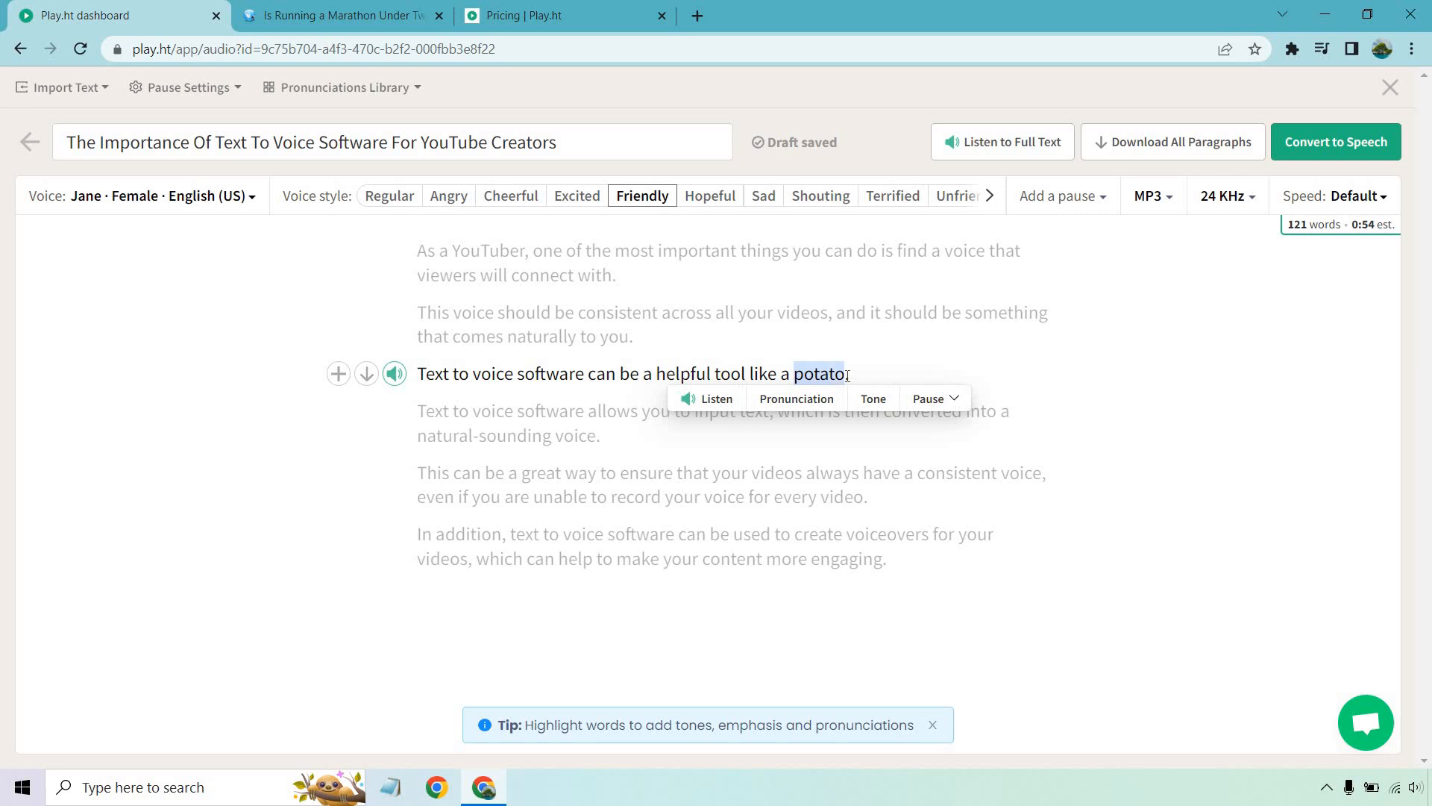
pyautogui.click(794, 398)
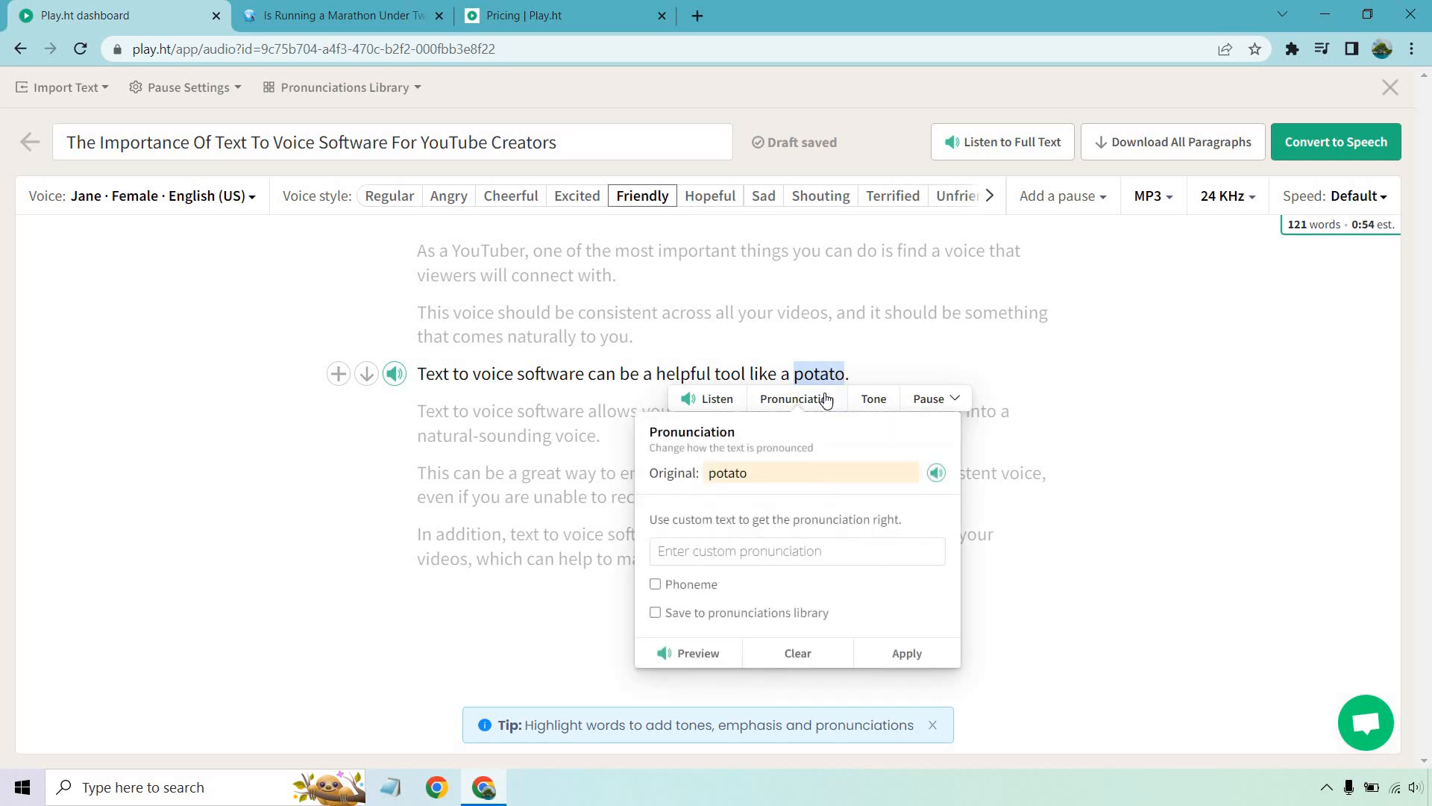
pyautogui.click(796, 551)
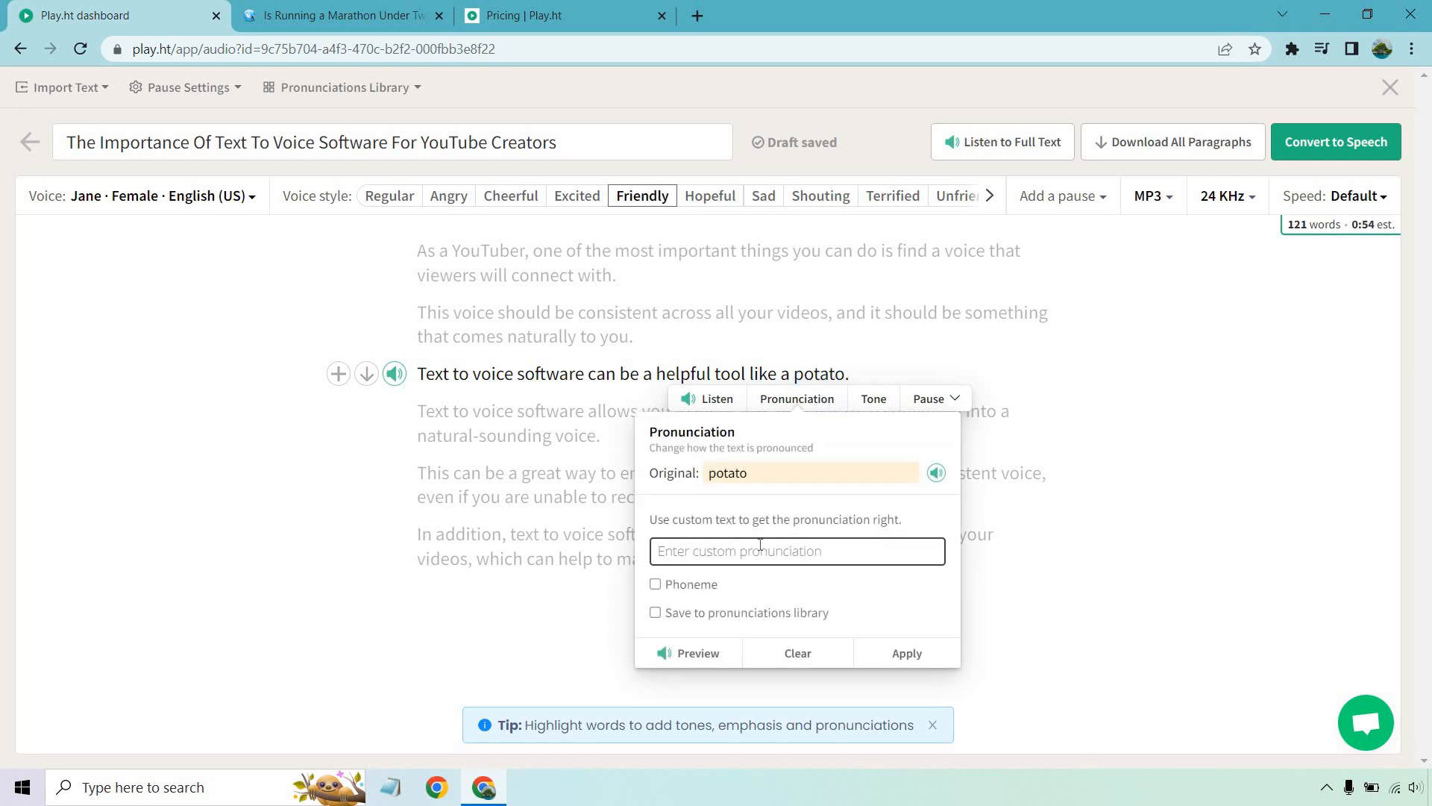
pyautogui.write('potahto')
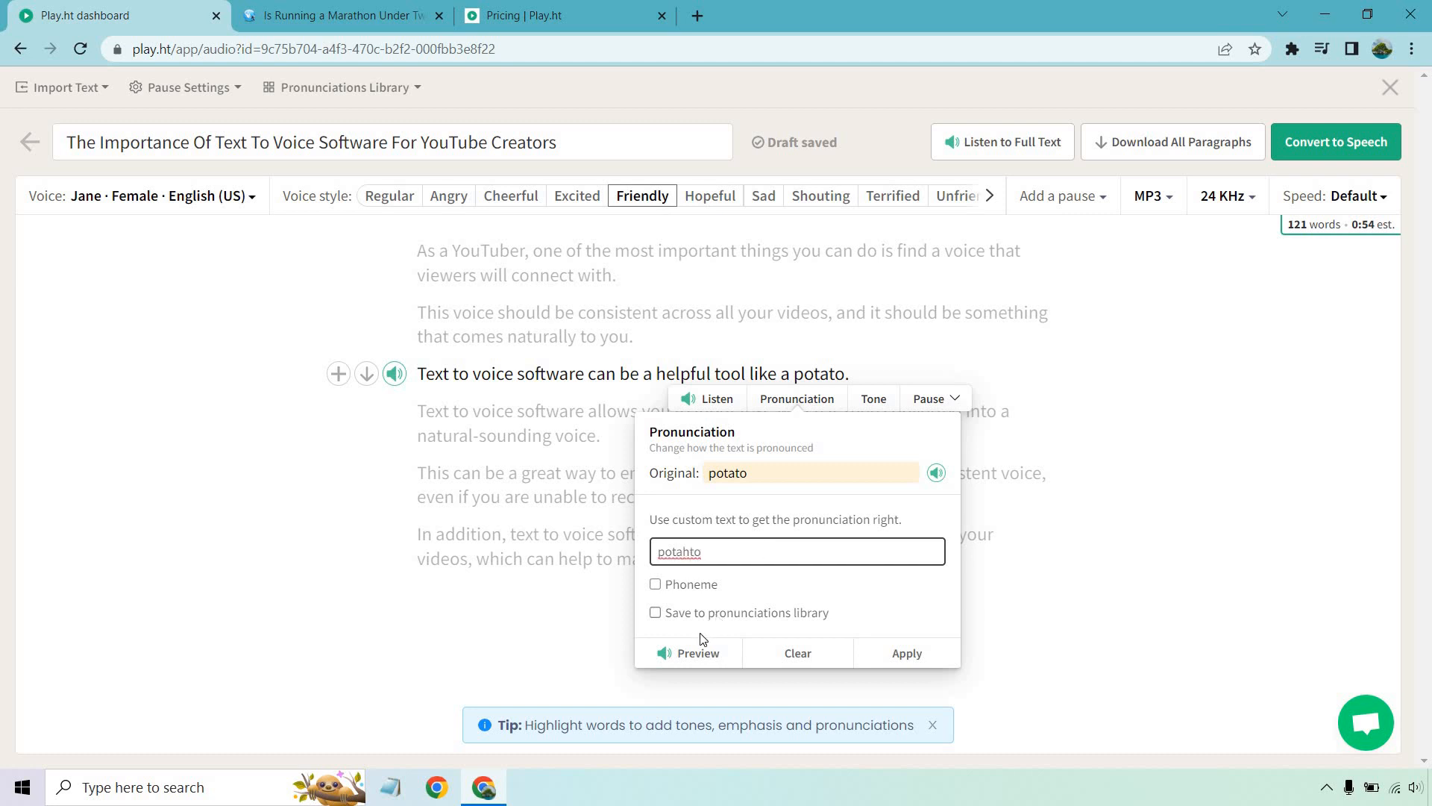
pyautogui.click(664, 653)
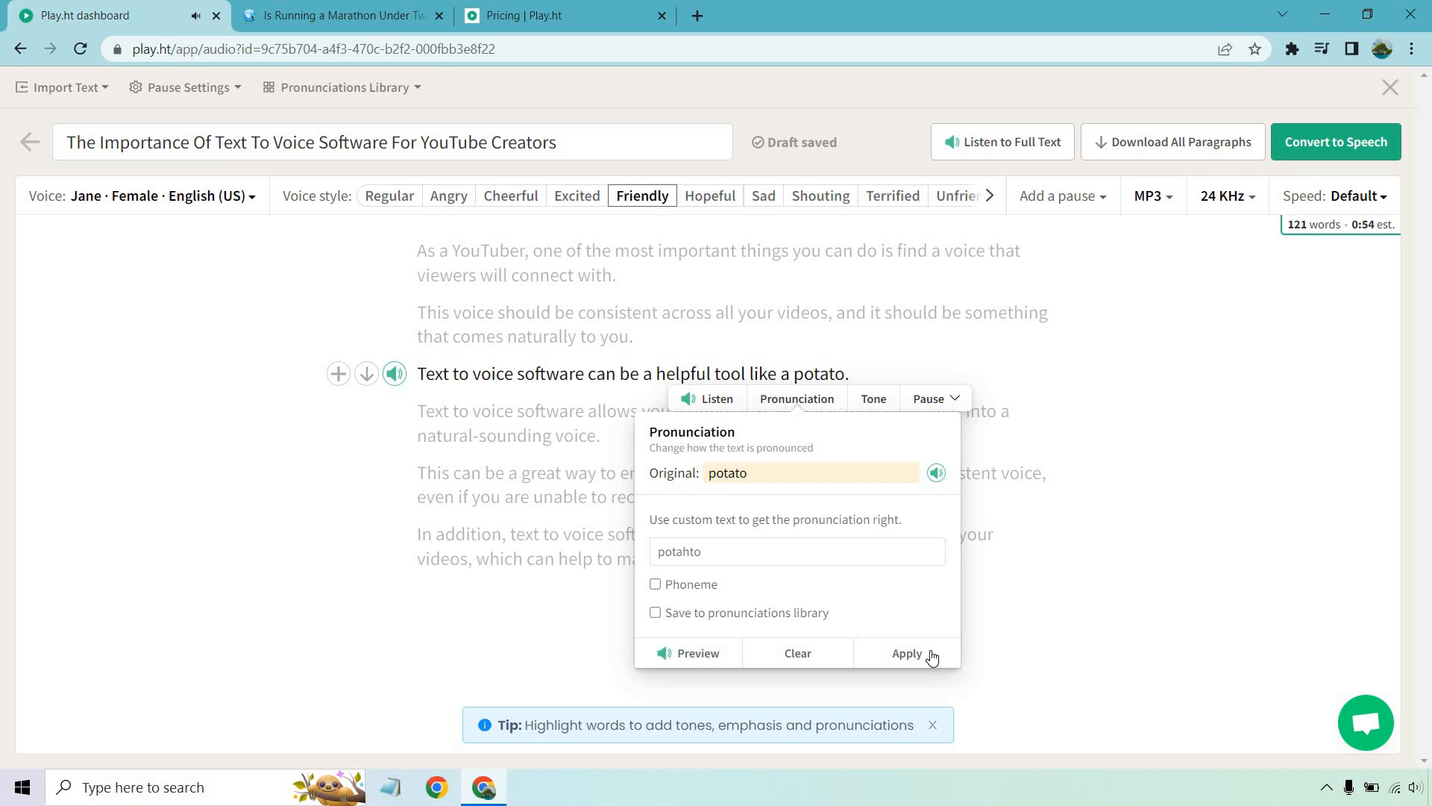
pyautogui.click(907, 654)
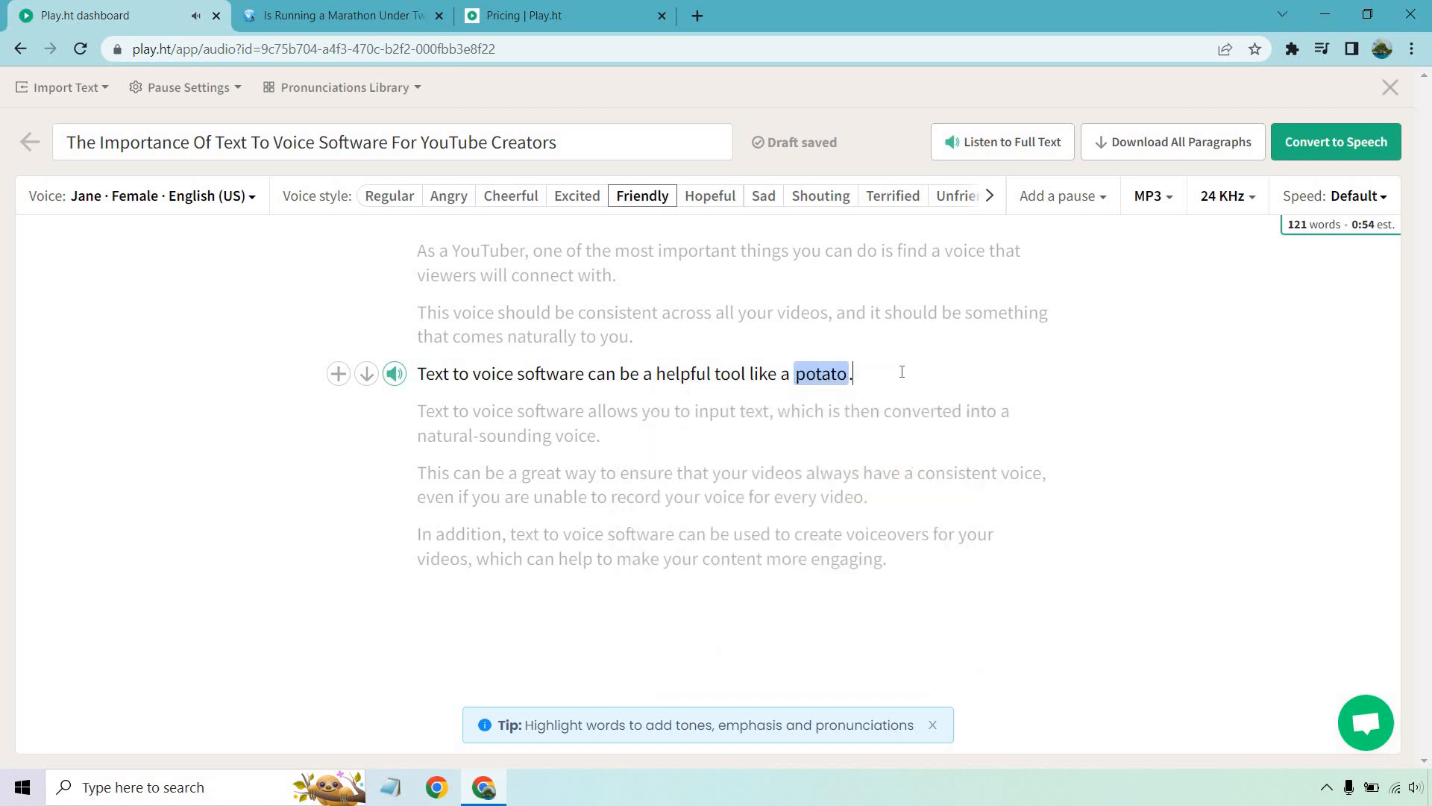
pyautogui.moveTo(395, 374)
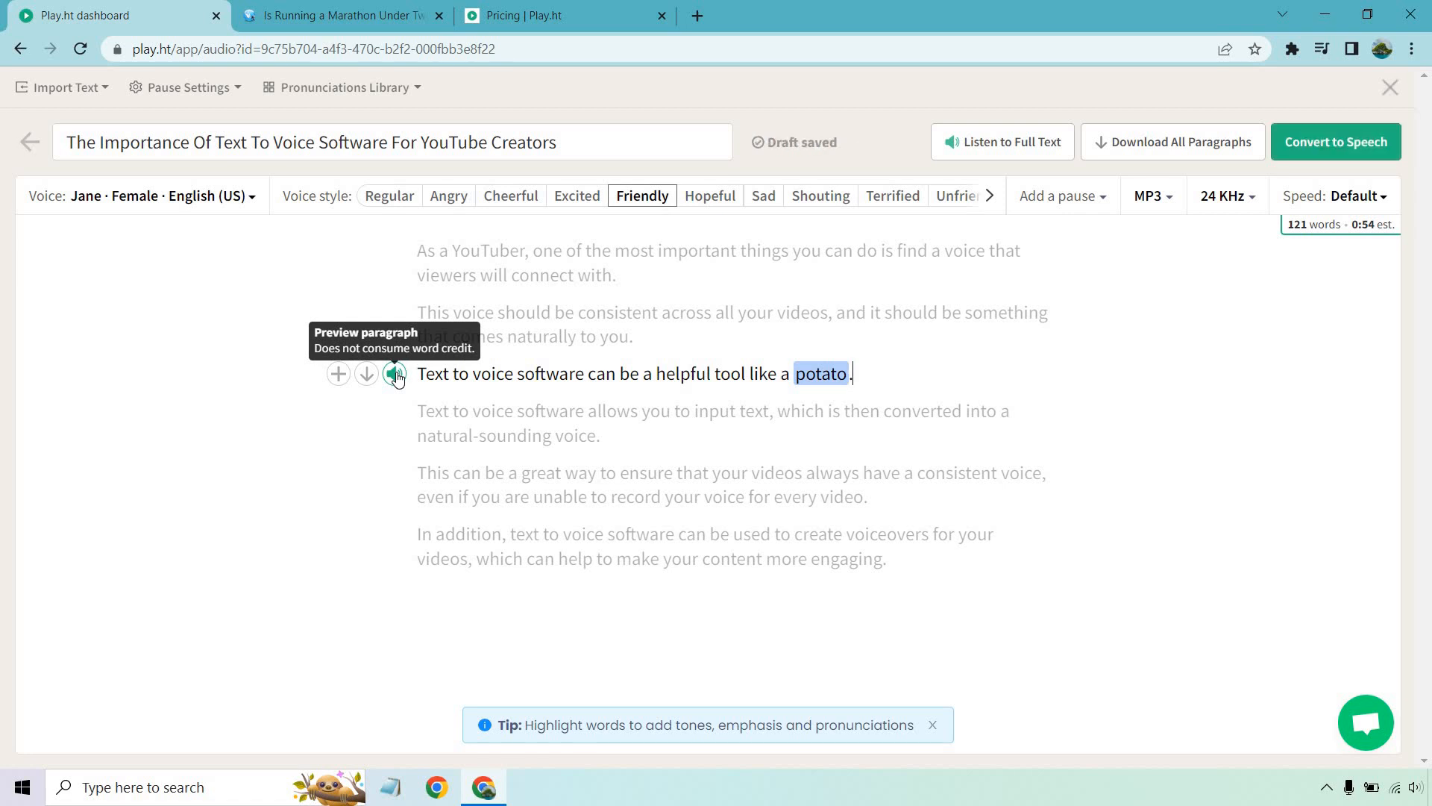
pyautogui.click(394, 373)
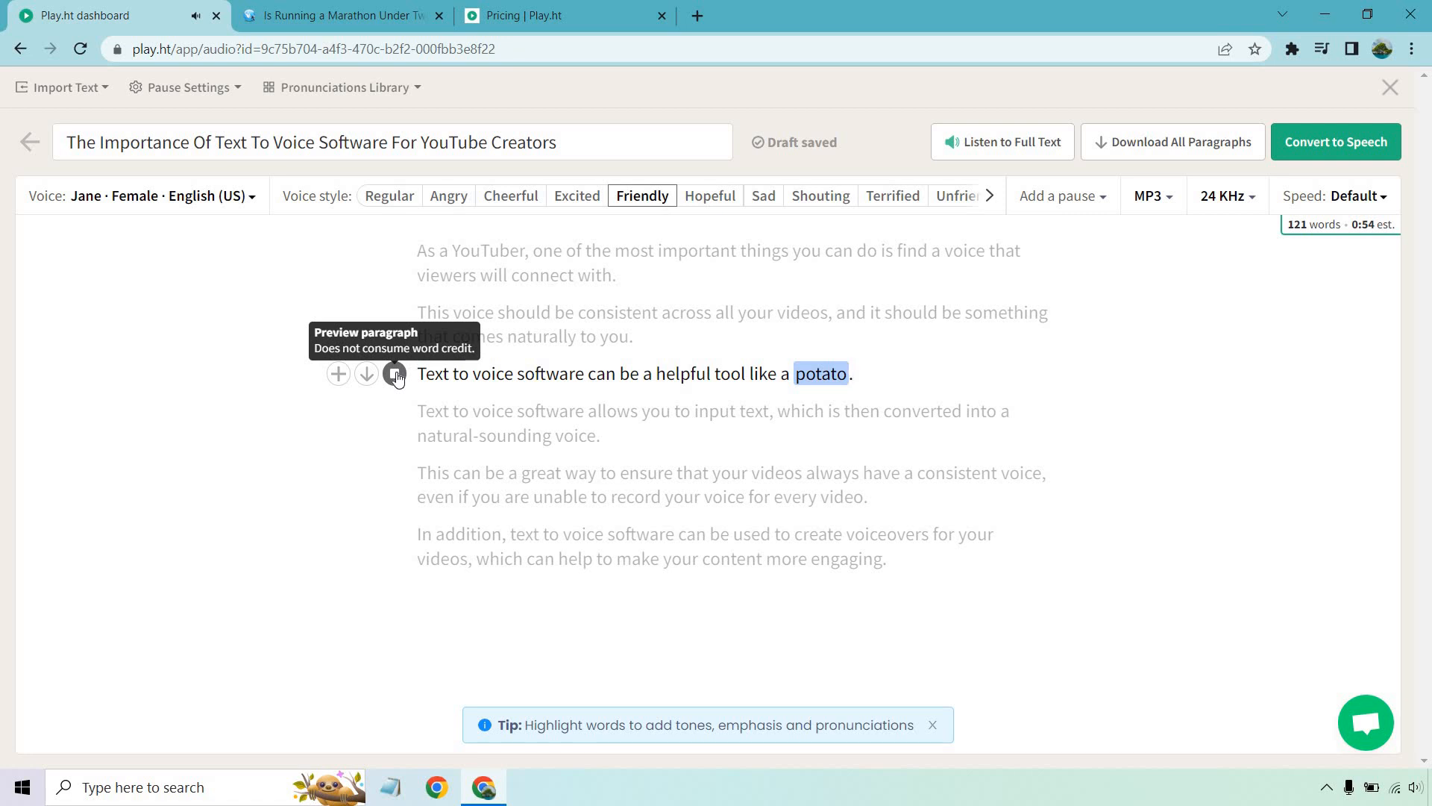
pyautogui.click(394, 374)
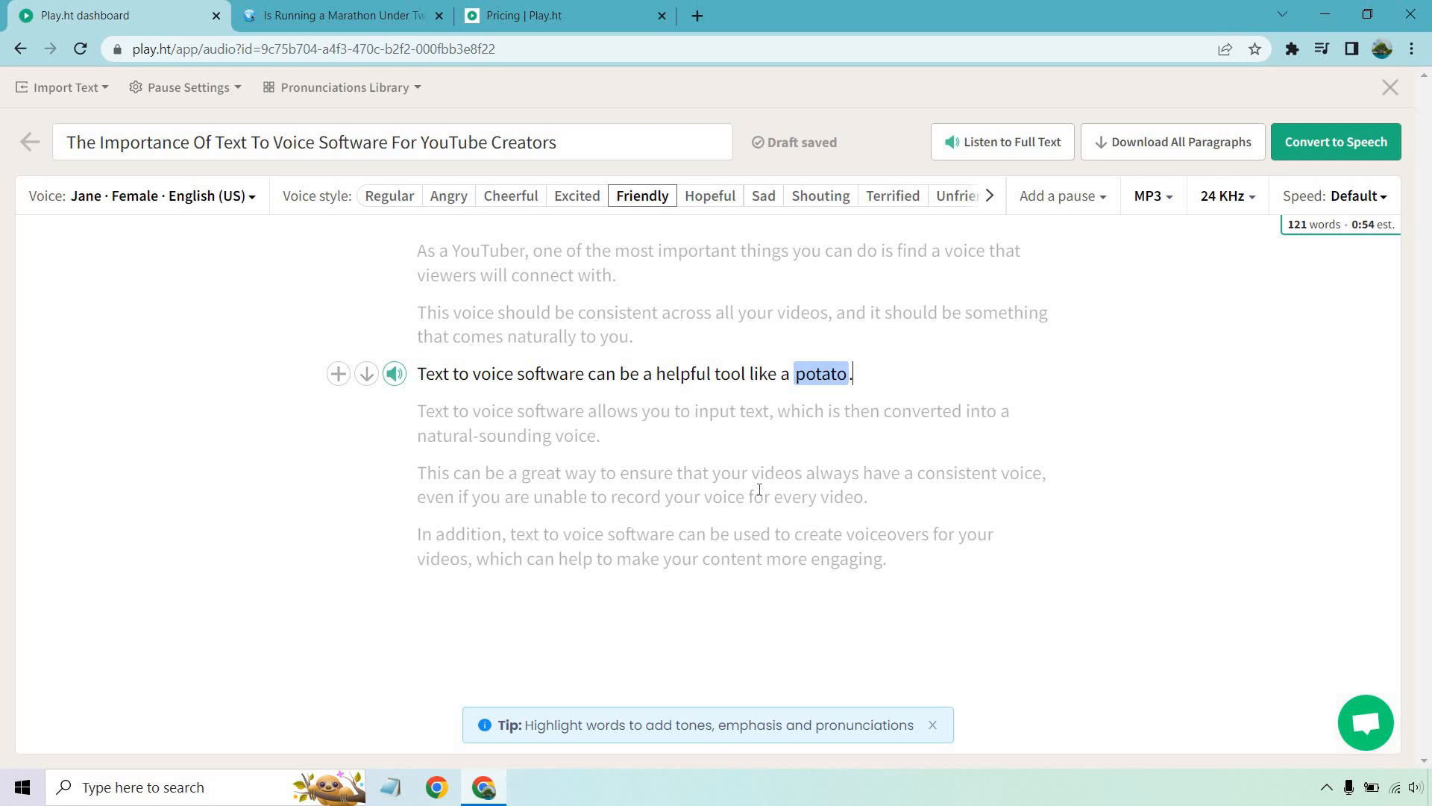
pyautogui.moveTo(1002, 141)
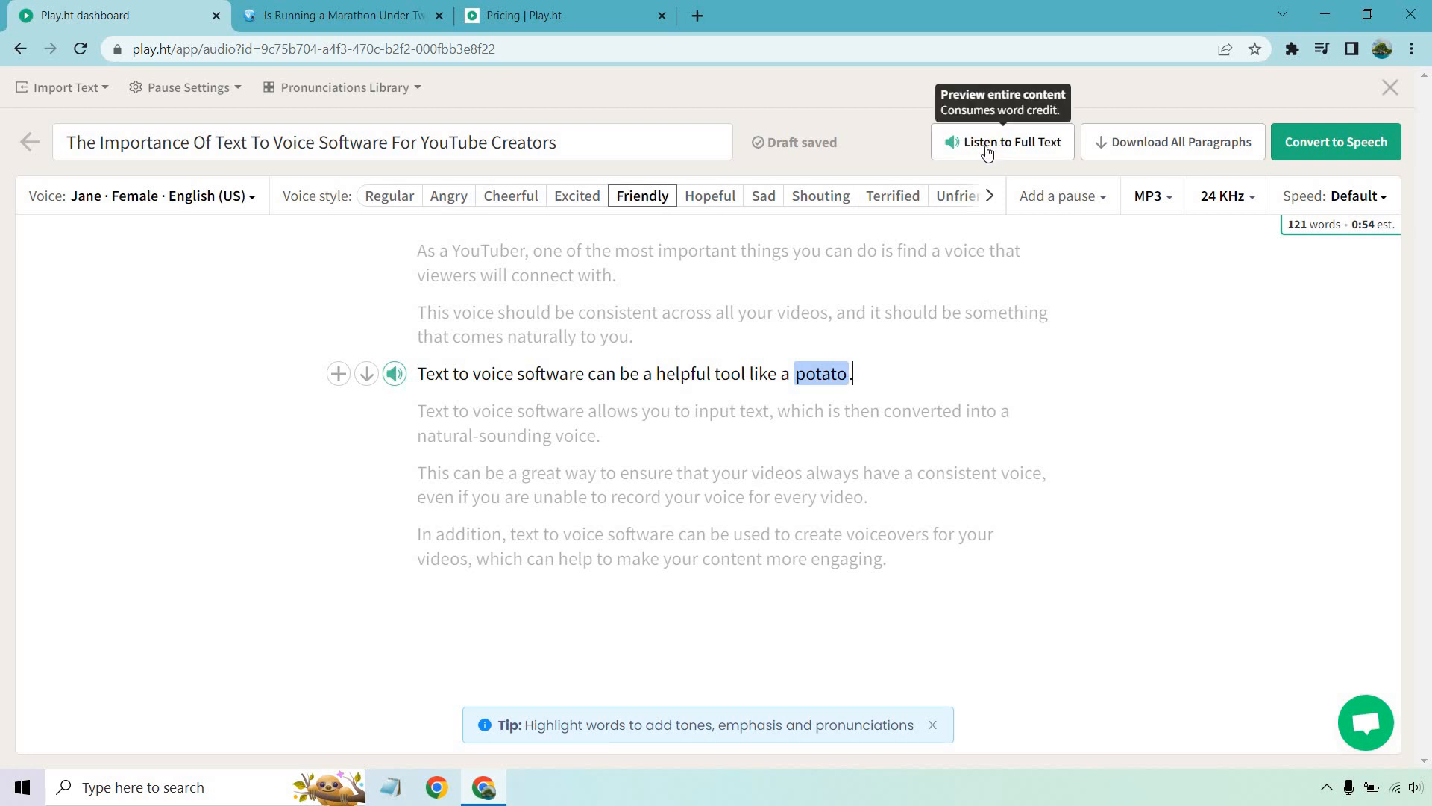
pyautogui.moveTo(935, 548)
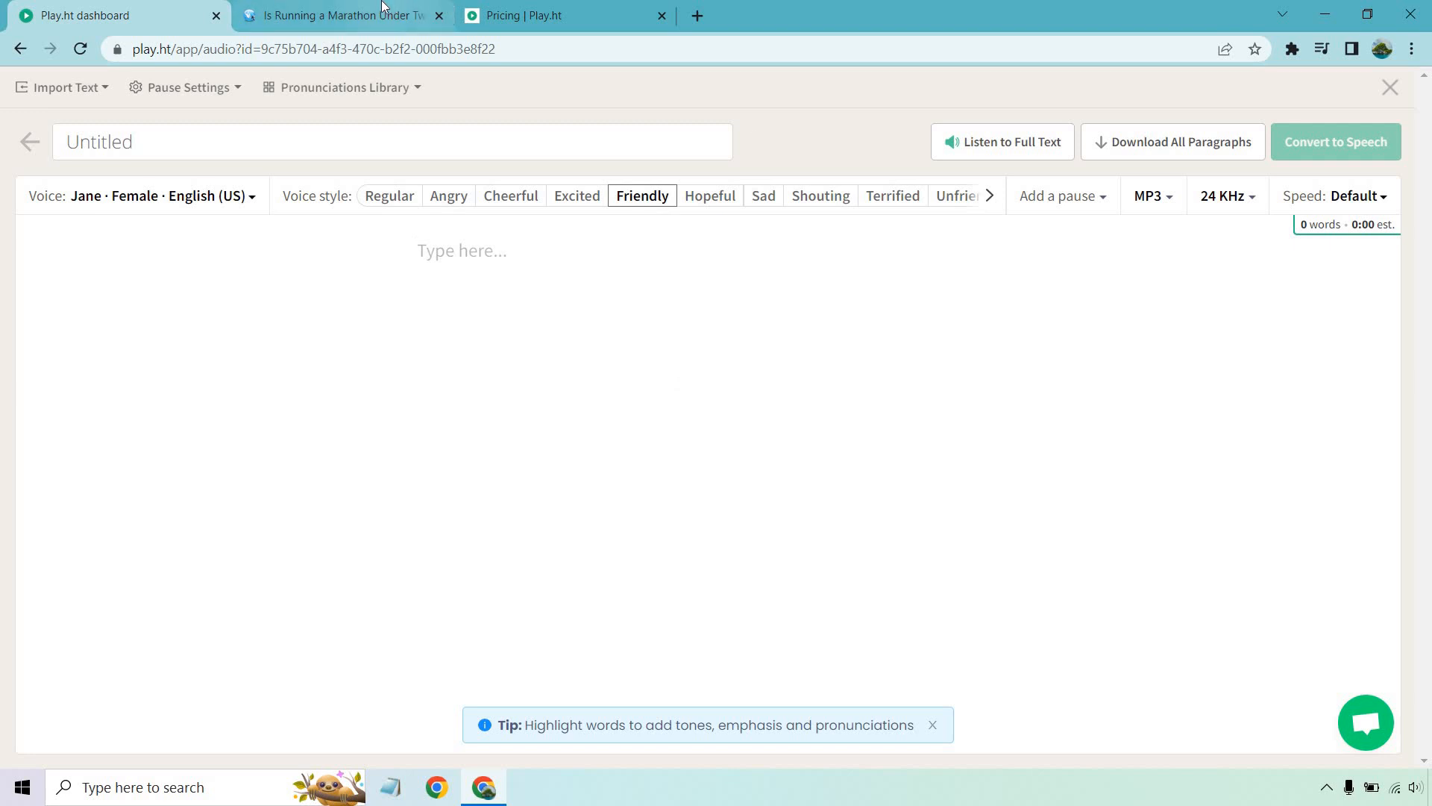
# - Visit the marathon article tab for its URL, then return to the empty project
pyautogui.click(337, 16)
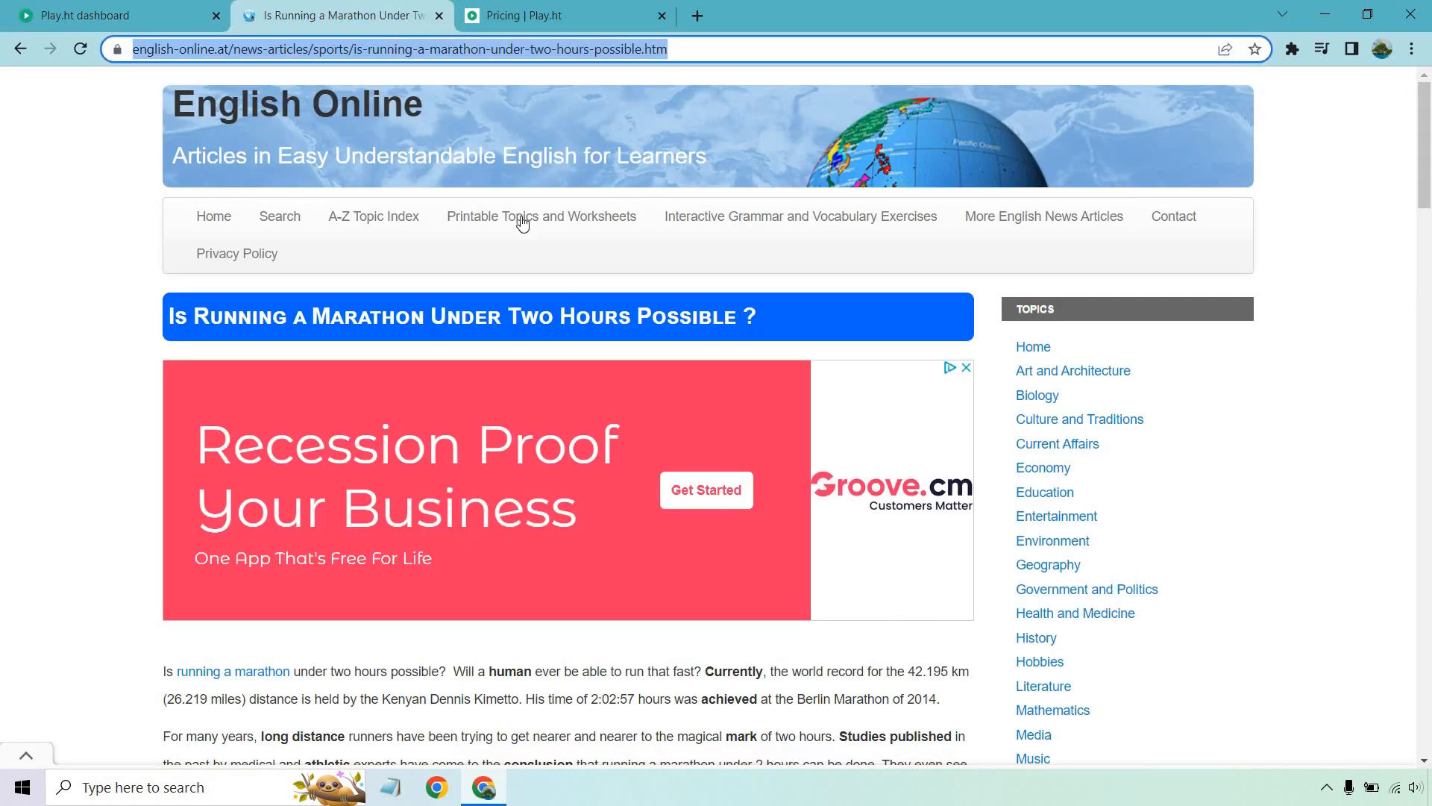
pyautogui.scroll(-3)
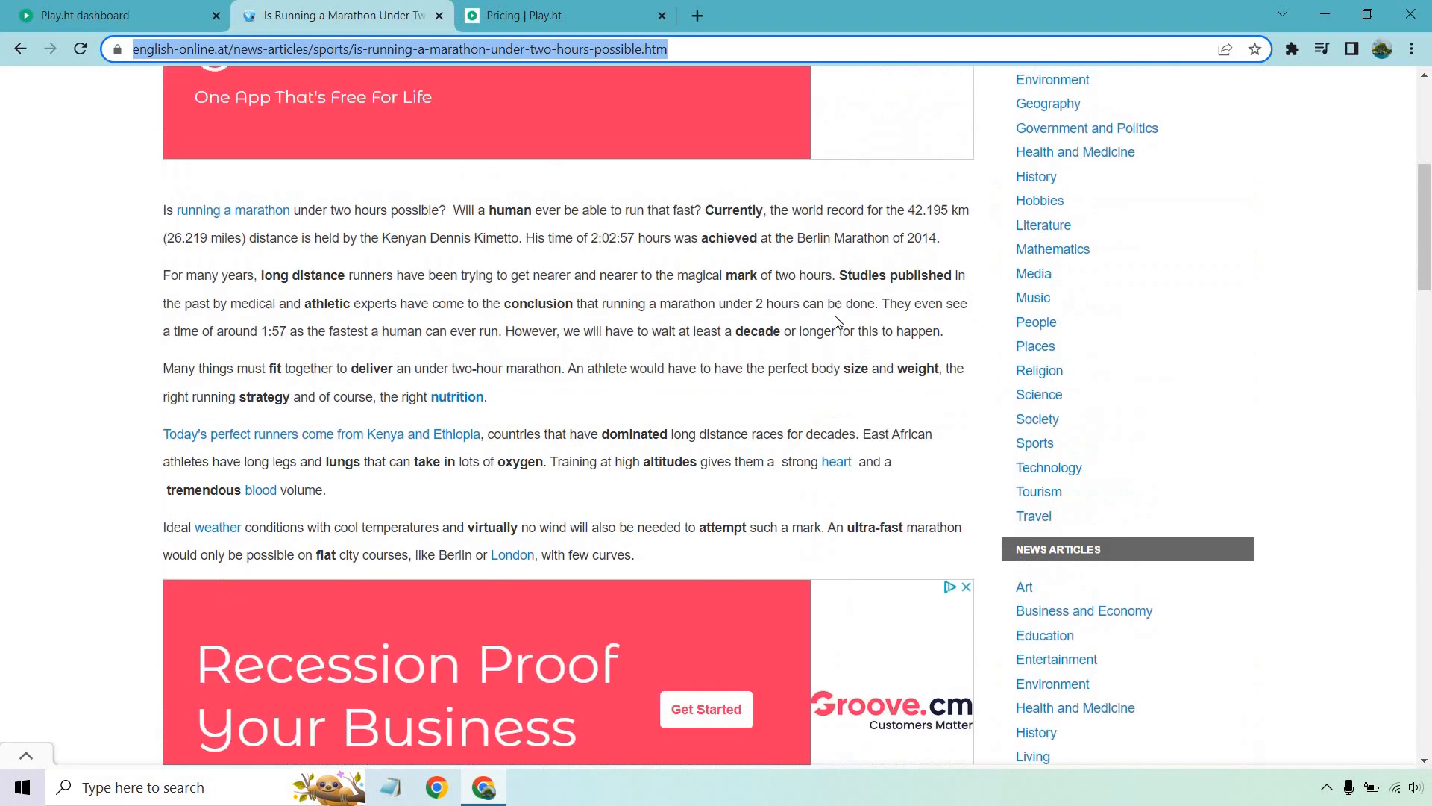
pyautogui.click(86, 15)
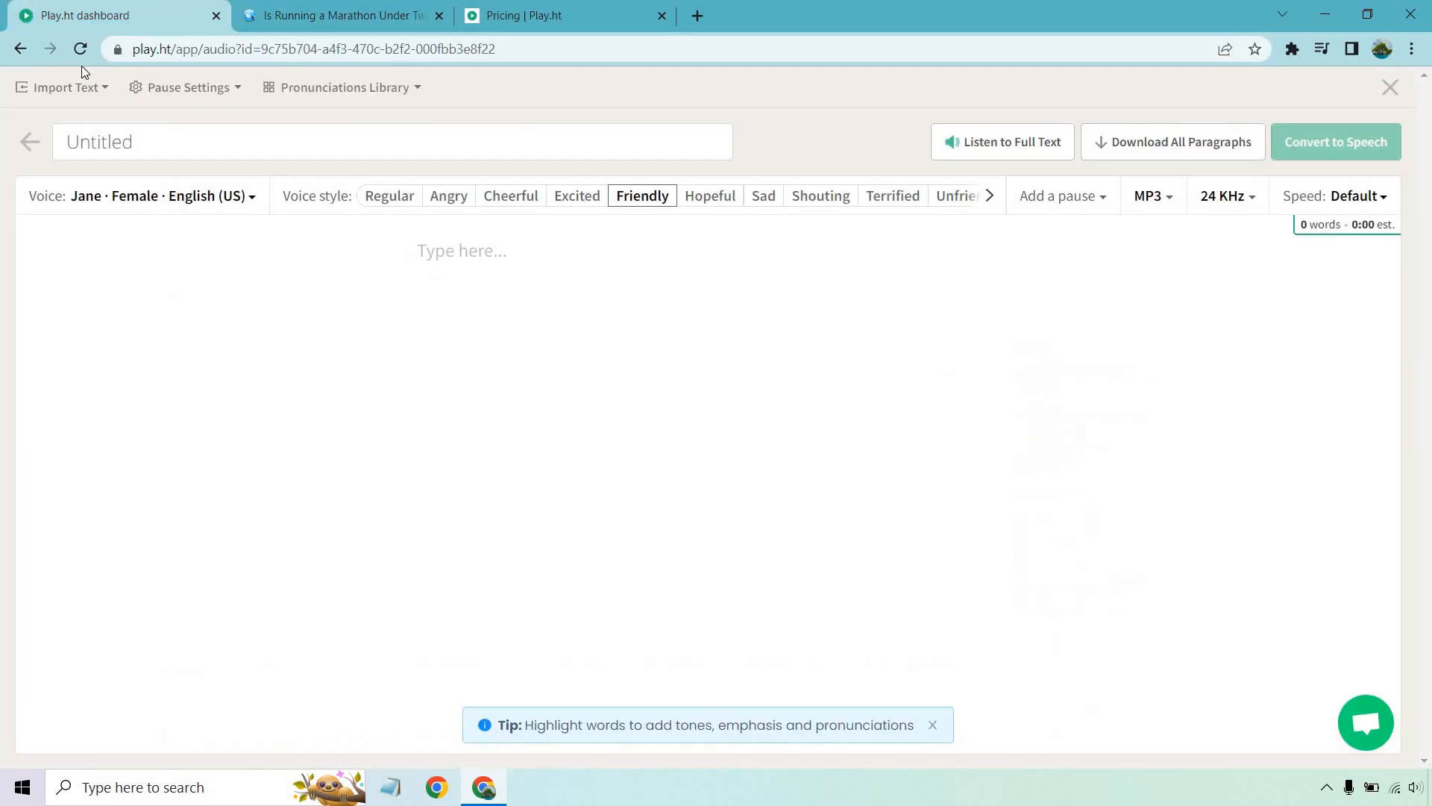
# - Import the marathon article from its URL and split the first paragraph after 'that fast?'
pyautogui.click(62, 87)
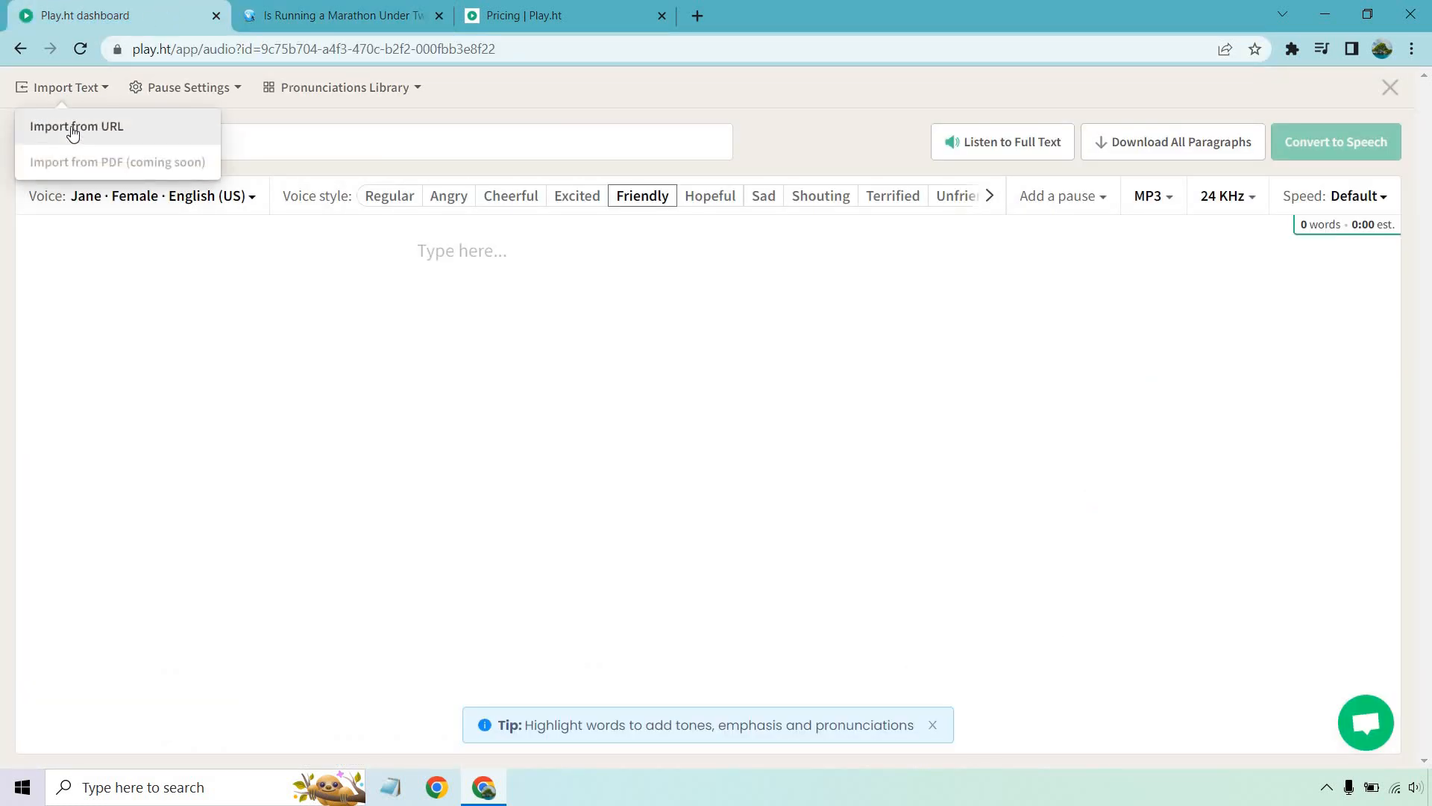
pyautogui.click(77, 126)
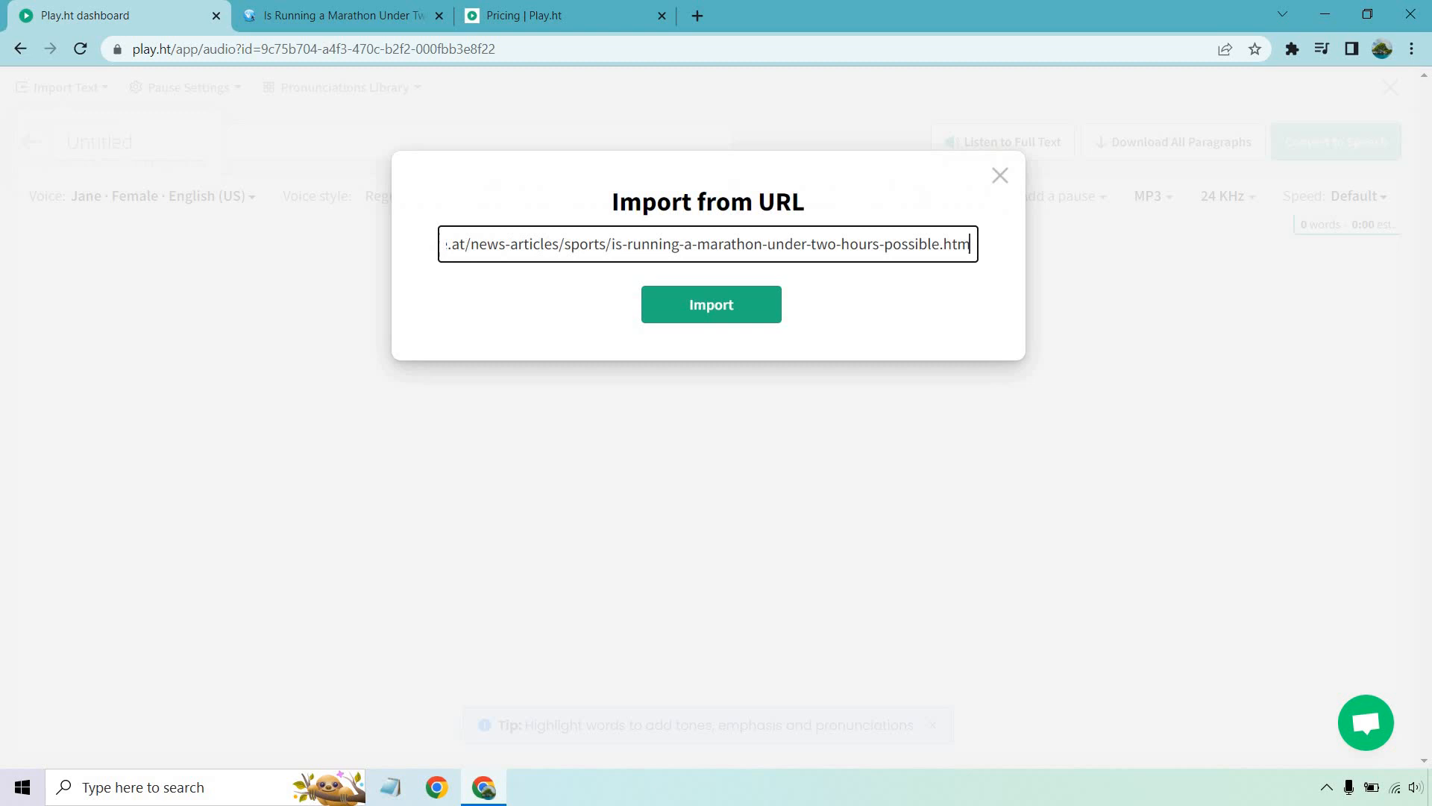
pyautogui.click(711, 305)
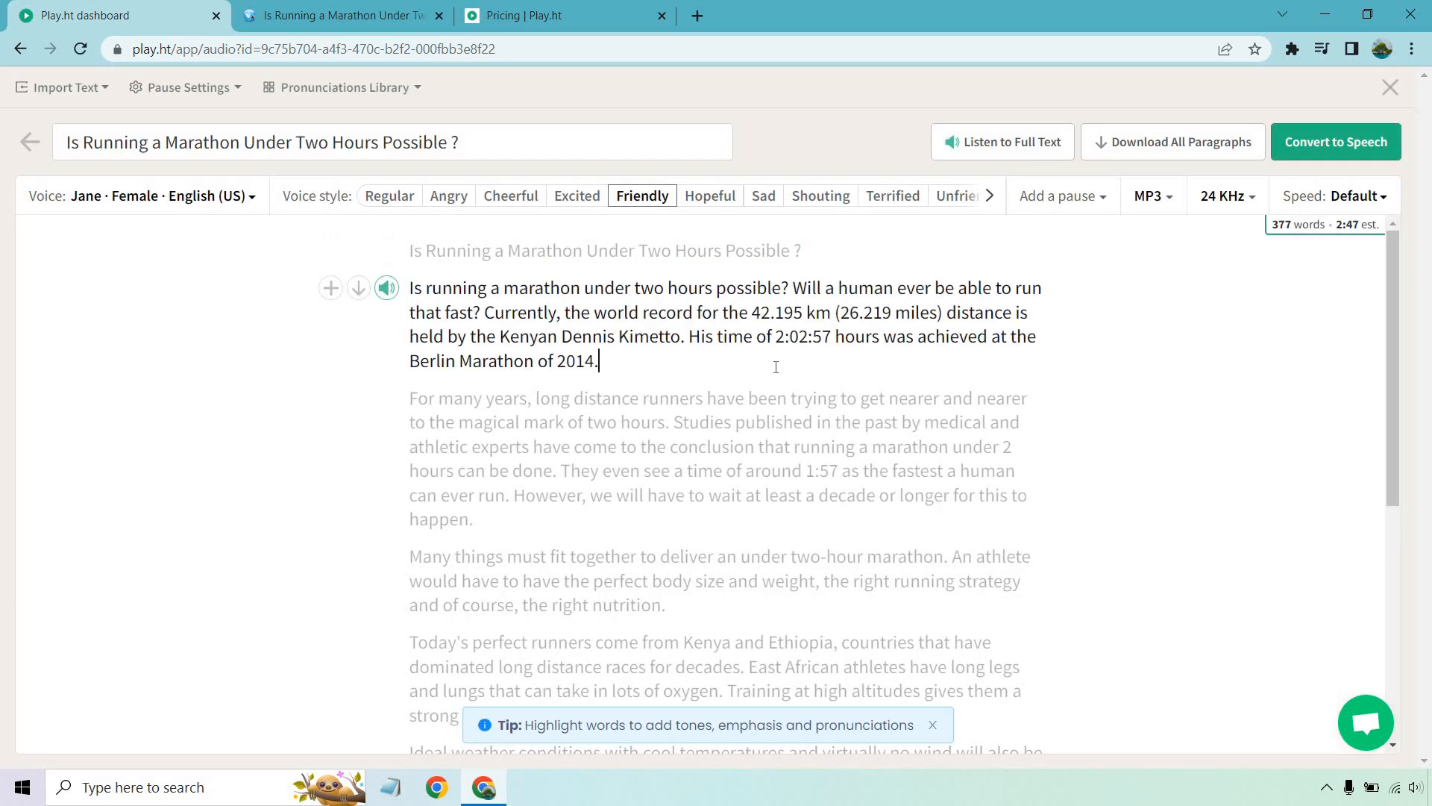
pyautogui.scroll(-3)
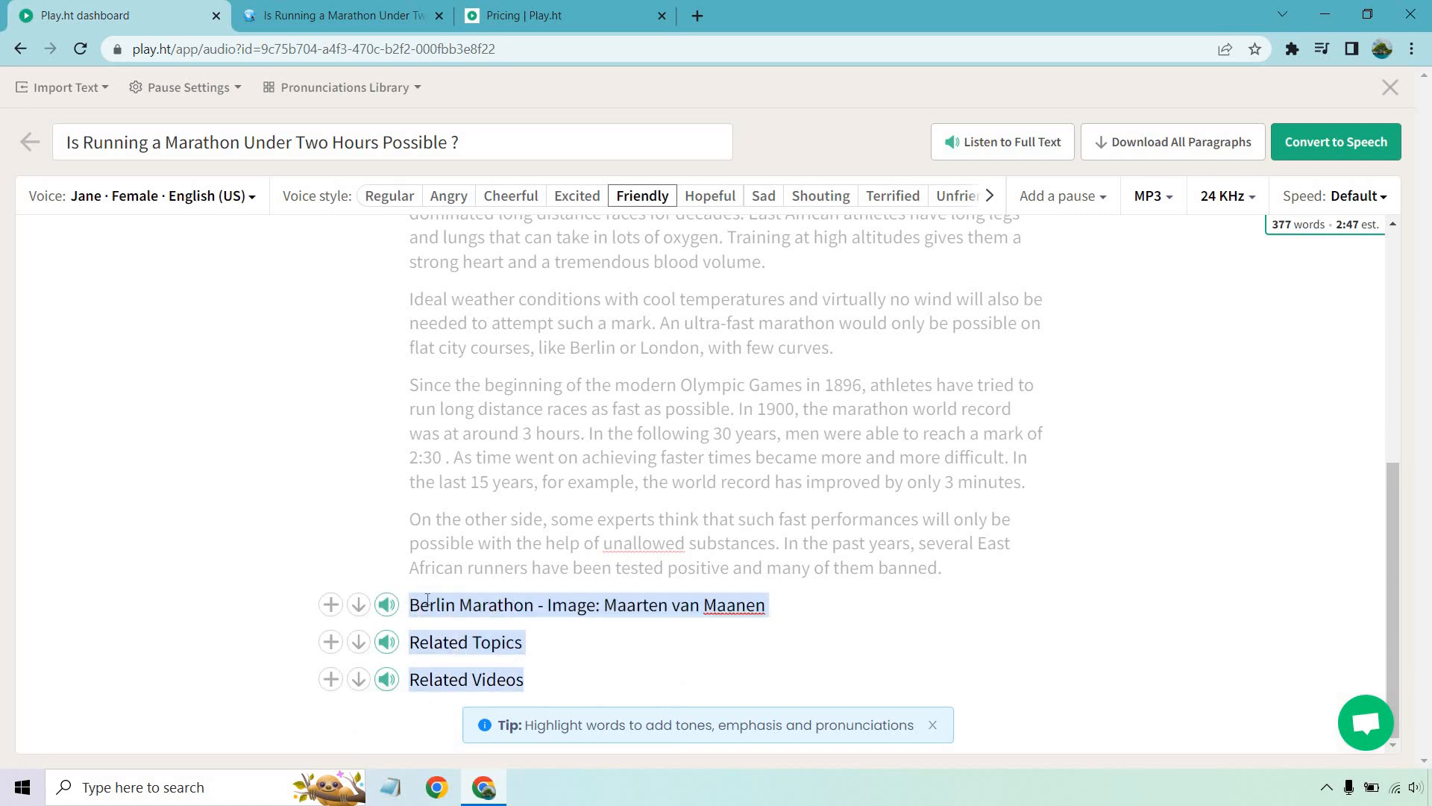
pyautogui.scroll(3)
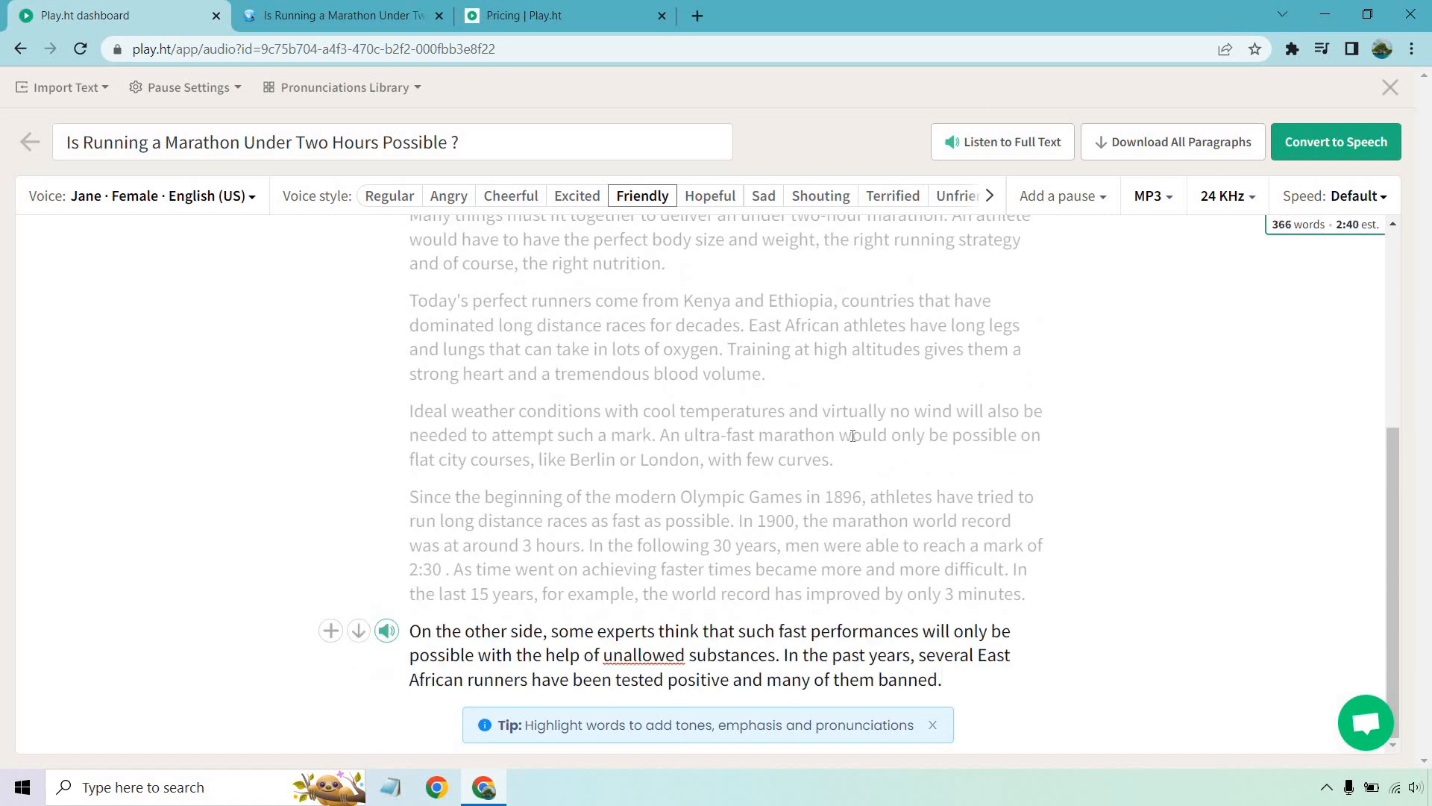
pyautogui.scroll(3)
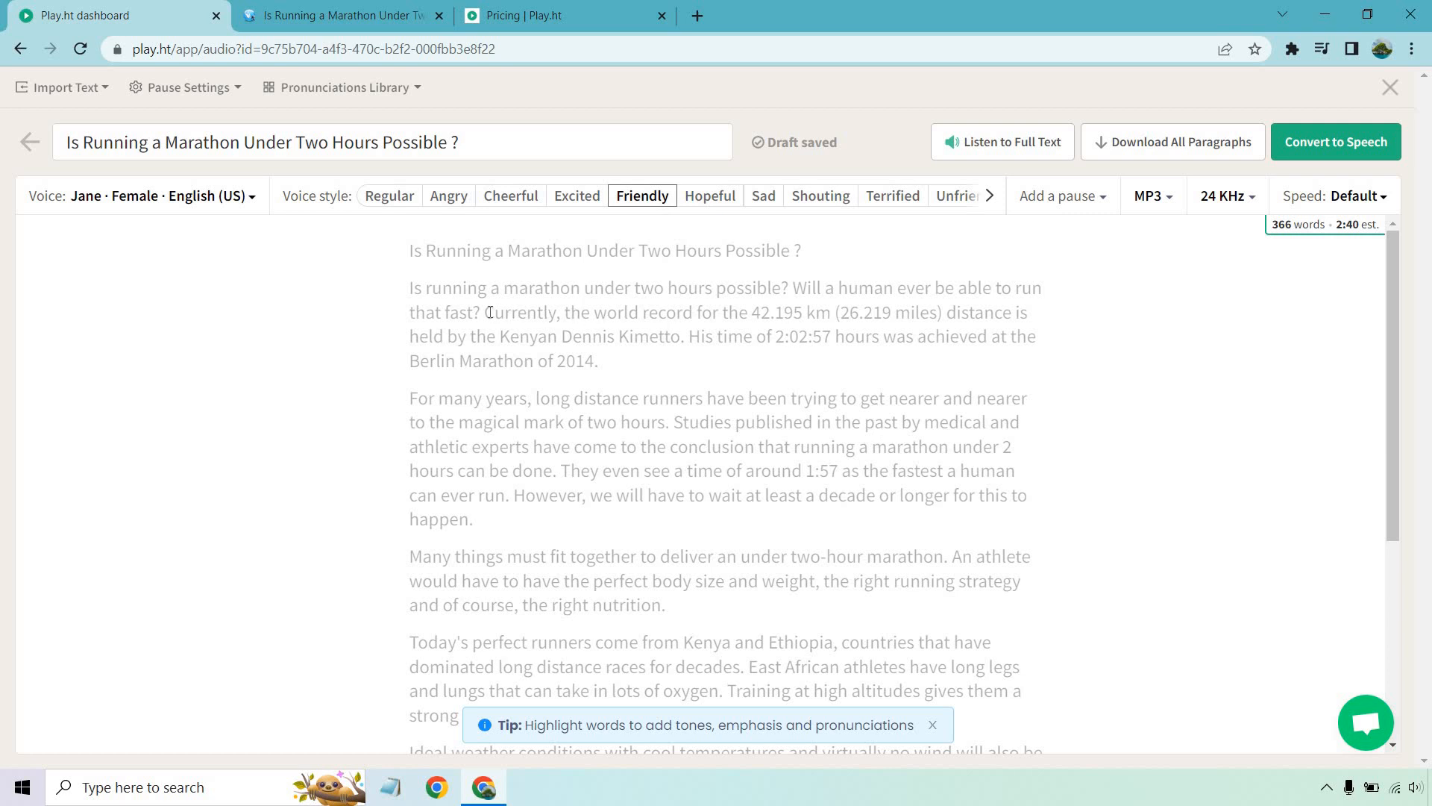
pyautogui.click(489, 312)
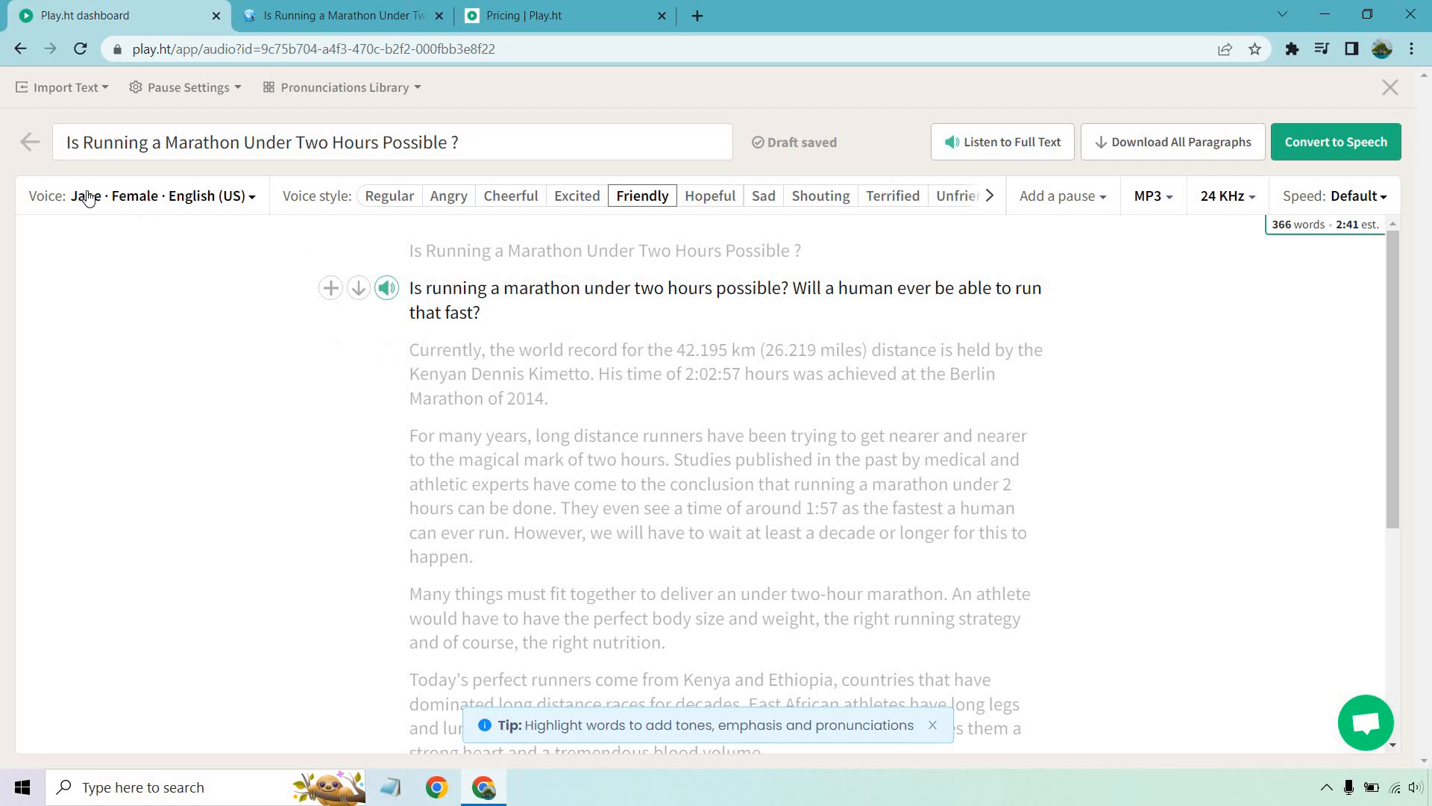
# - Preview the Davis voice and confirm him as the narrator
pyautogui.click(155, 196)
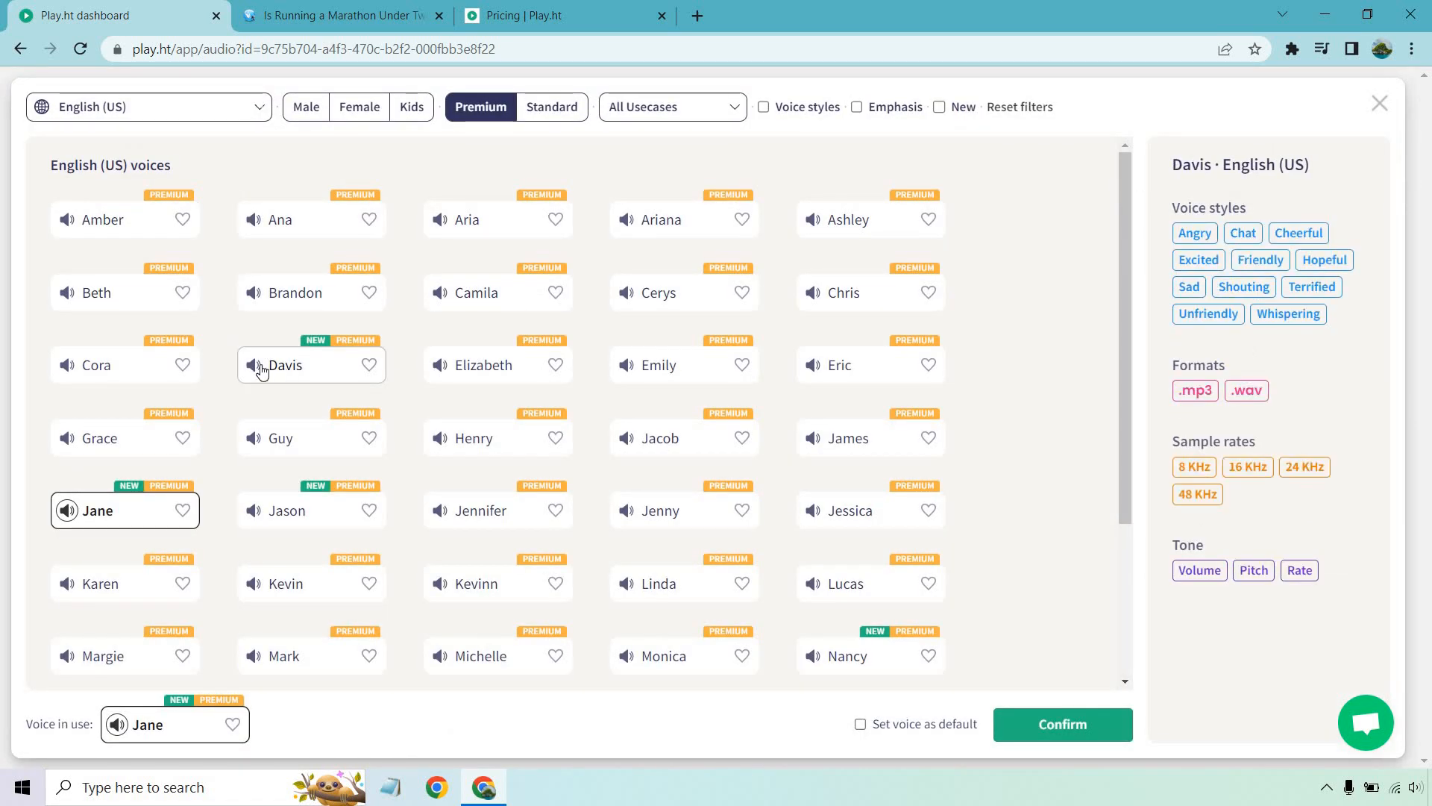
pyautogui.click(253, 365)
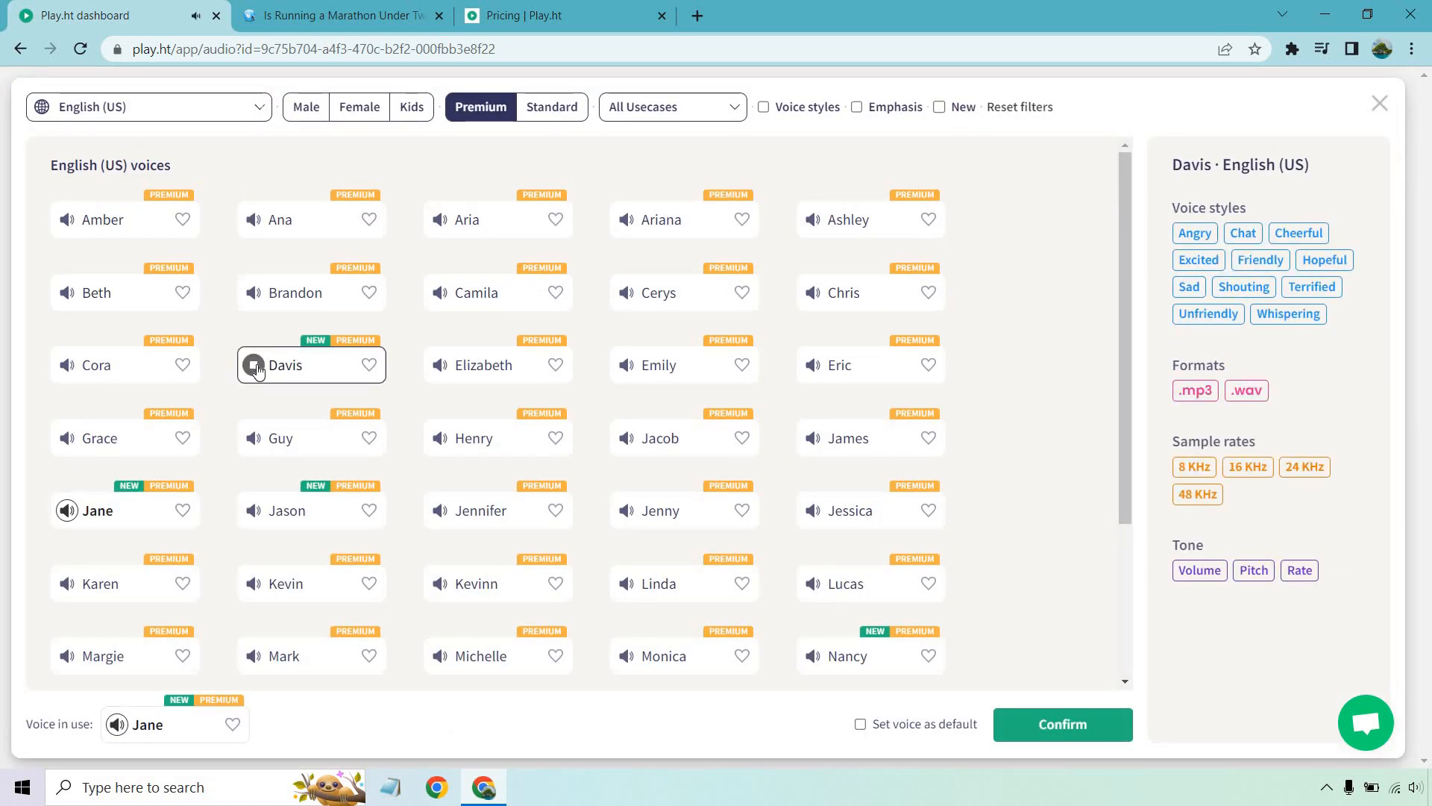
pyautogui.click(253, 364)
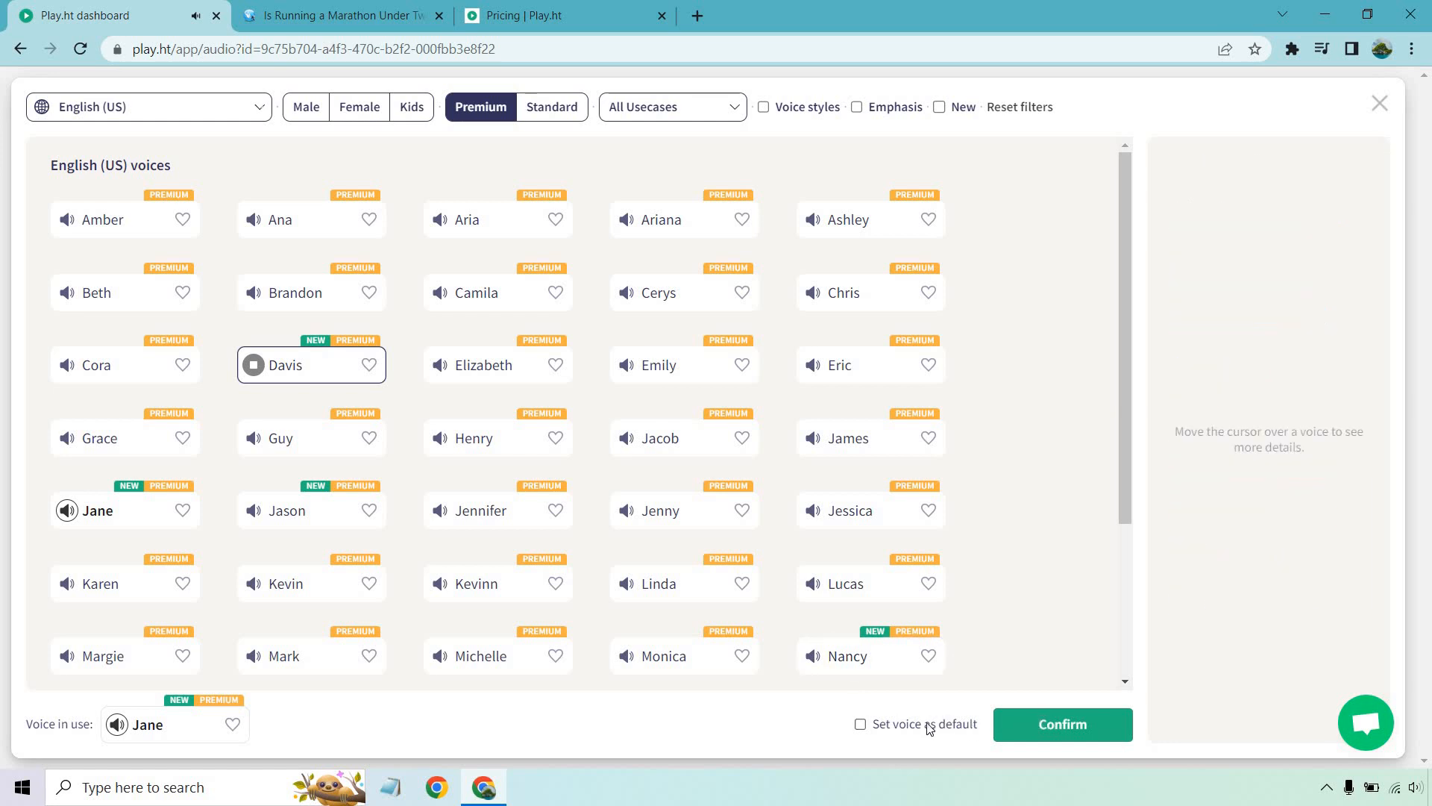
pyautogui.click(1061, 724)
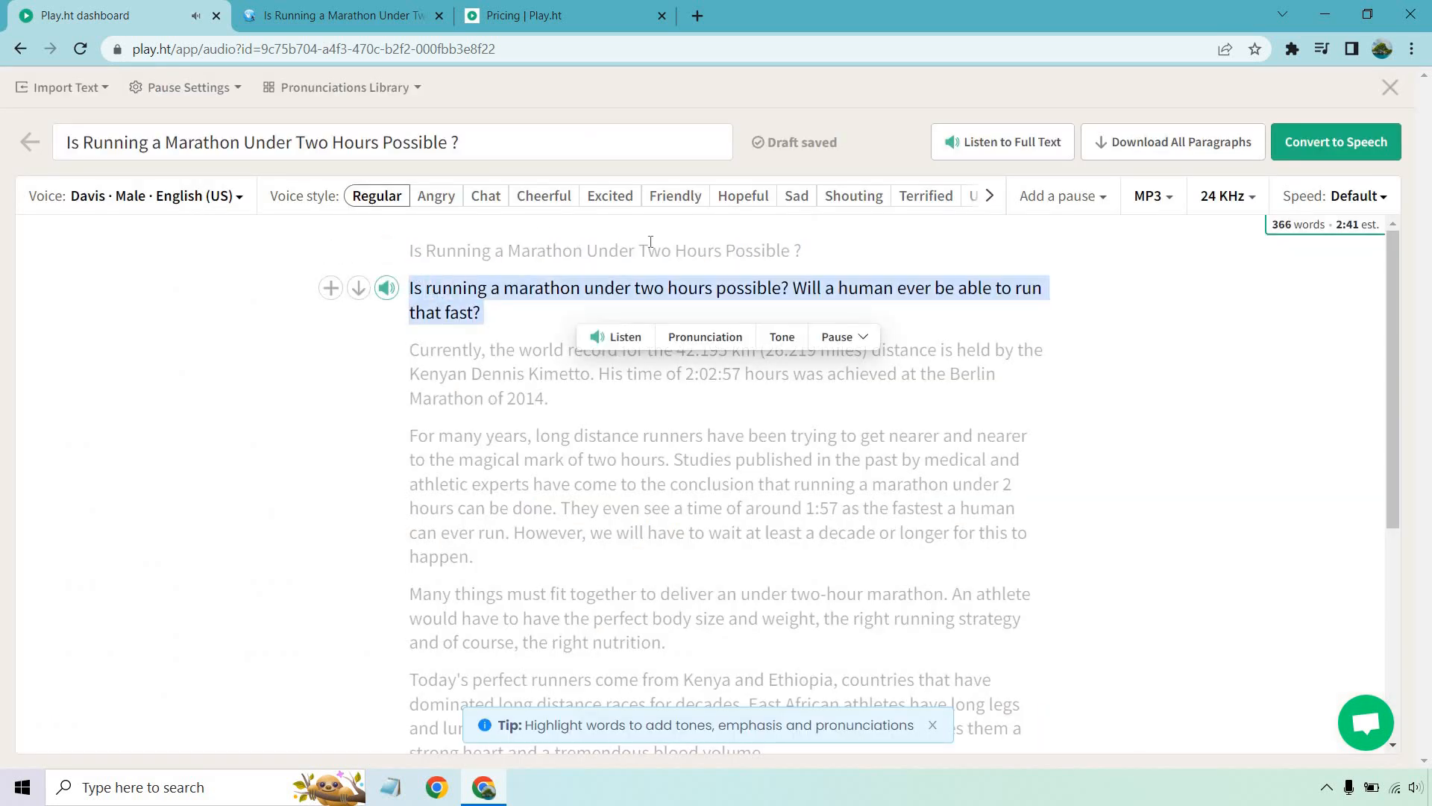
# - Apply the Hopeful style to the opening questions paragraph and preview it
pyautogui.click(988, 195)
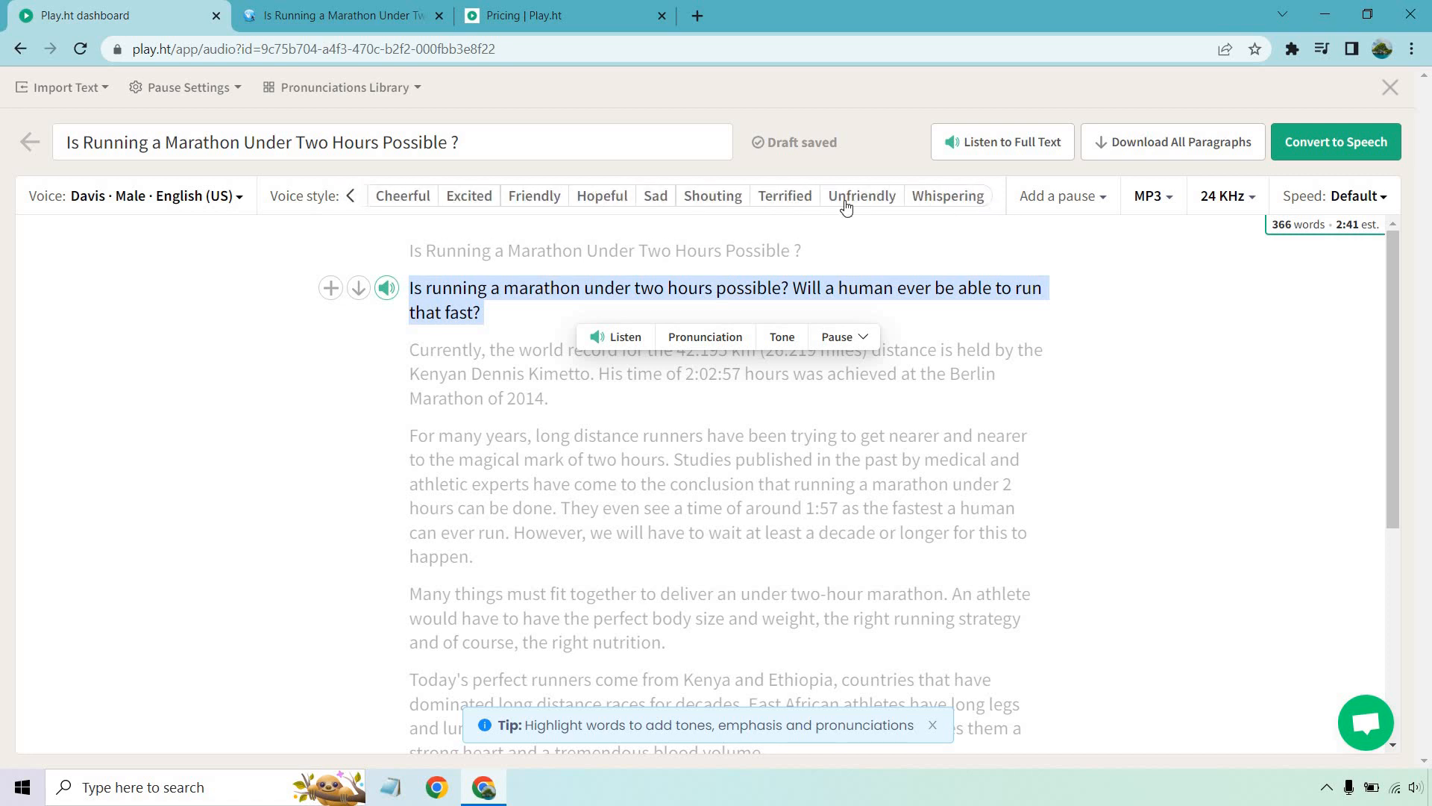
pyautogui.click(602, 196)
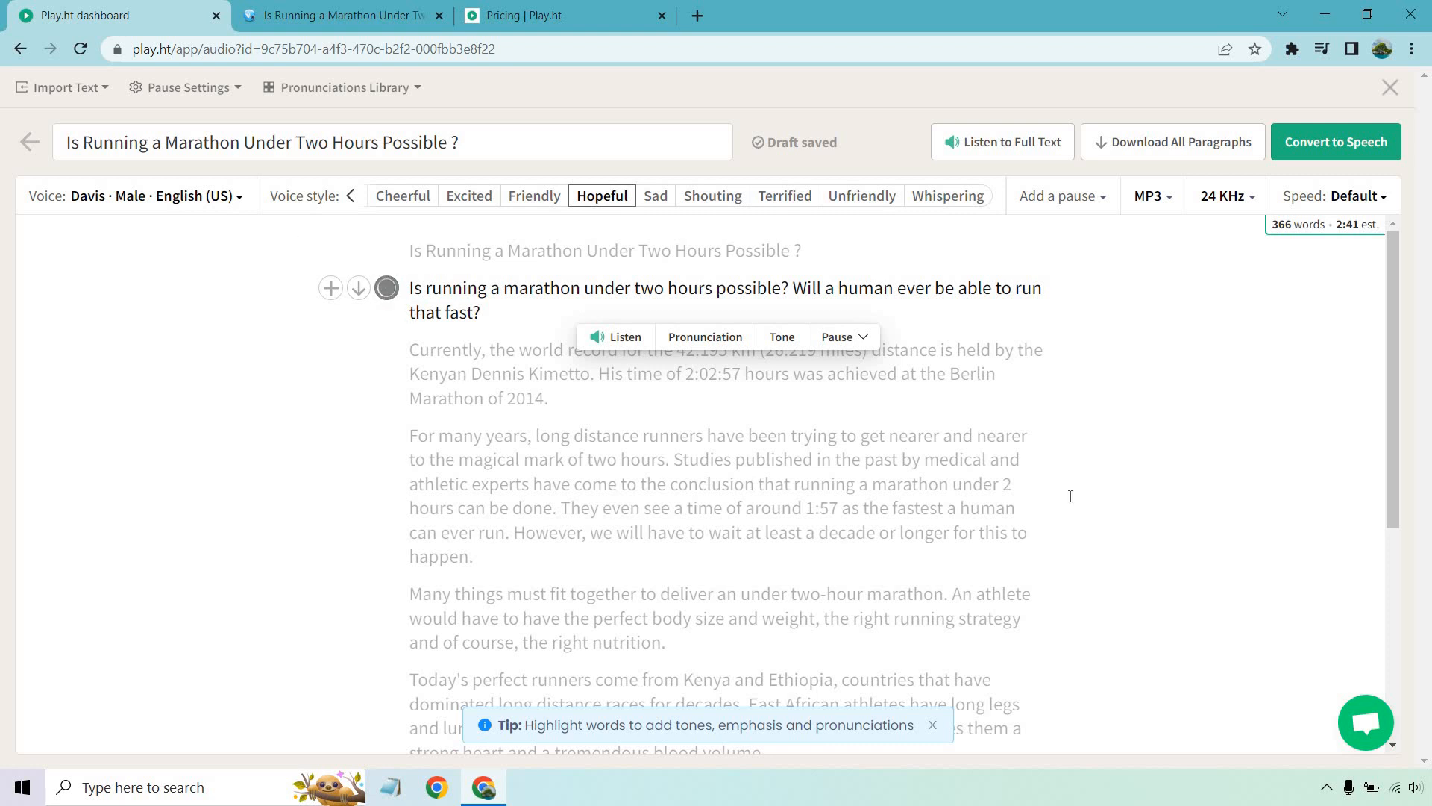
pyautogui.click(386, 288)
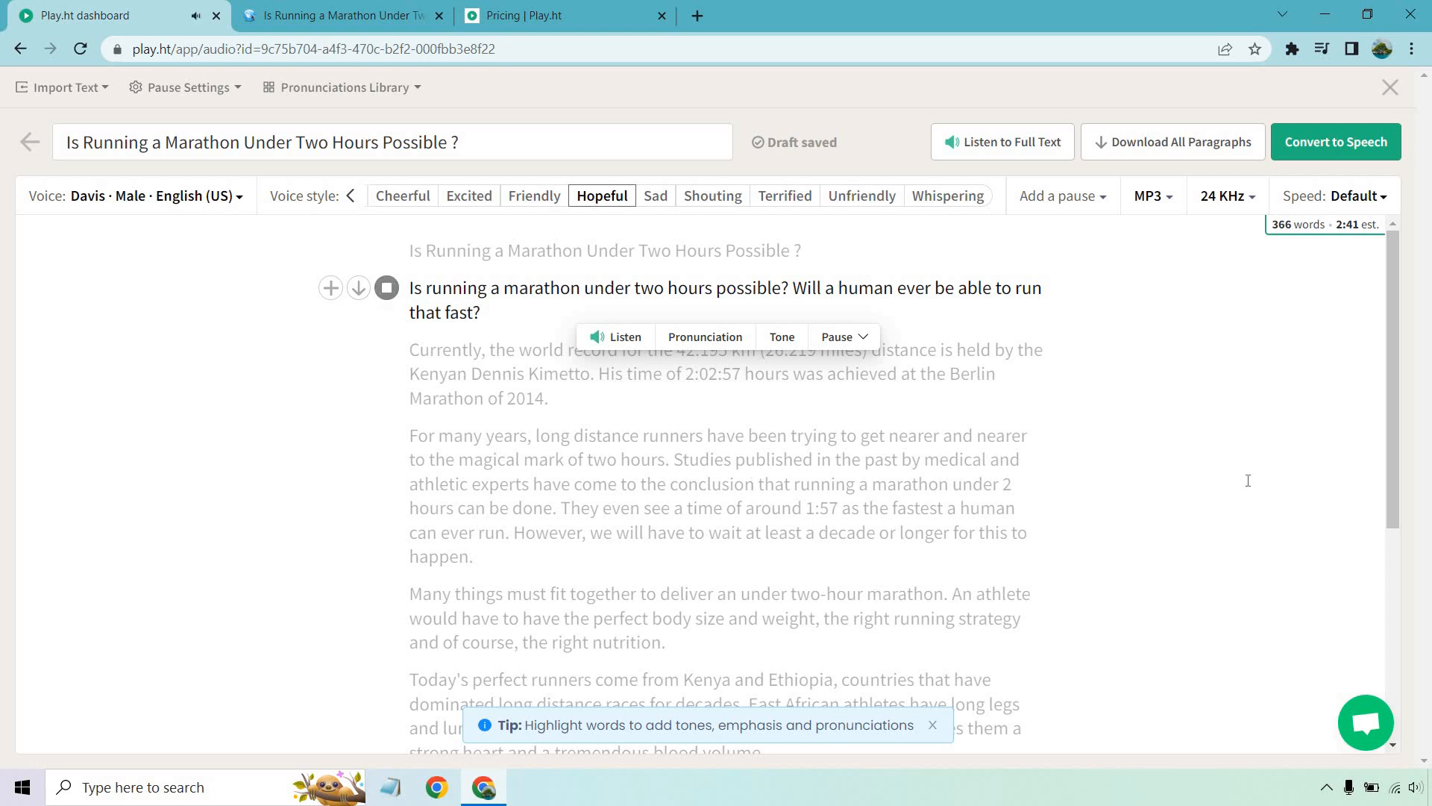
pyautogui.moveTo(943, 275)
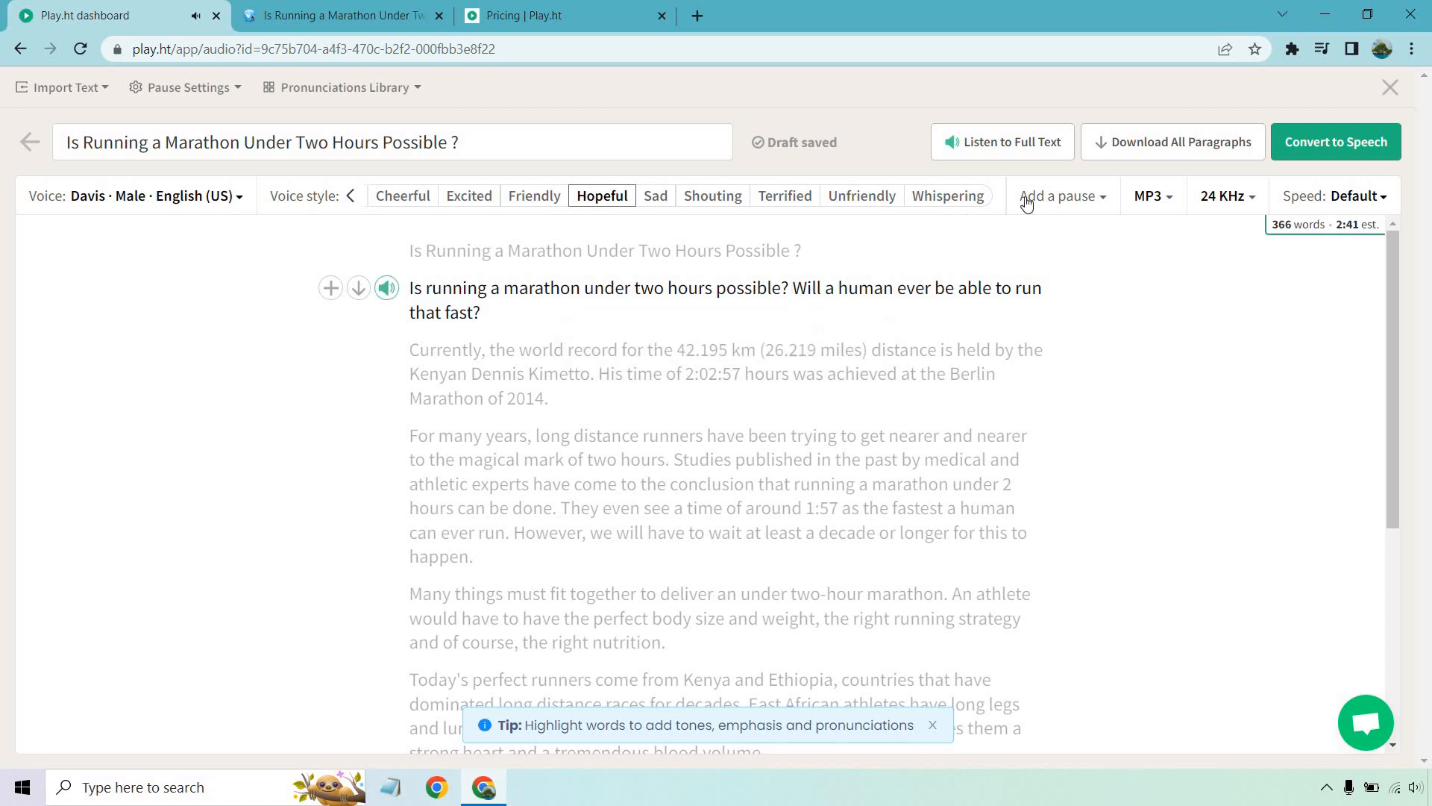
# - Insert 'And' before 'will a human' and preview the reworded opening paragraph
pyautogui.write('And w')
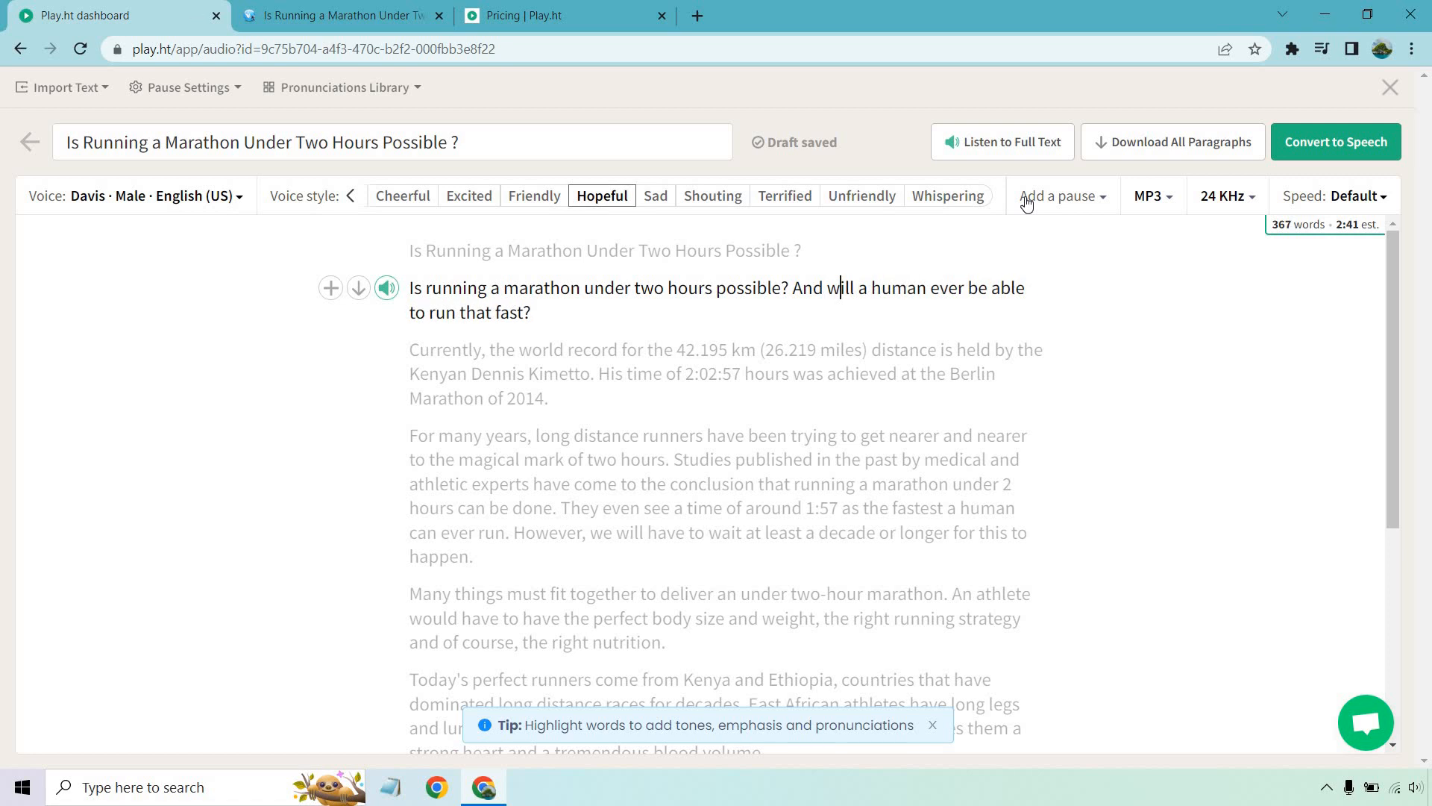
pyautogui.moveTo(387, 287)
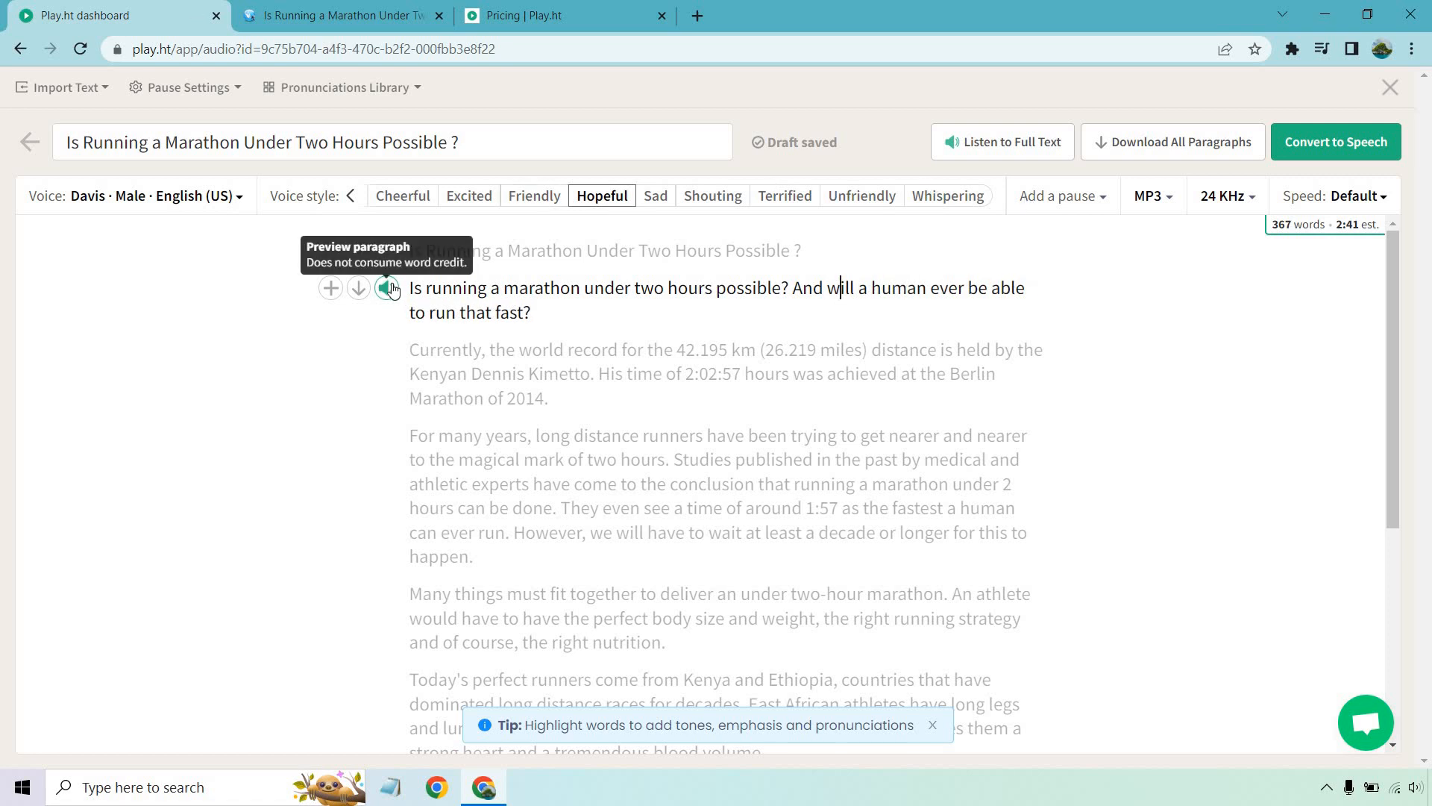
pyautogui.click(386, 286)
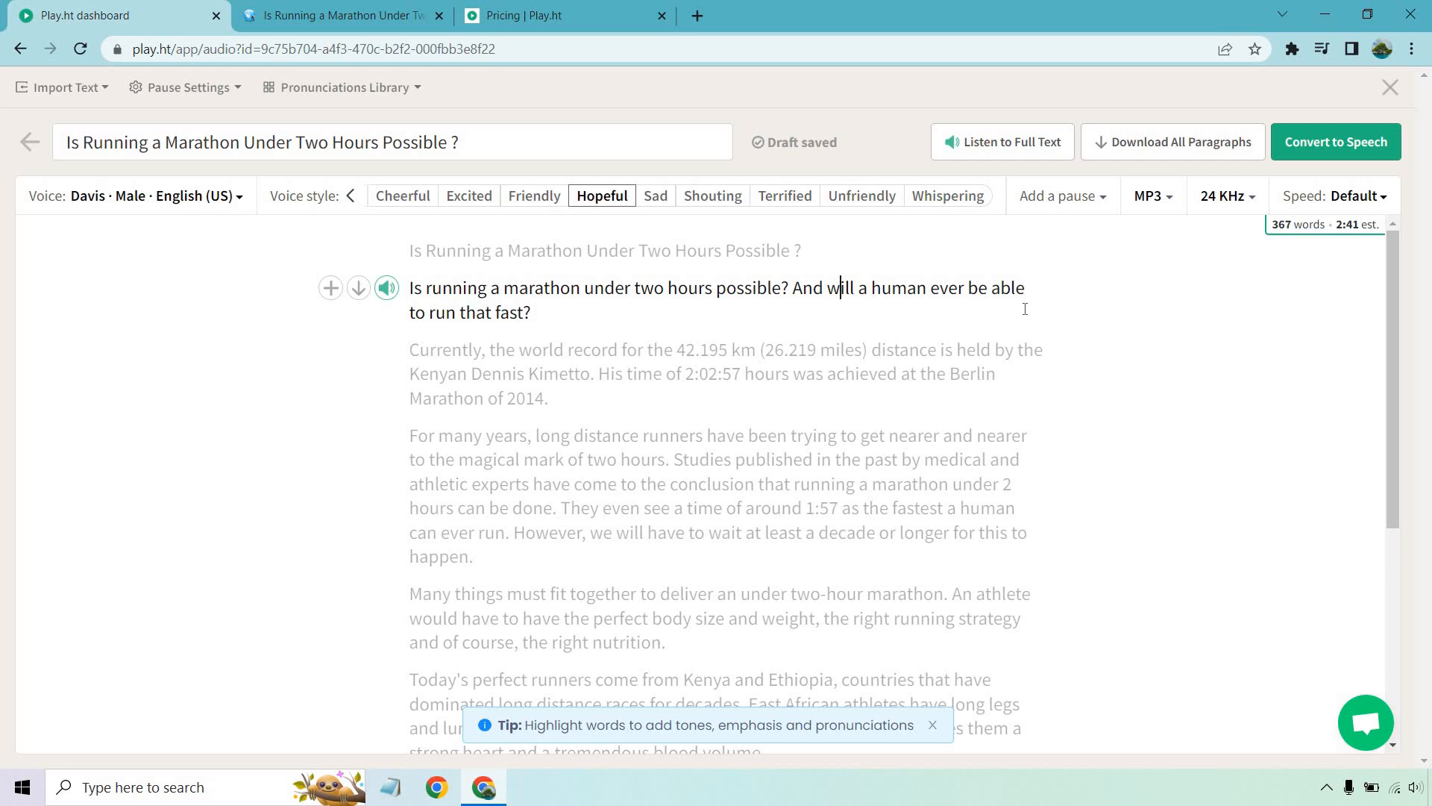
pyautogui.moveTo(856, 406)
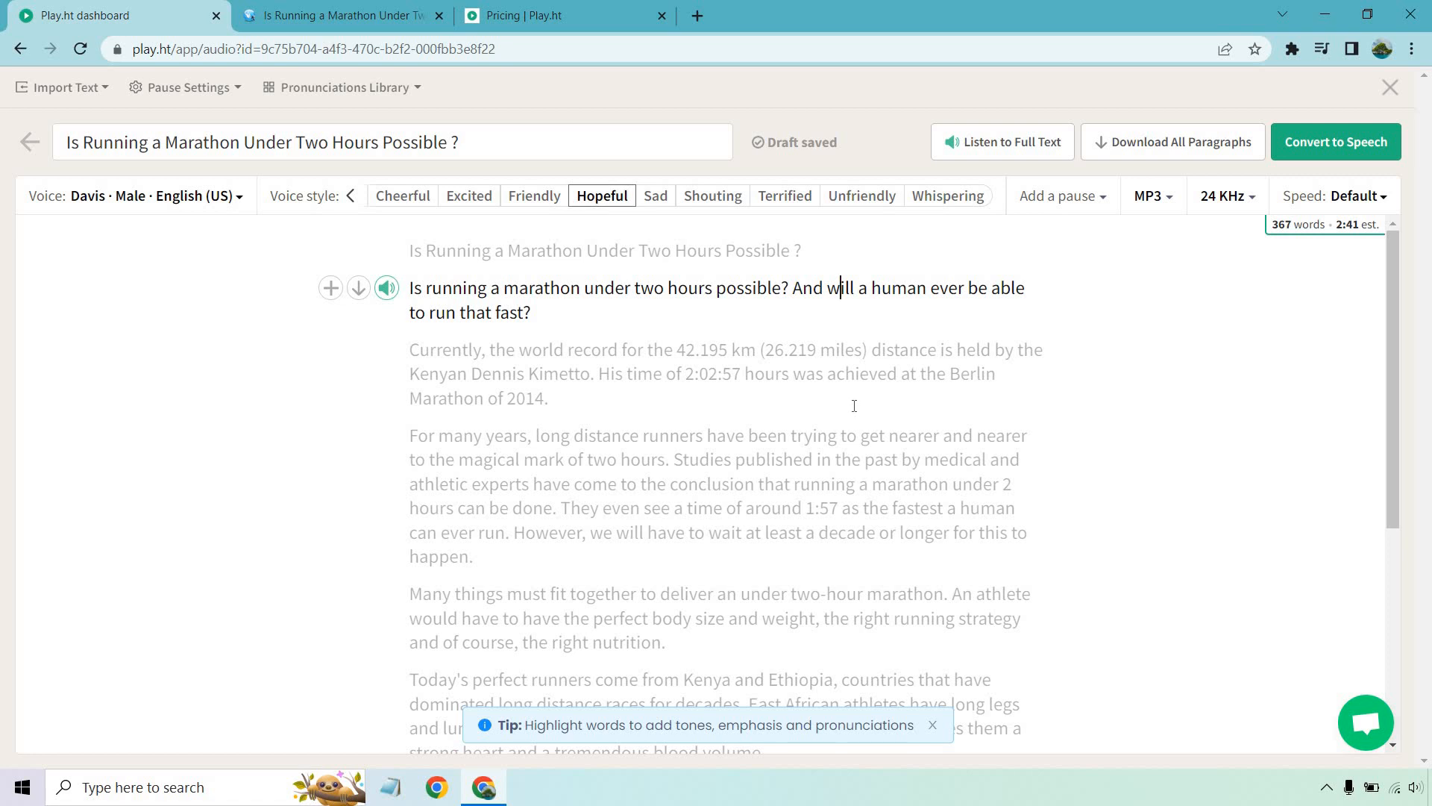
pyautogui.moveTo(780, 362)
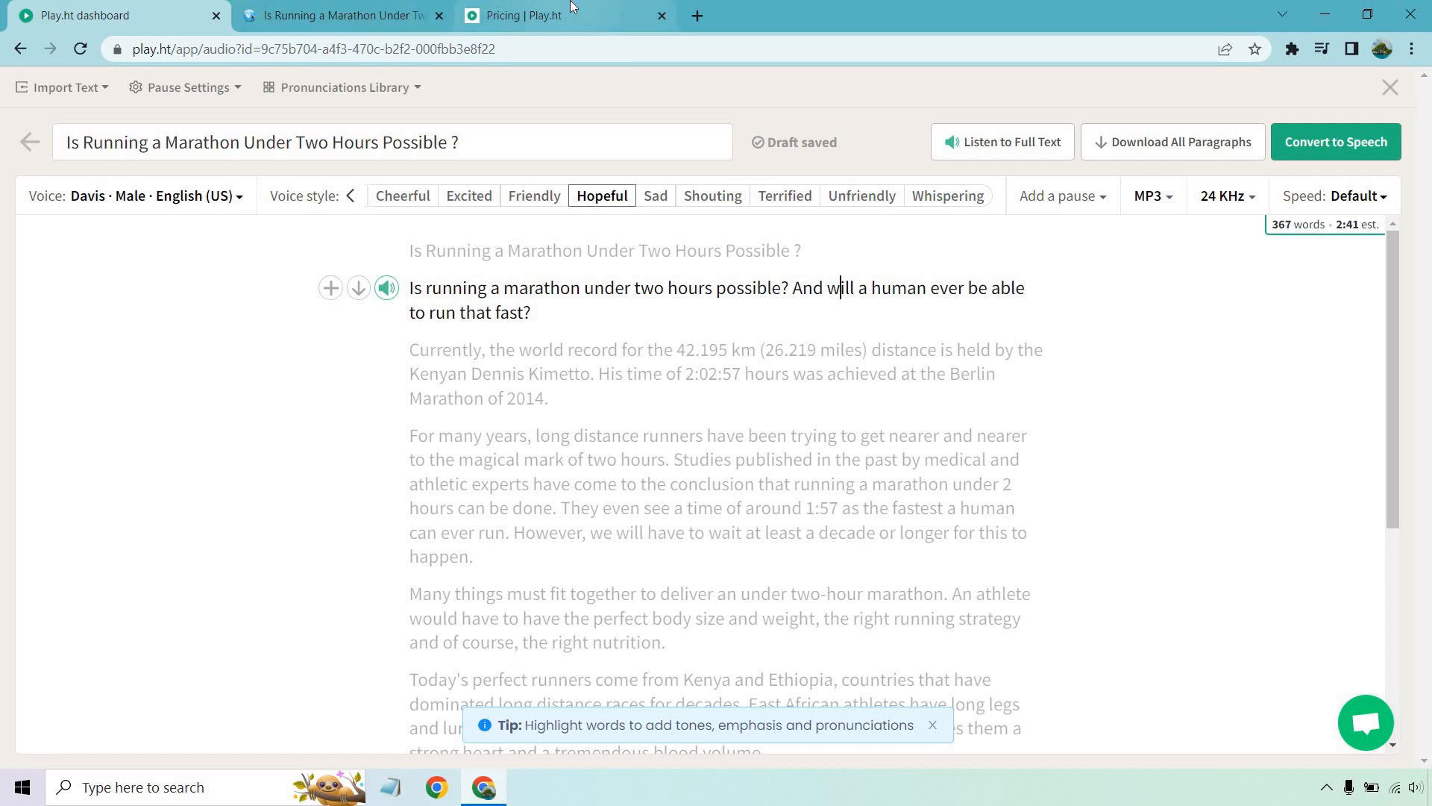
# - Go to the Play.ht pricing page and highlight the Premium plan's name
pyautogui.click(521, 15)
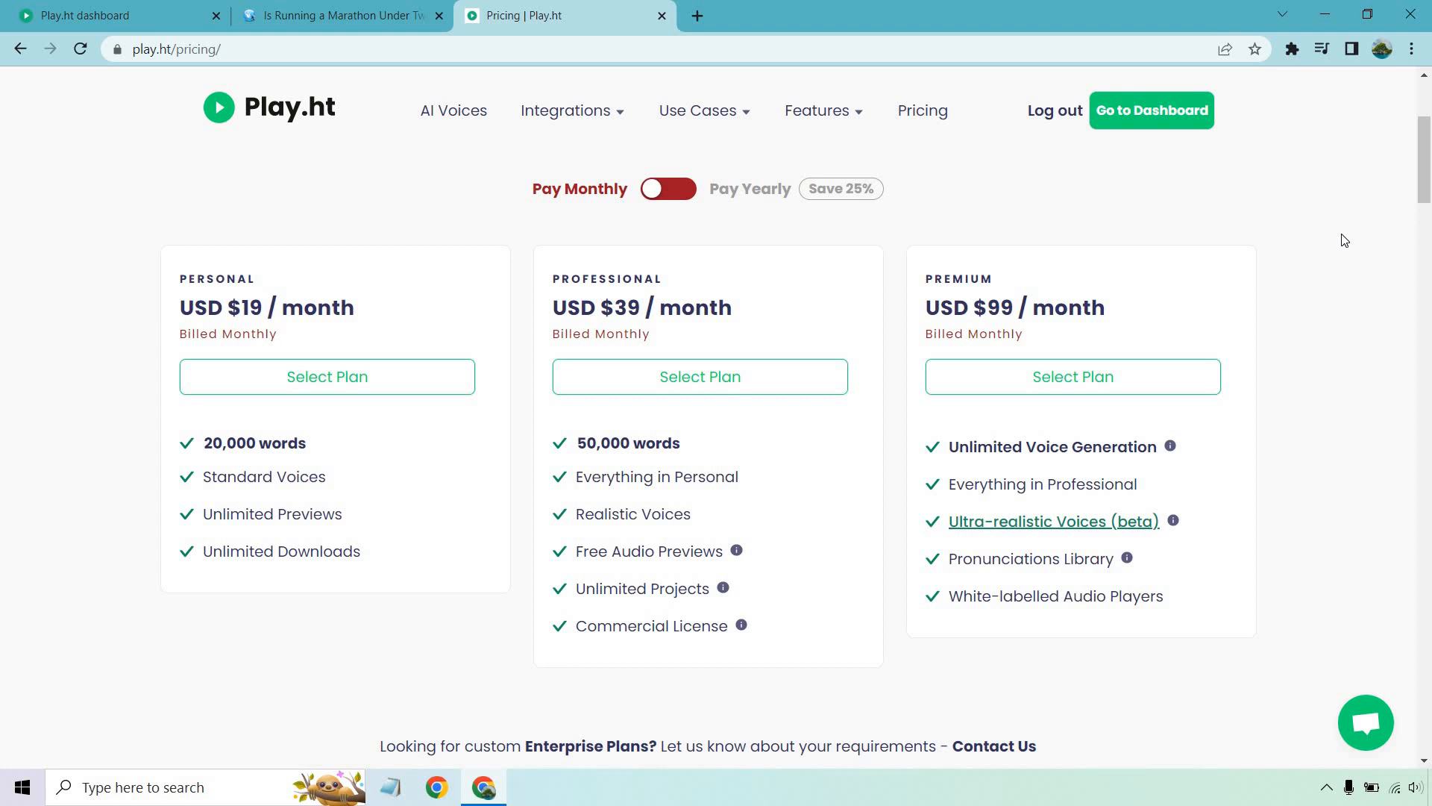
pyautogui.moveTo(919, 286)
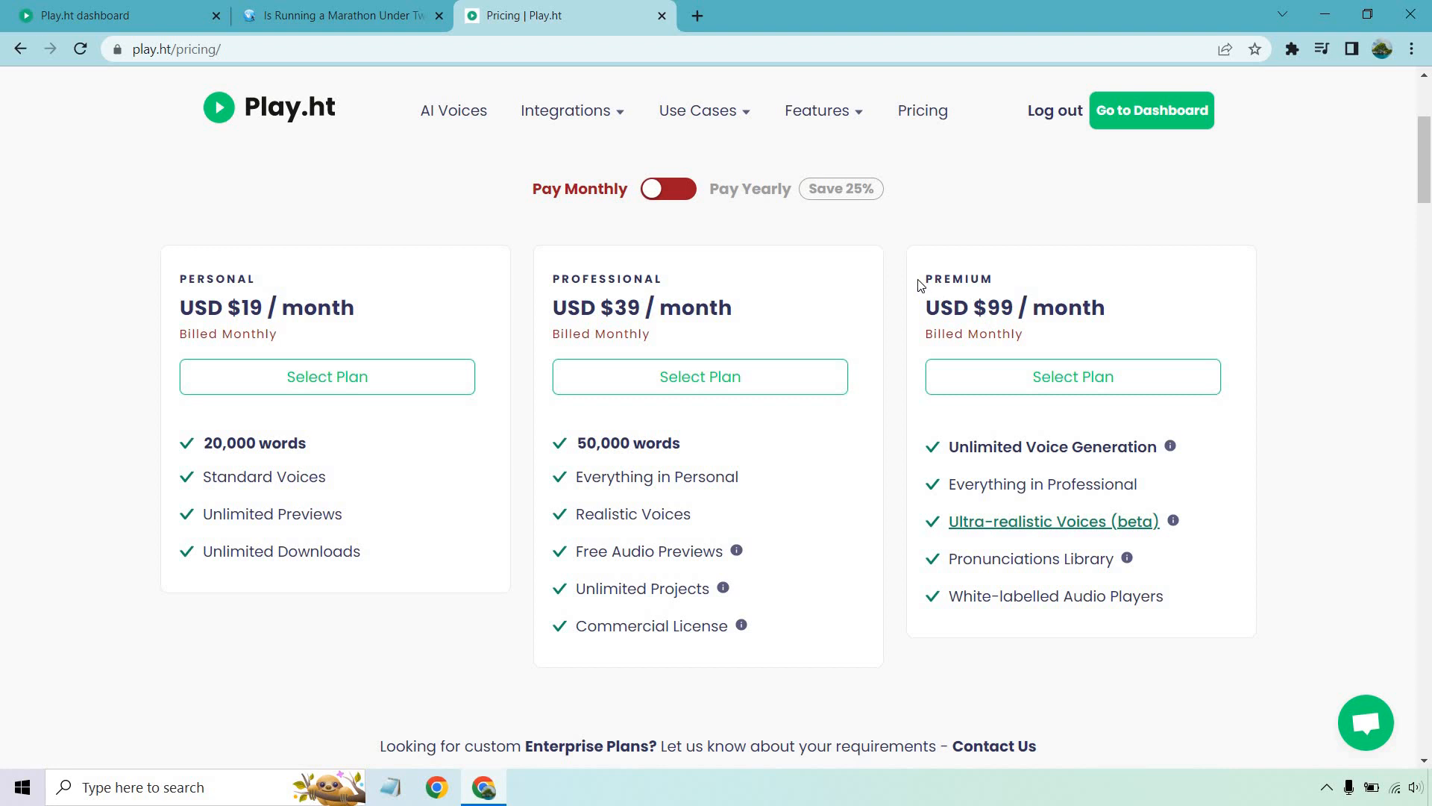
pyautogui.doubleClick(955, 278)
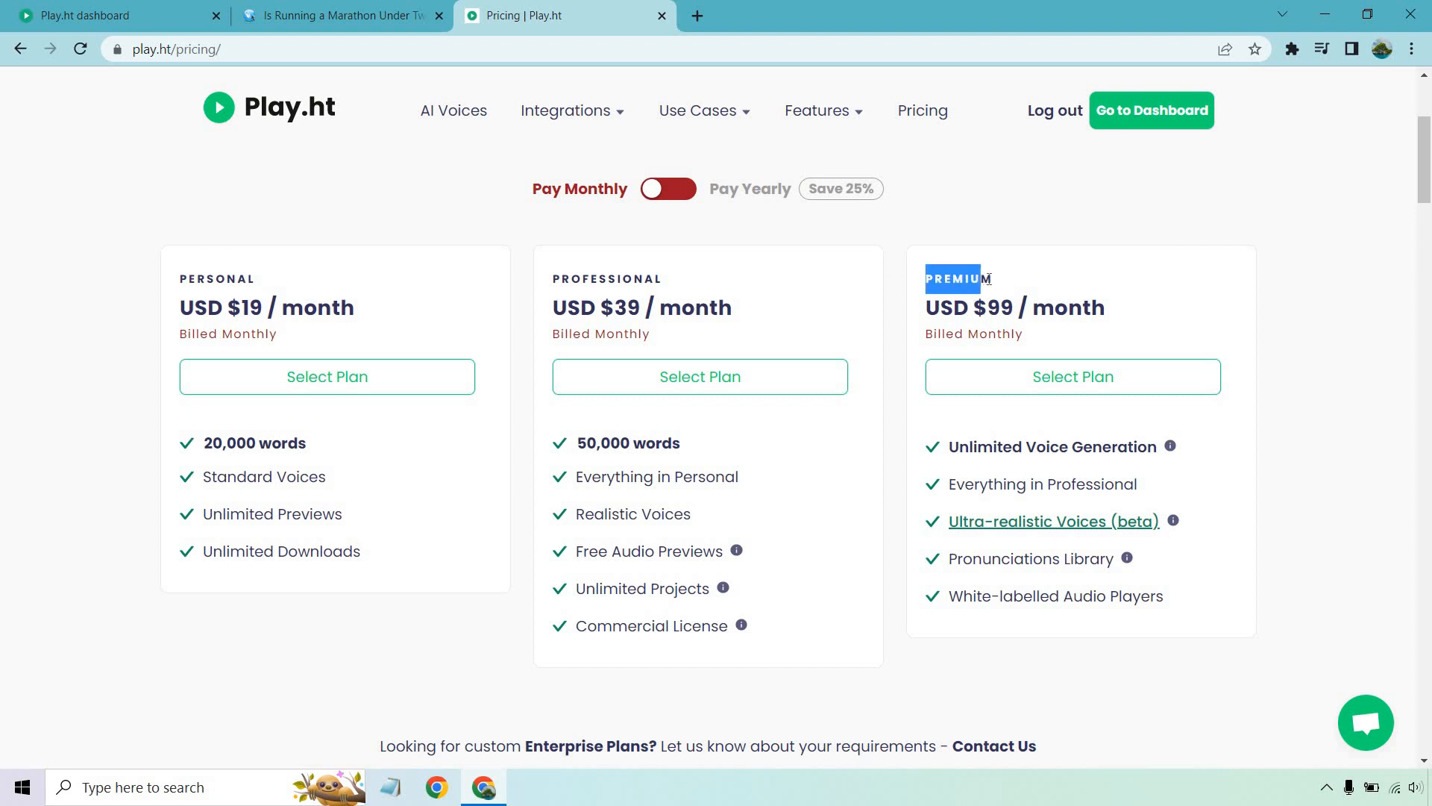
pyautogui.moveTo(1174, 521)
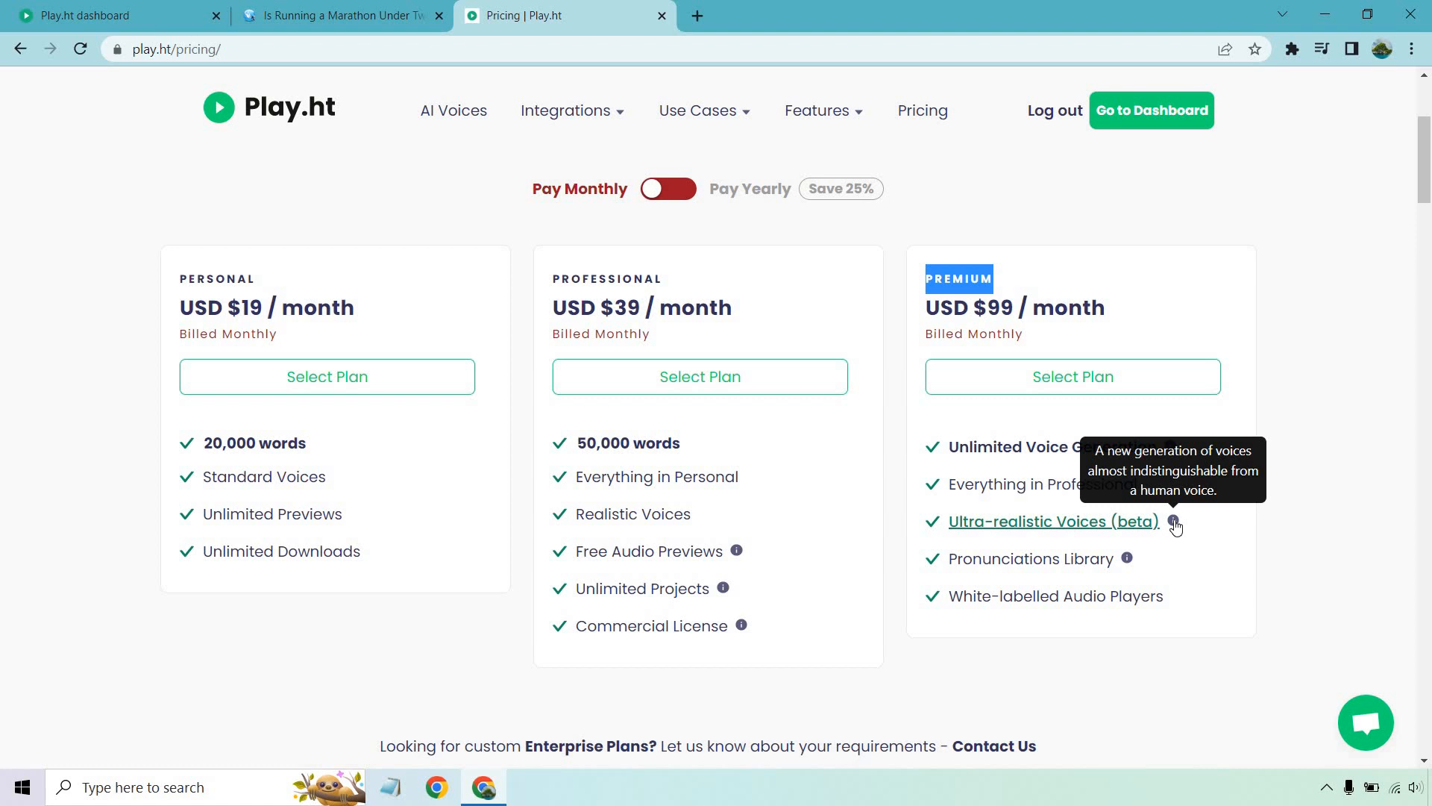
pyautogui.moveTo(1314, 521)
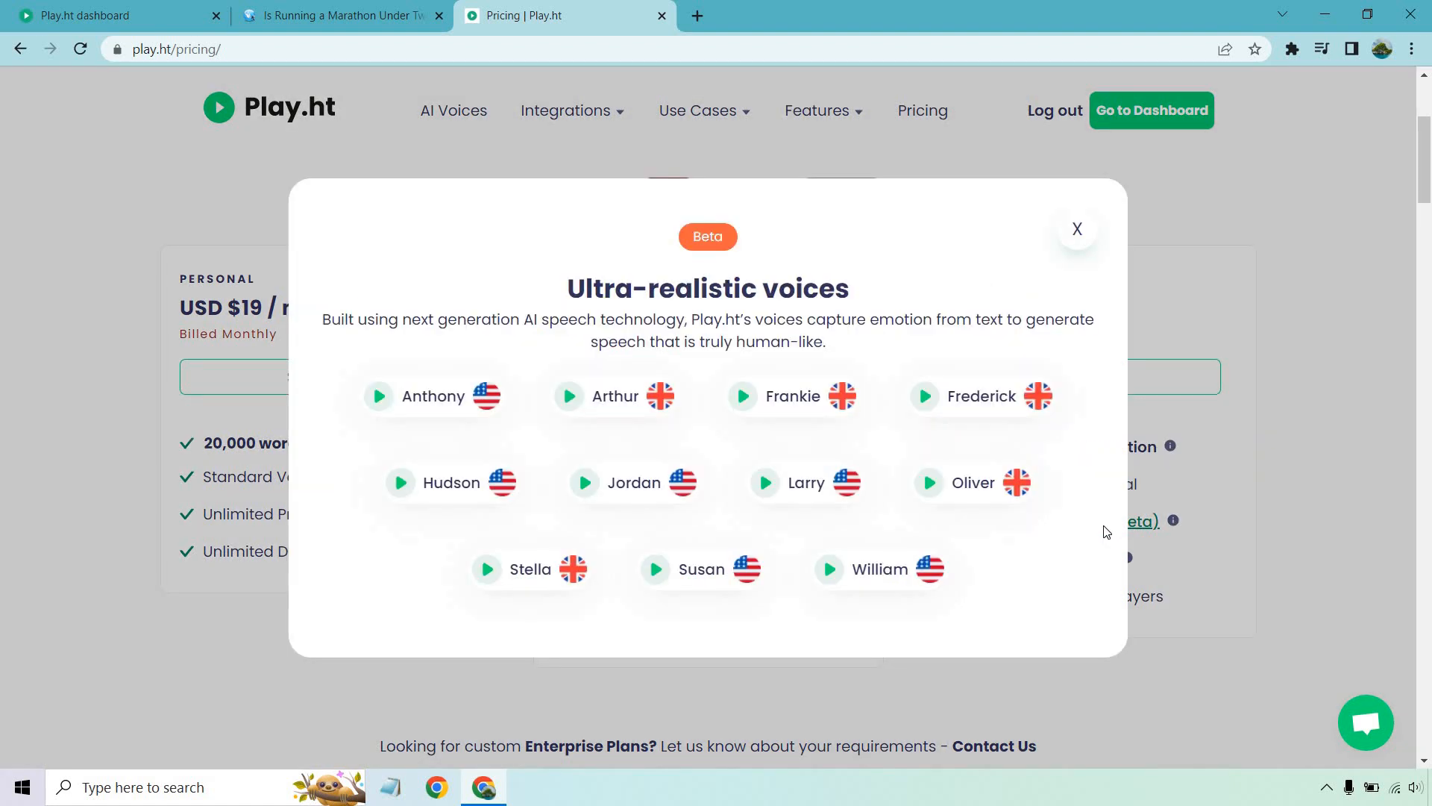
pyautogui.moveTo(1156, 456)
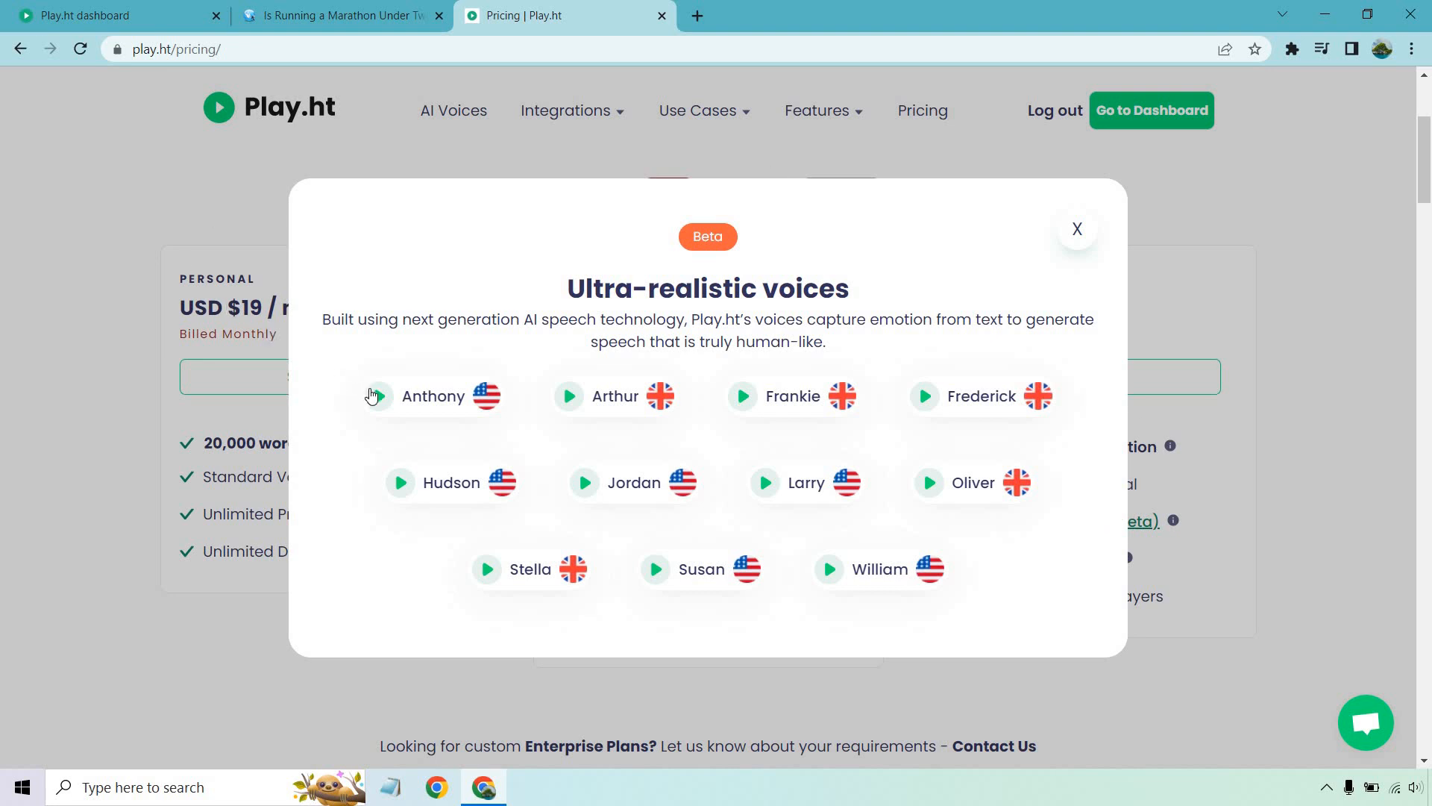
# - Play the Anthony, Hudson and Jordan ultra-realistic voice samples
pyautogui.click(376, 395)
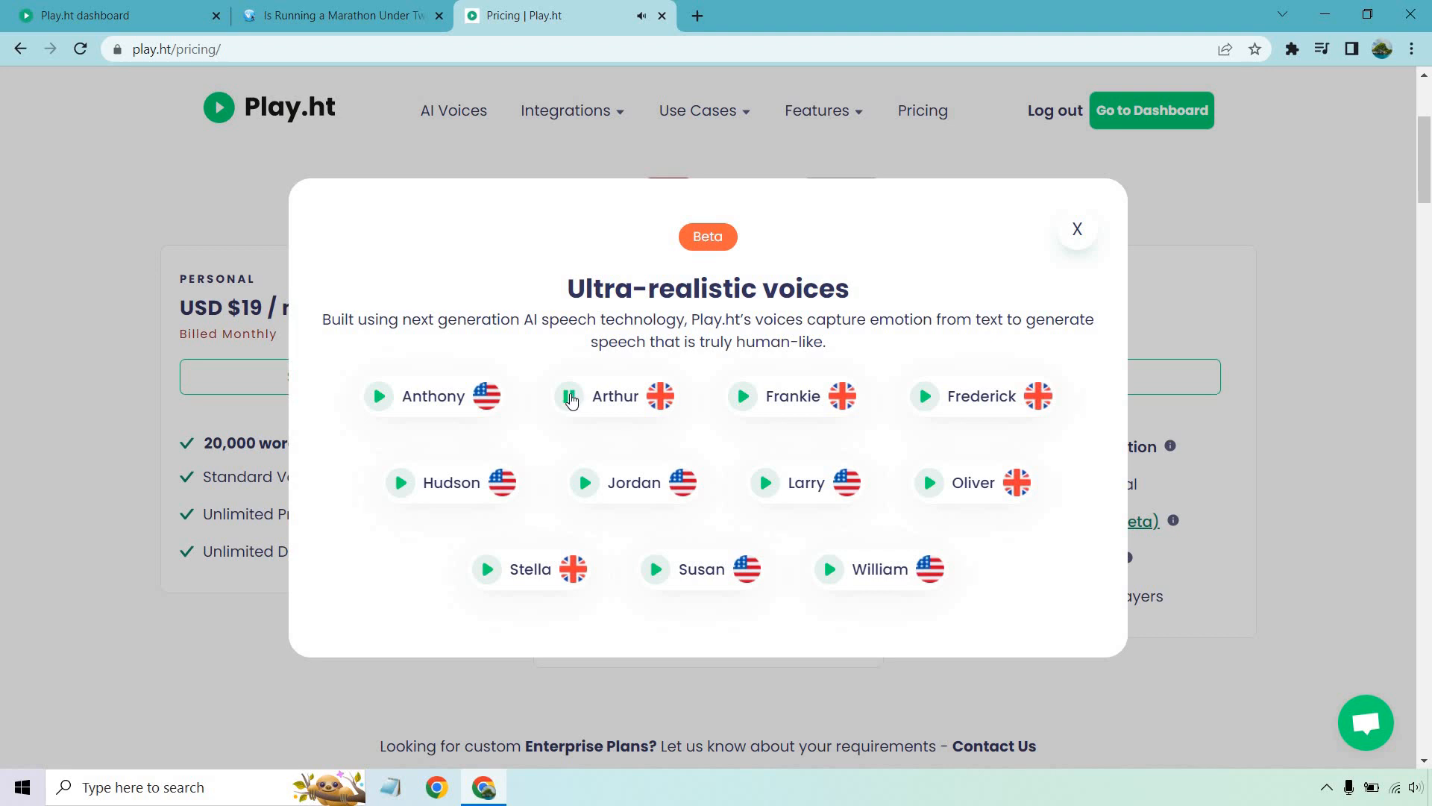
pyautogui.moveTo(393, 488)
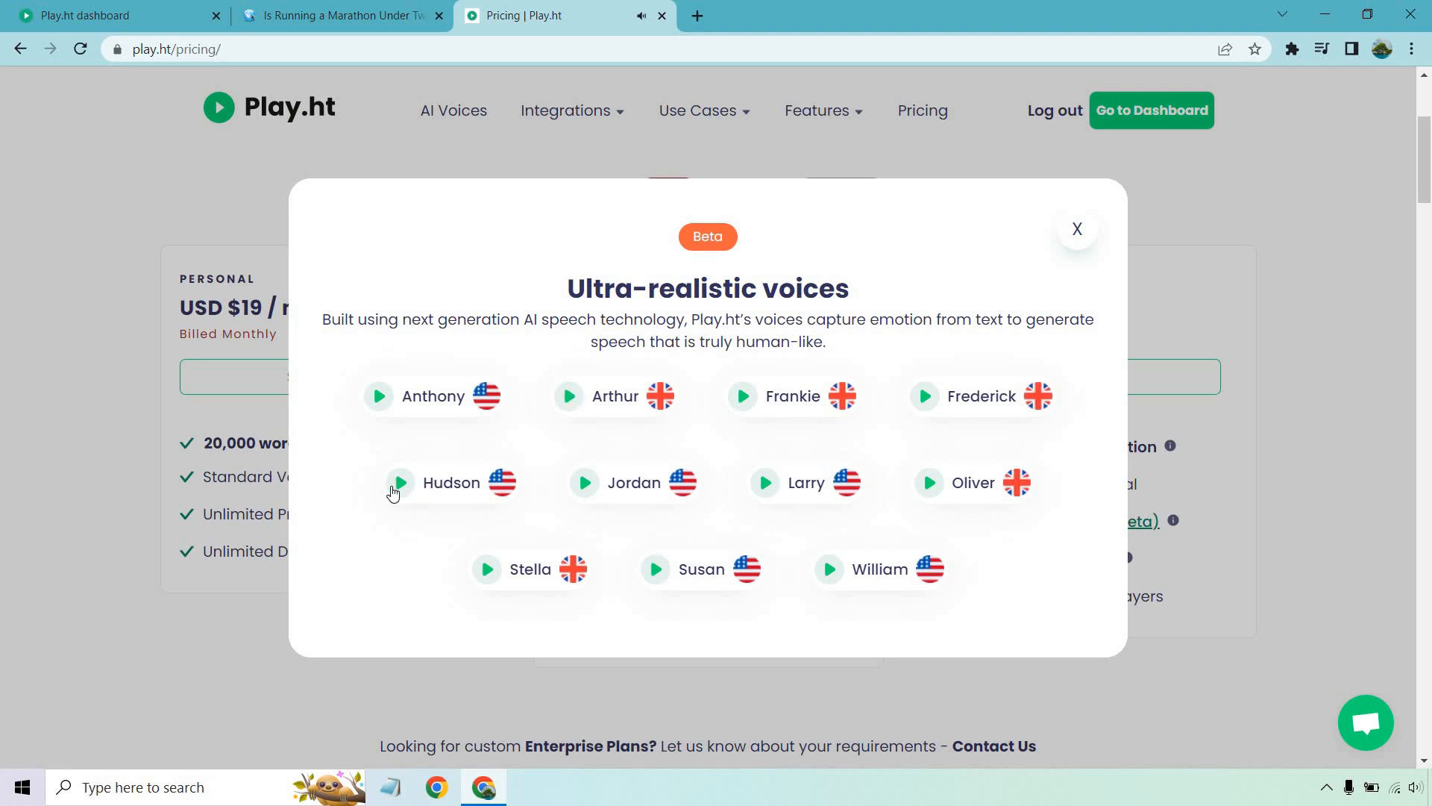
pyautogui.click(399, 483)
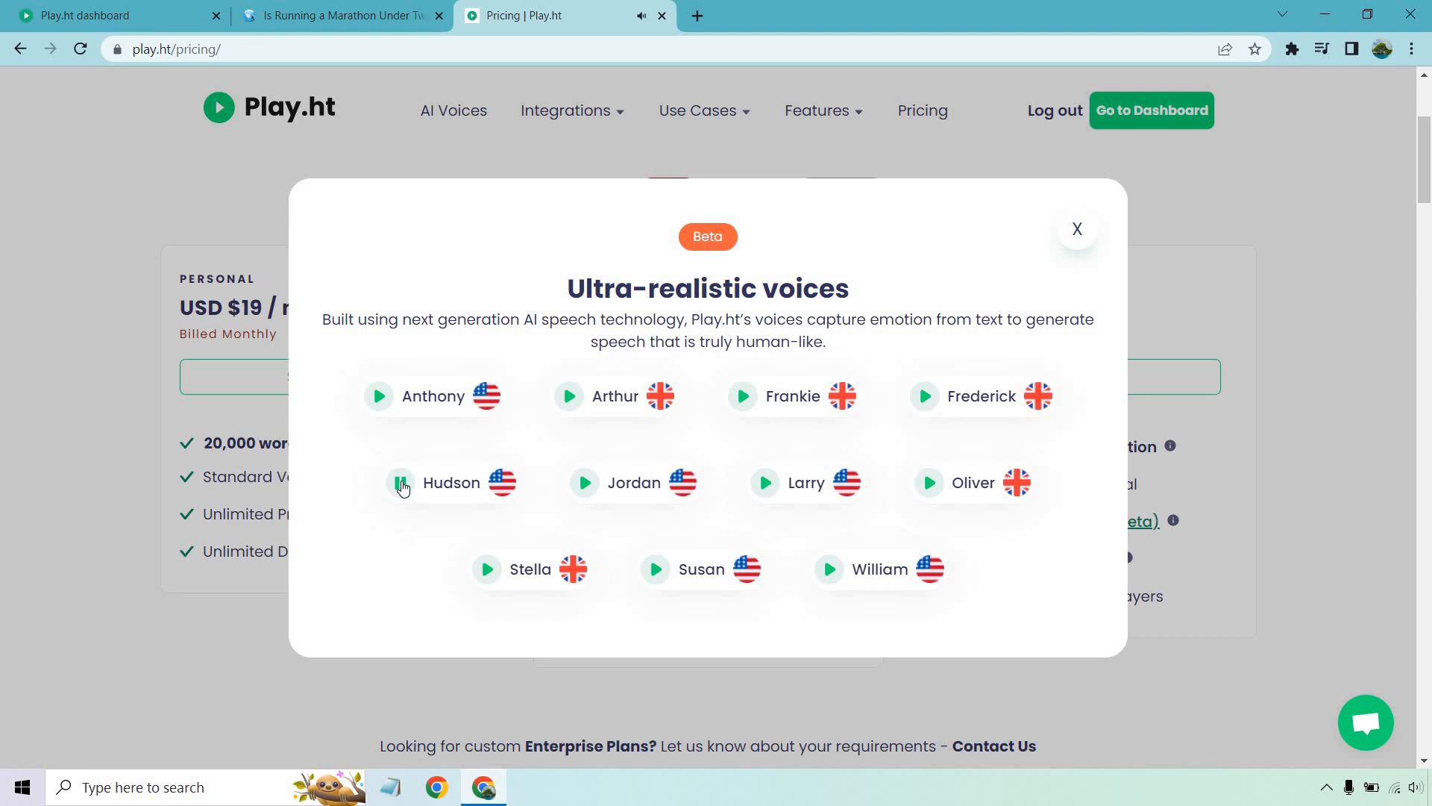
pyautogui.moveTo(585, 484)
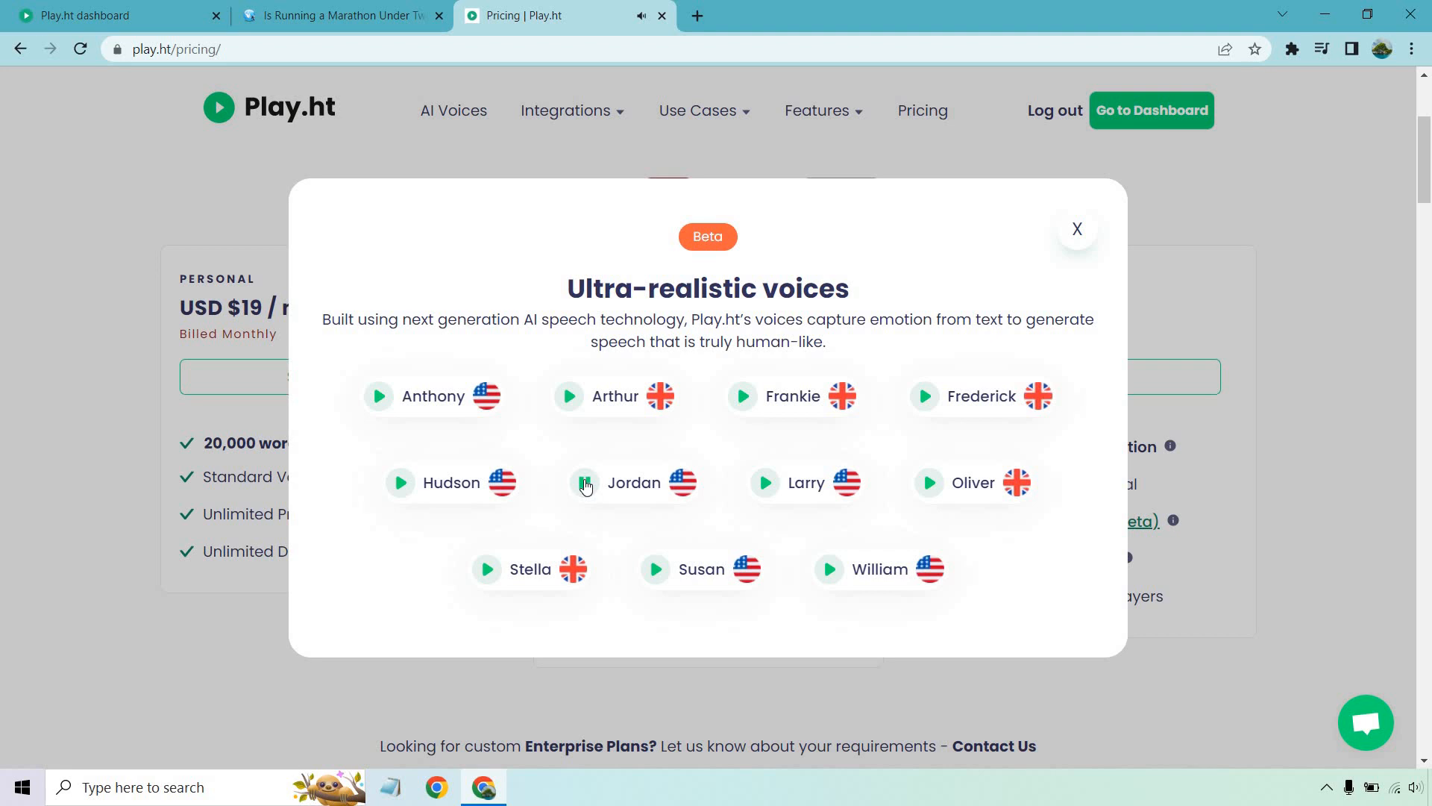
pyautogui.click(1076, 229)
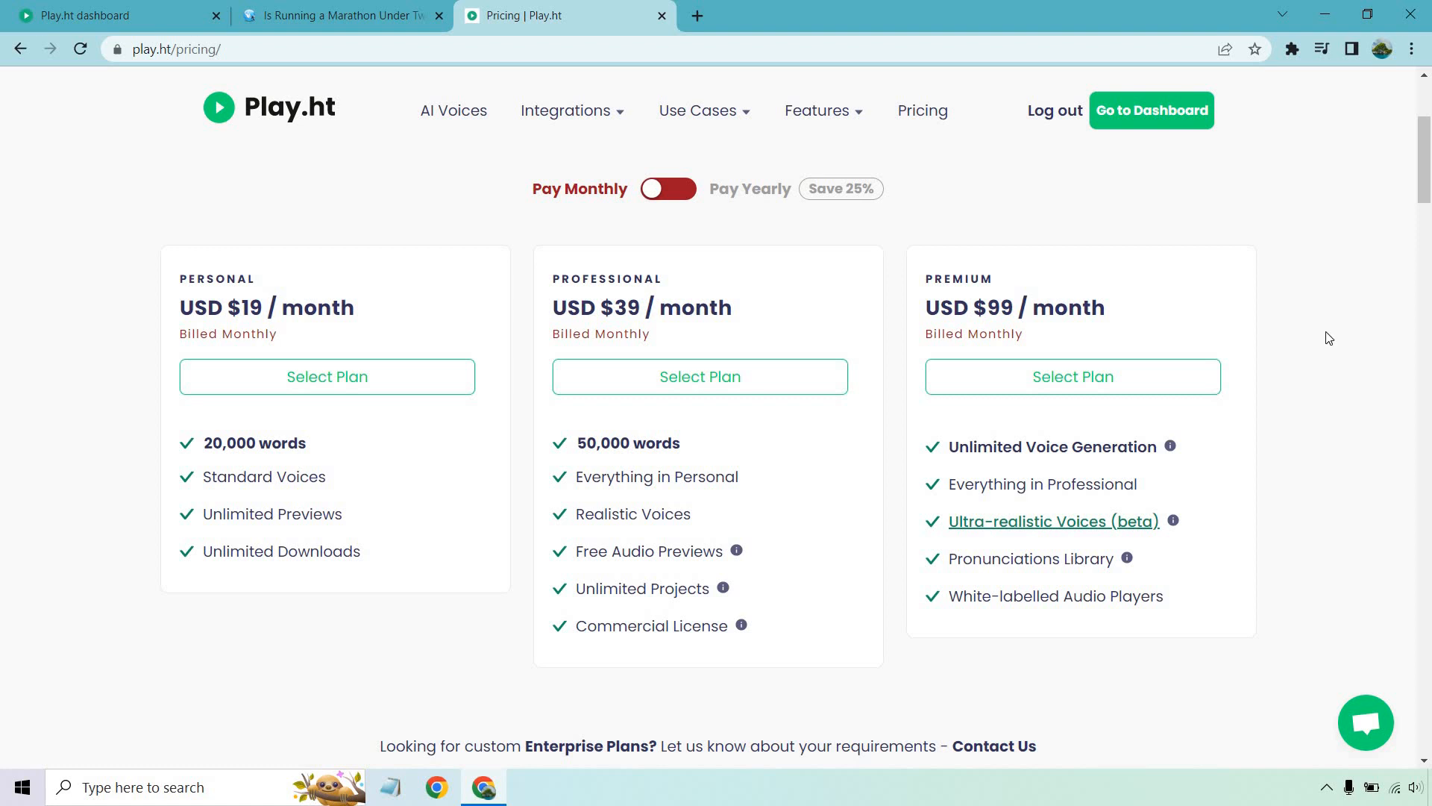
pyautogui.moveTo(186, 282)
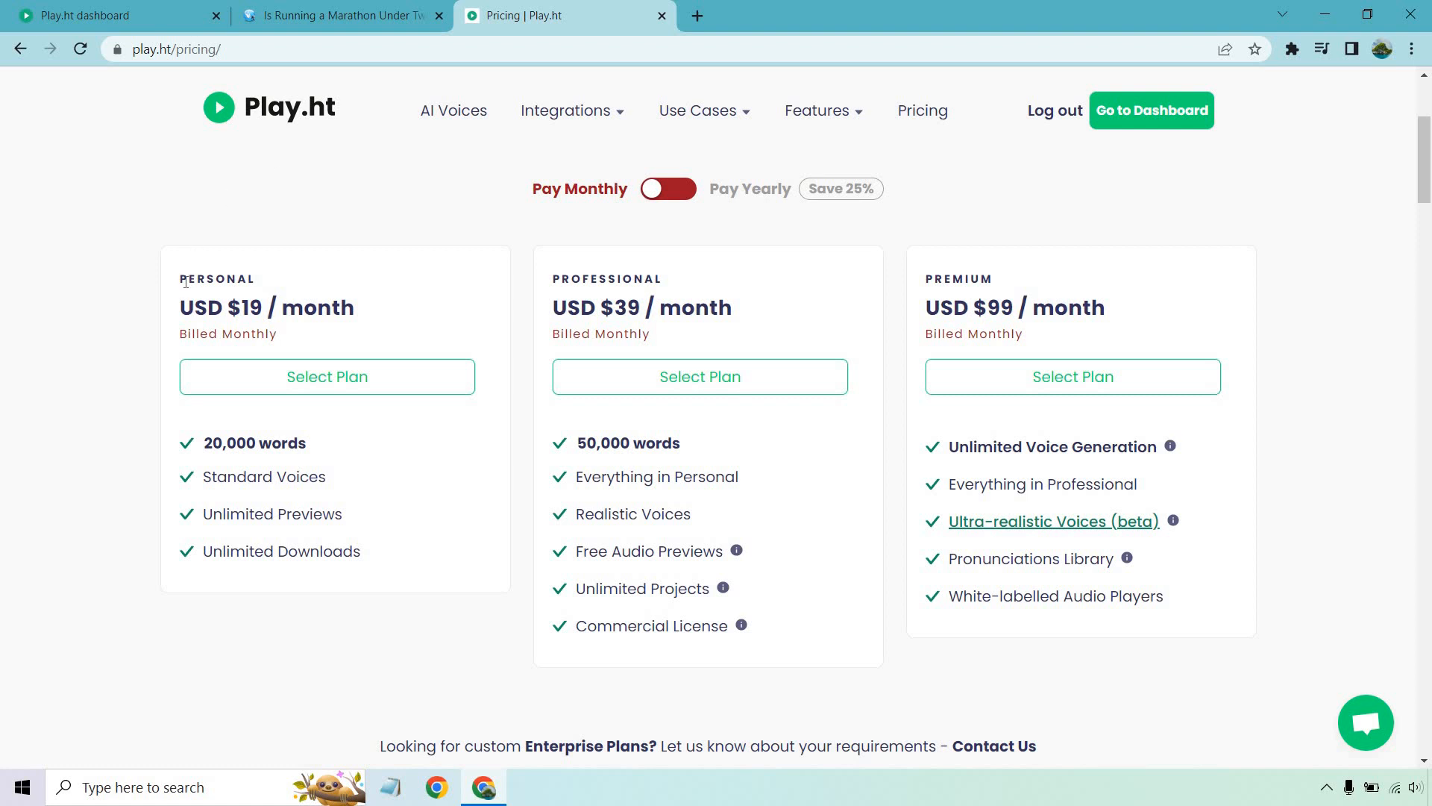
pyautogui.doubleClick(217, 278)
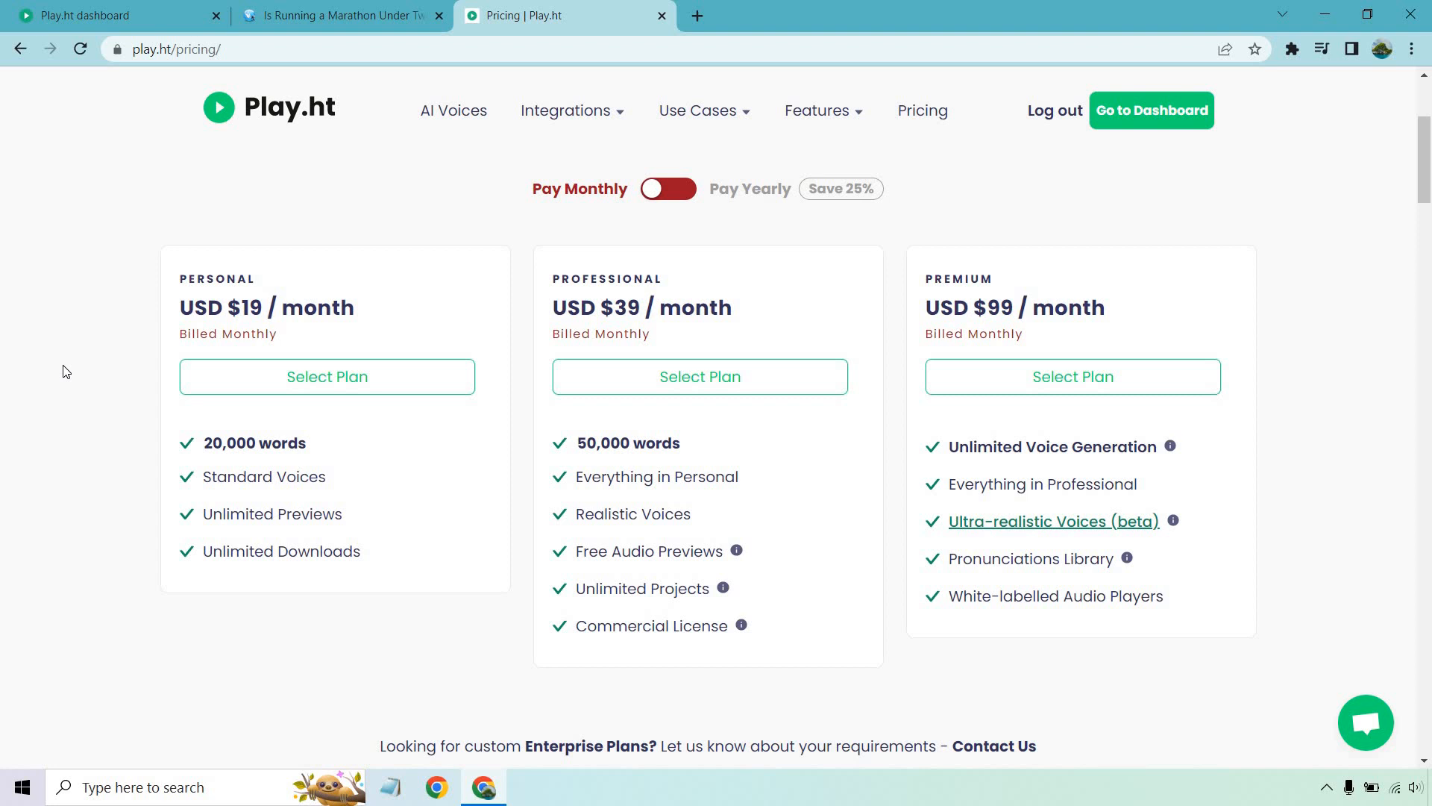
pyautogui.moveTo(636, 264)
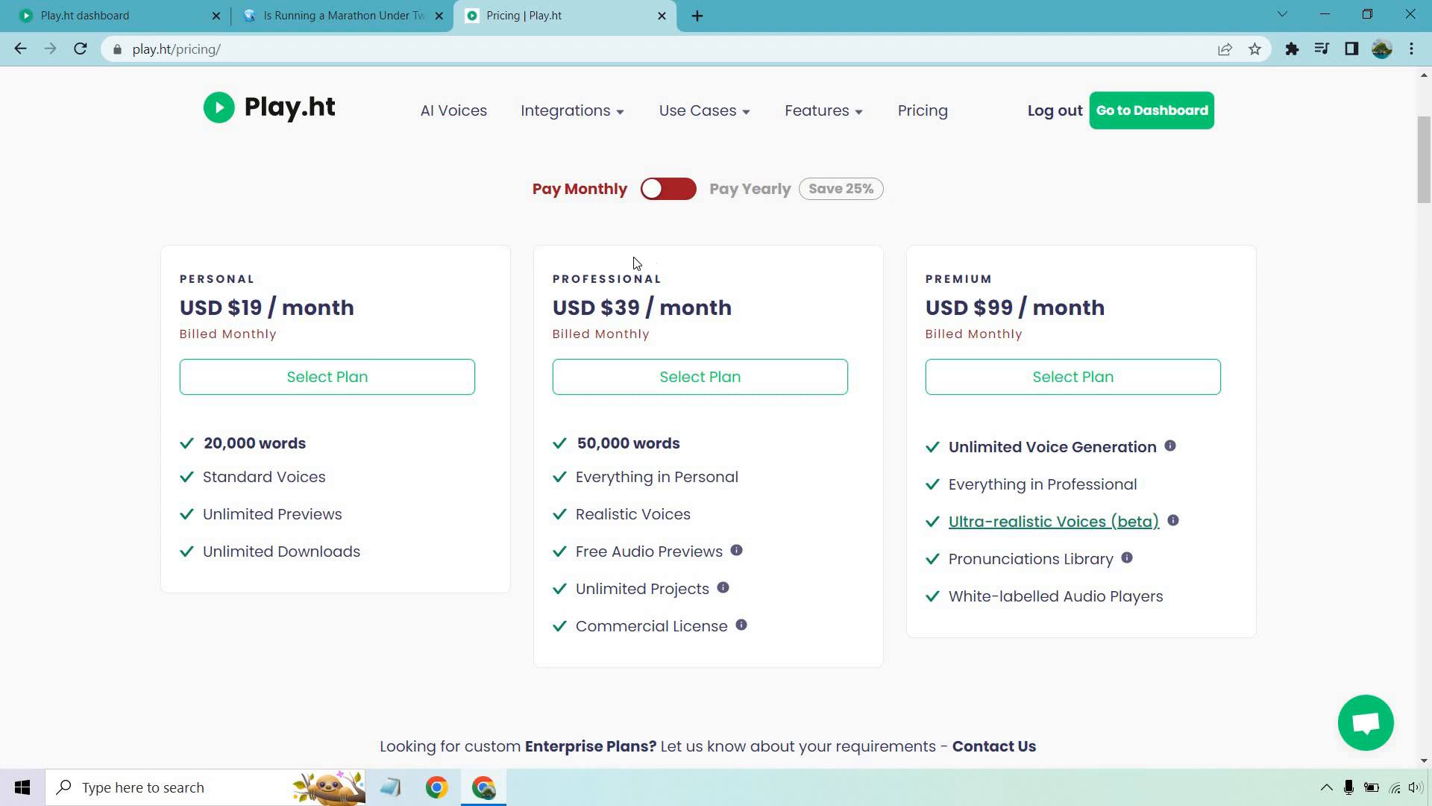
pyautogui.moveTo(772, 270)
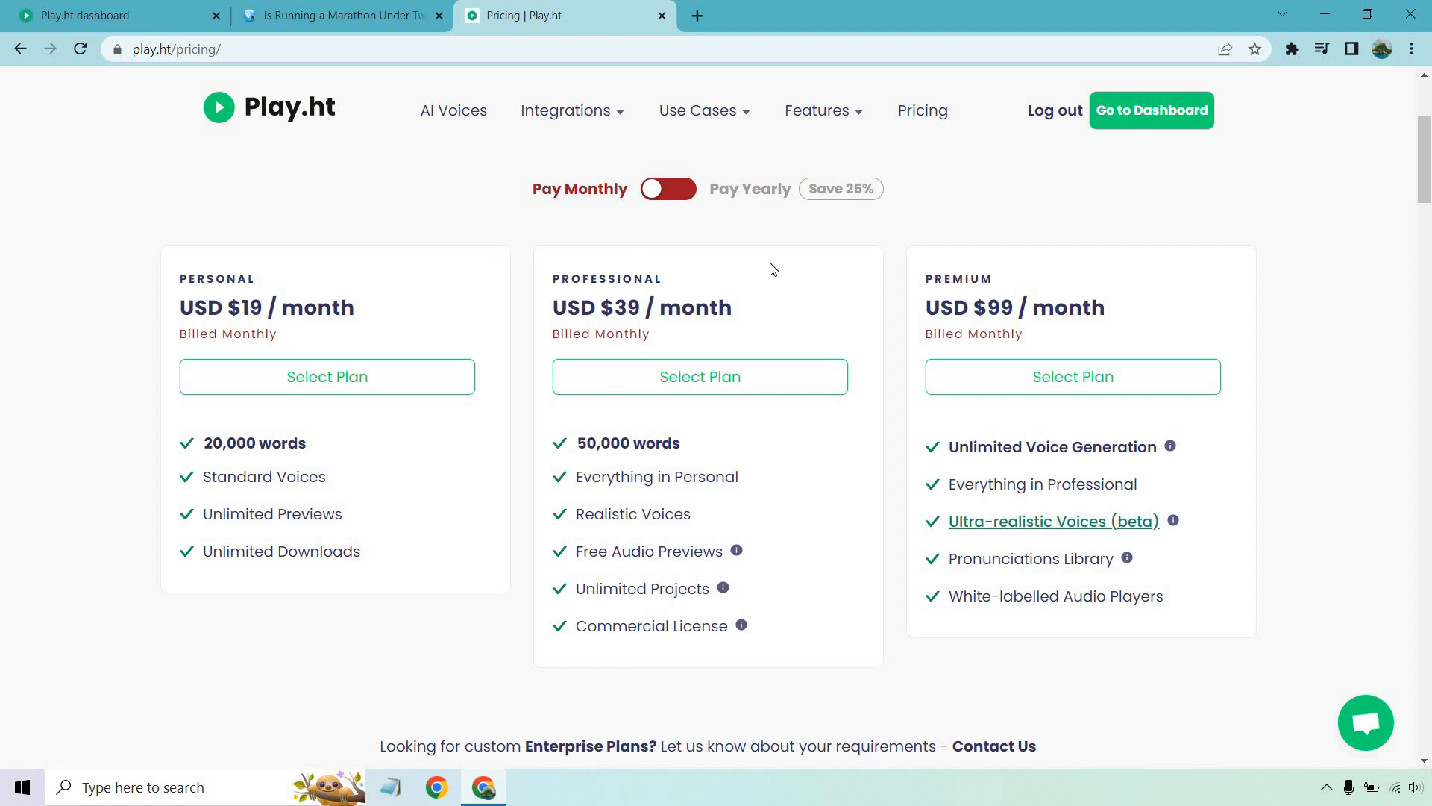
pyautogui.moveTo(711, 453)
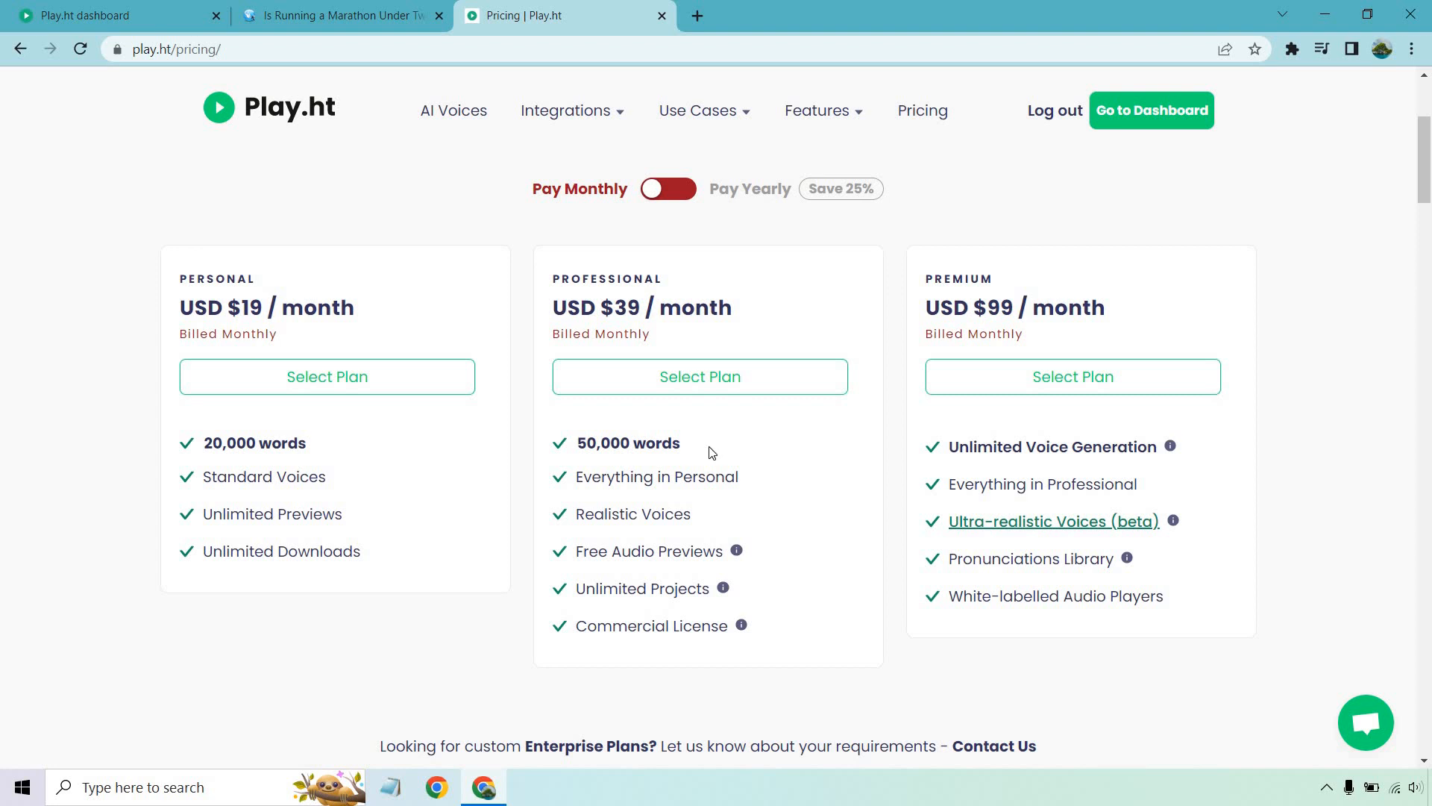
pyautogui.moveTo(742, 557)
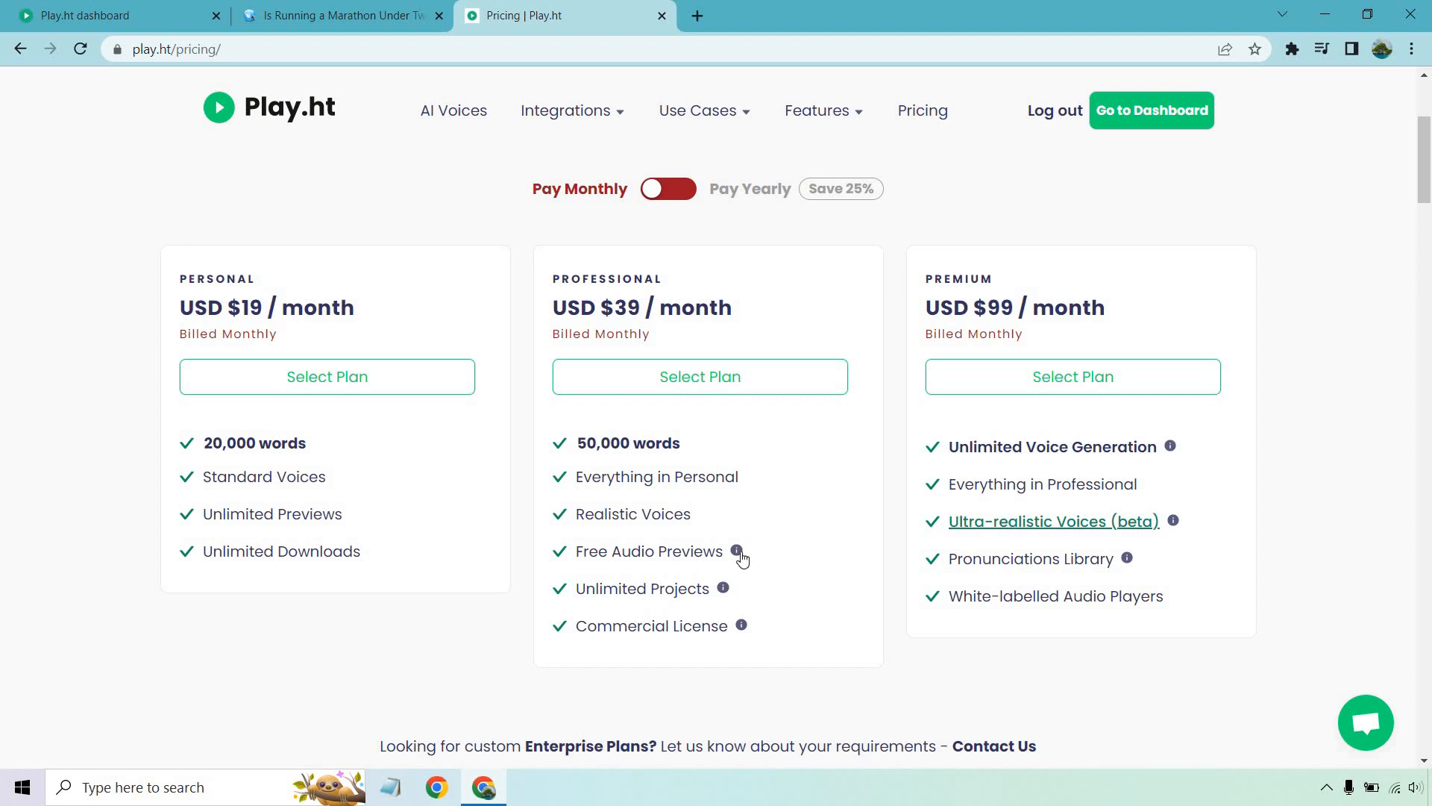
pyautogui.moveTo(736, 552)
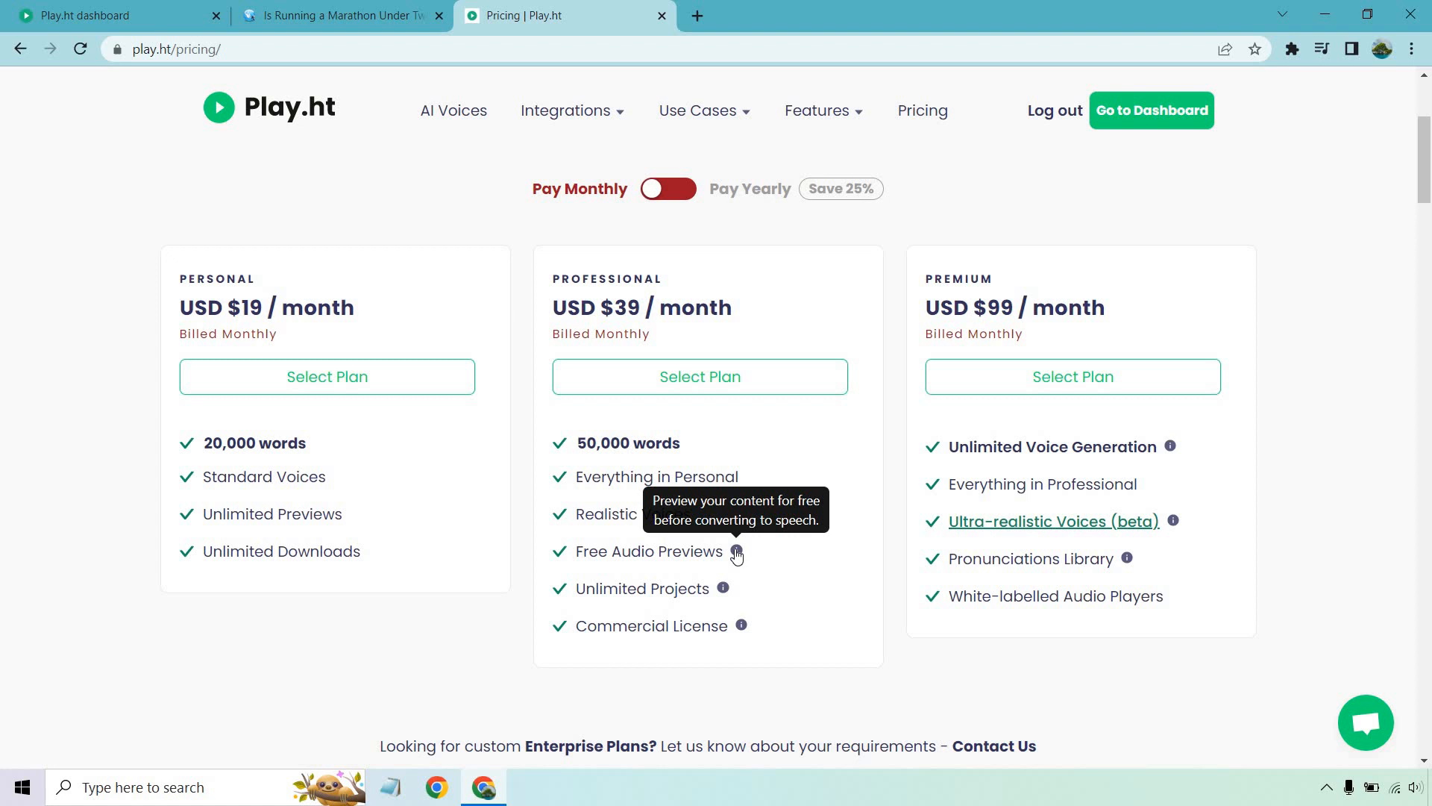
pyautogui.moveTo(741, 630)
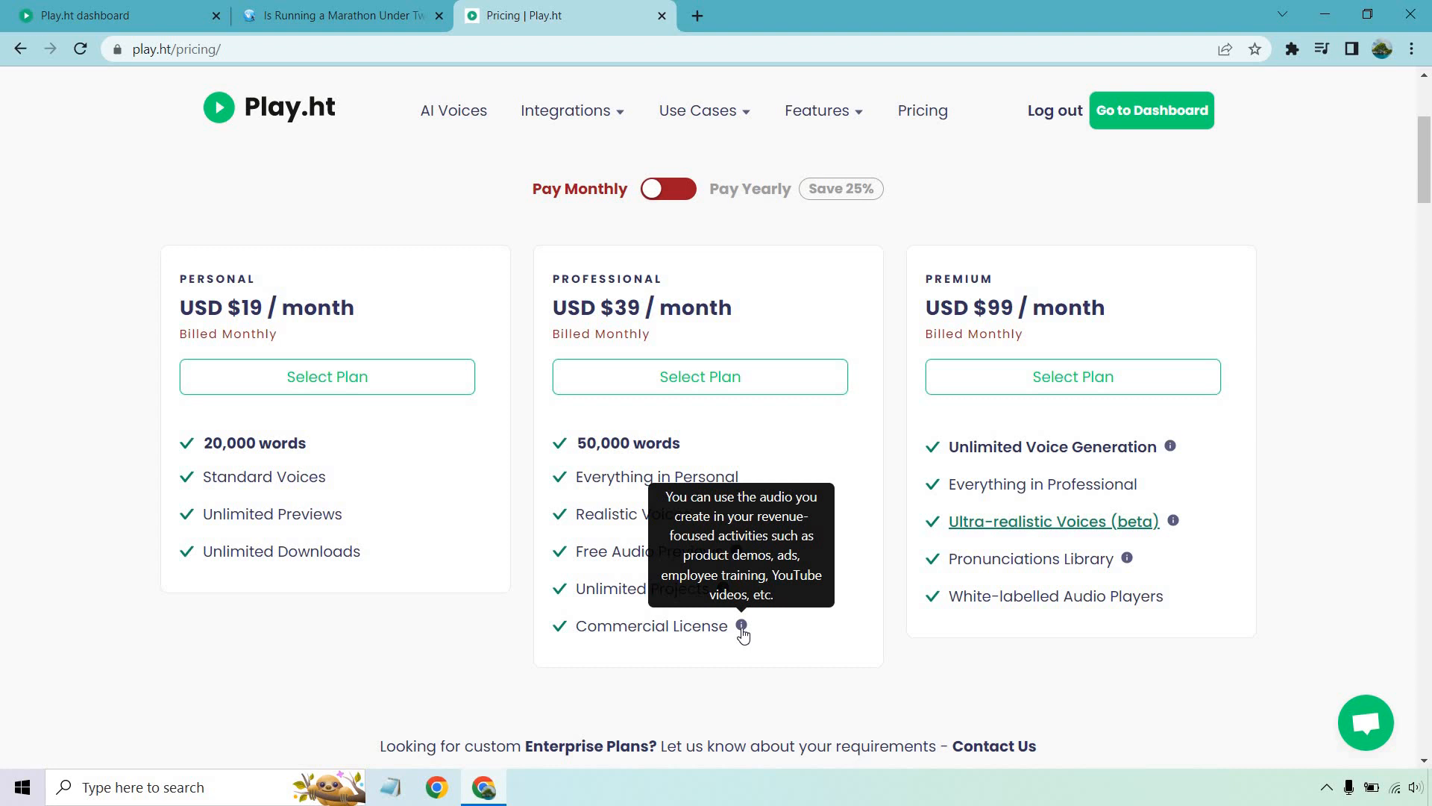
pyautogui.moveTo(1175, 521)
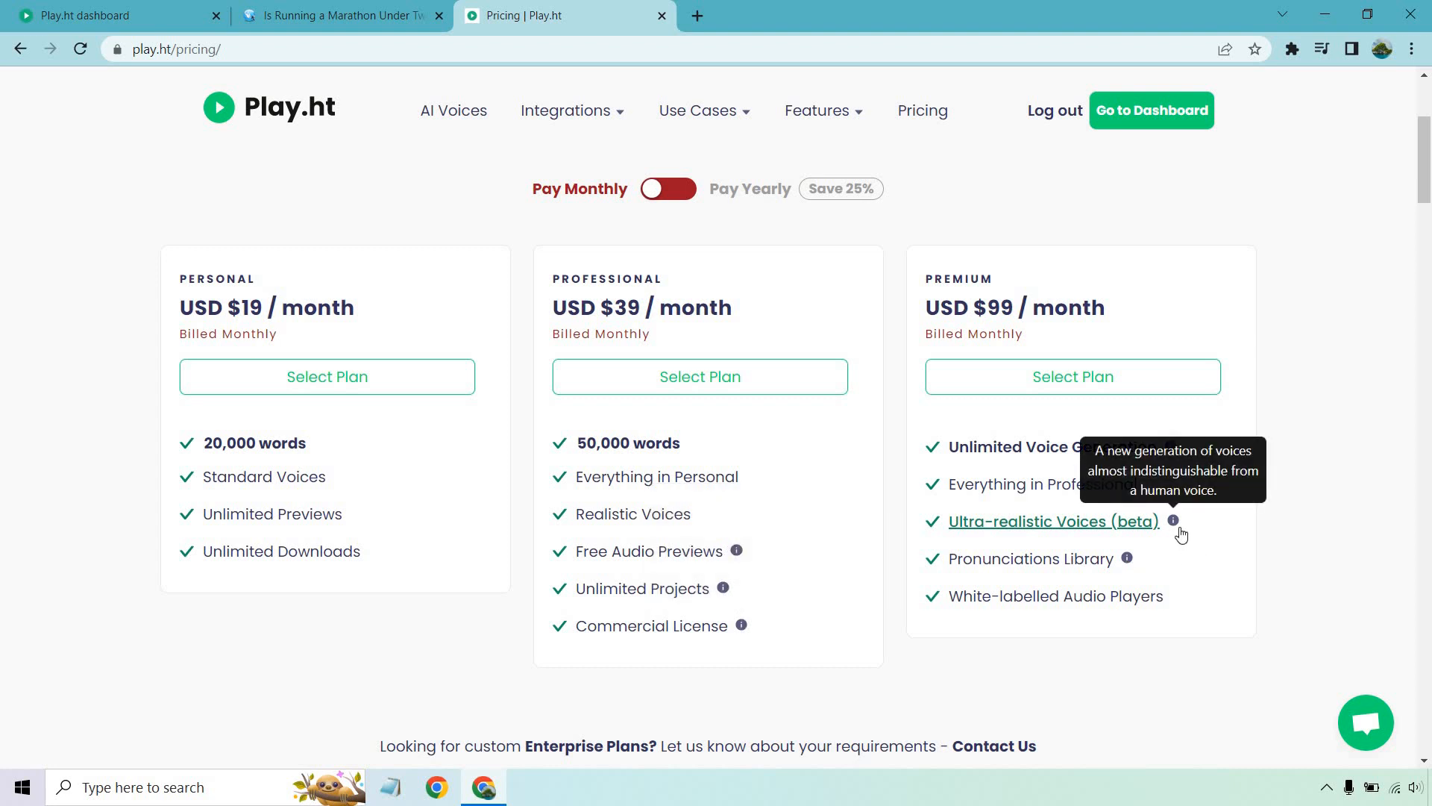
pyautogui.moveTo(1041, 493)
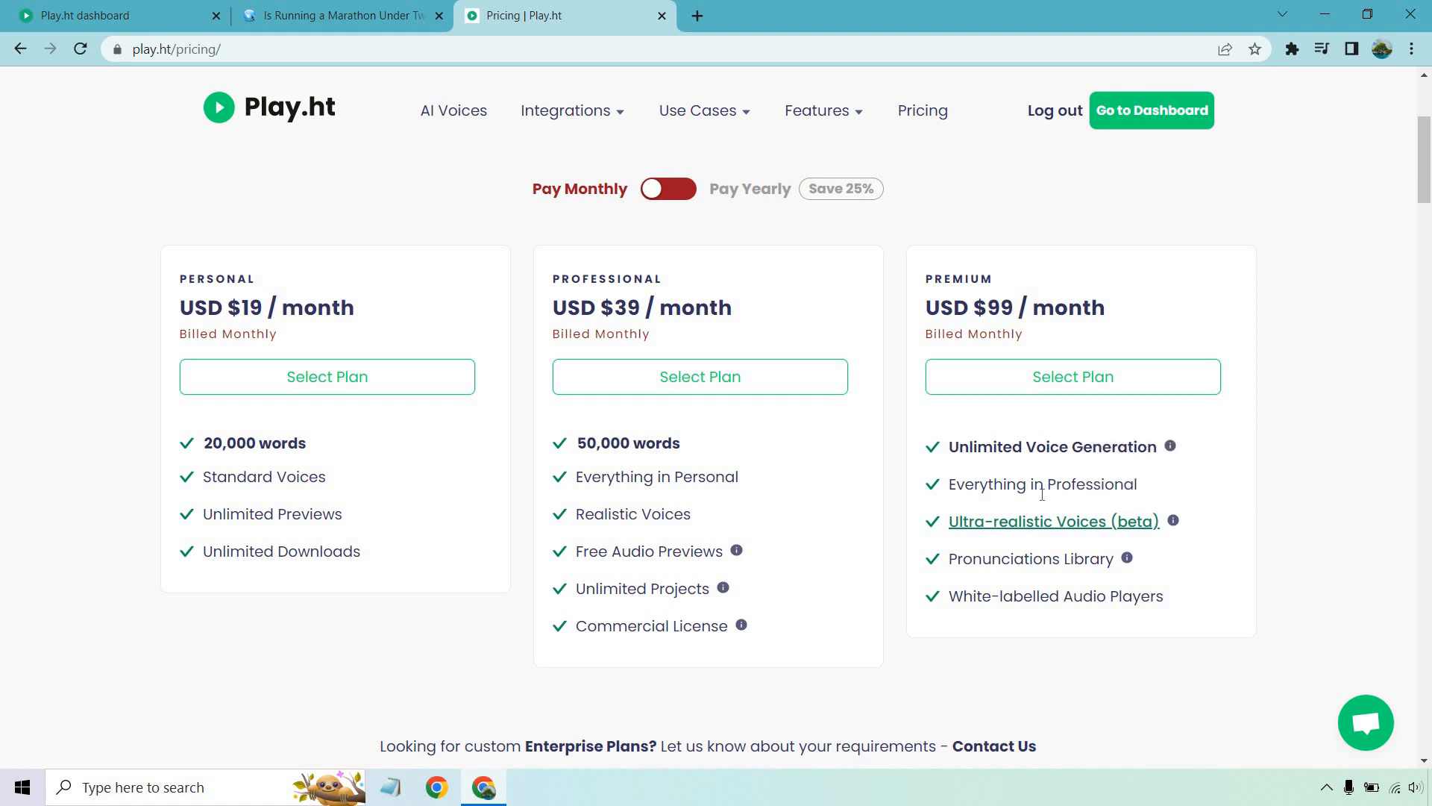
pyautogui.moveTo(1172, 447)
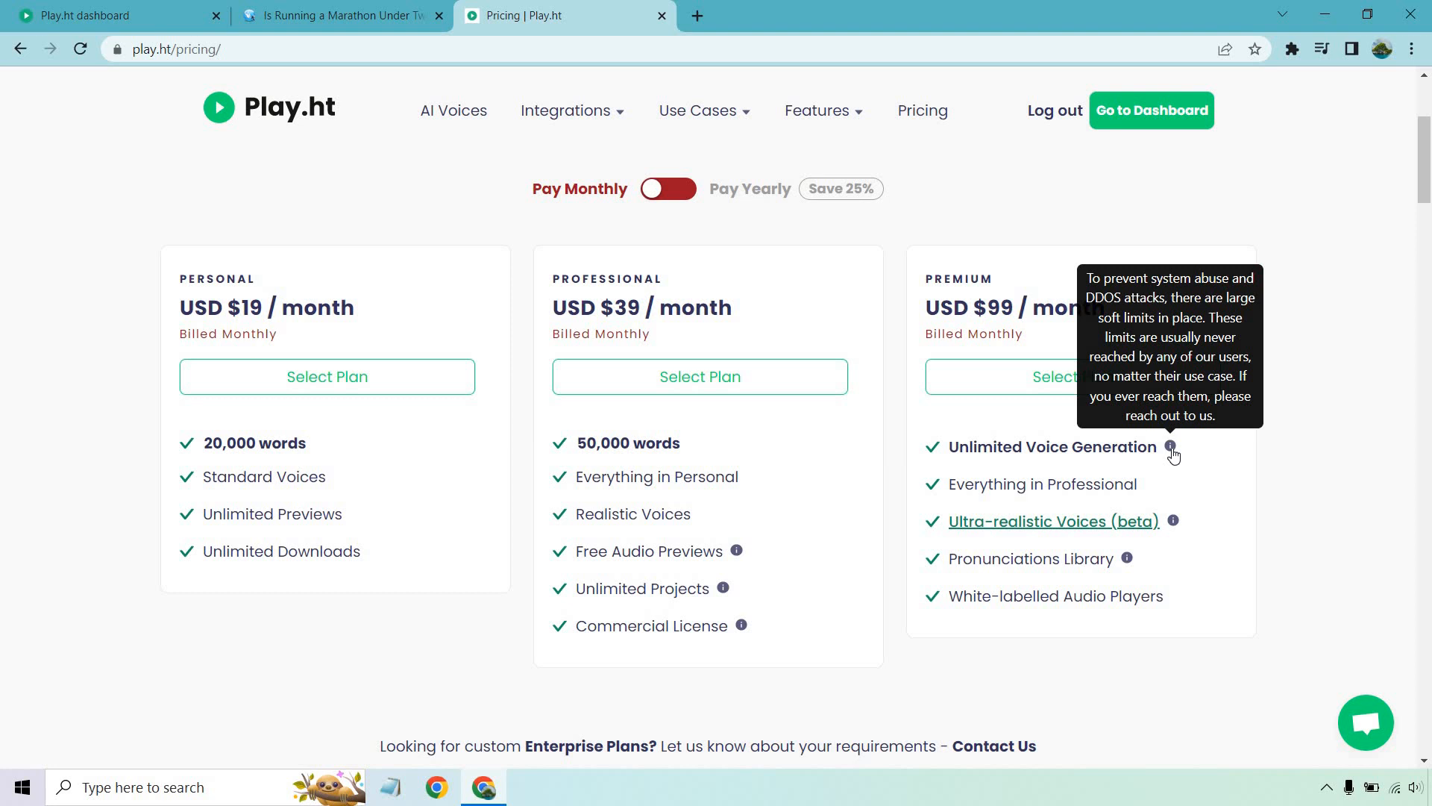
pyautogui.moveTo(1177, 492)
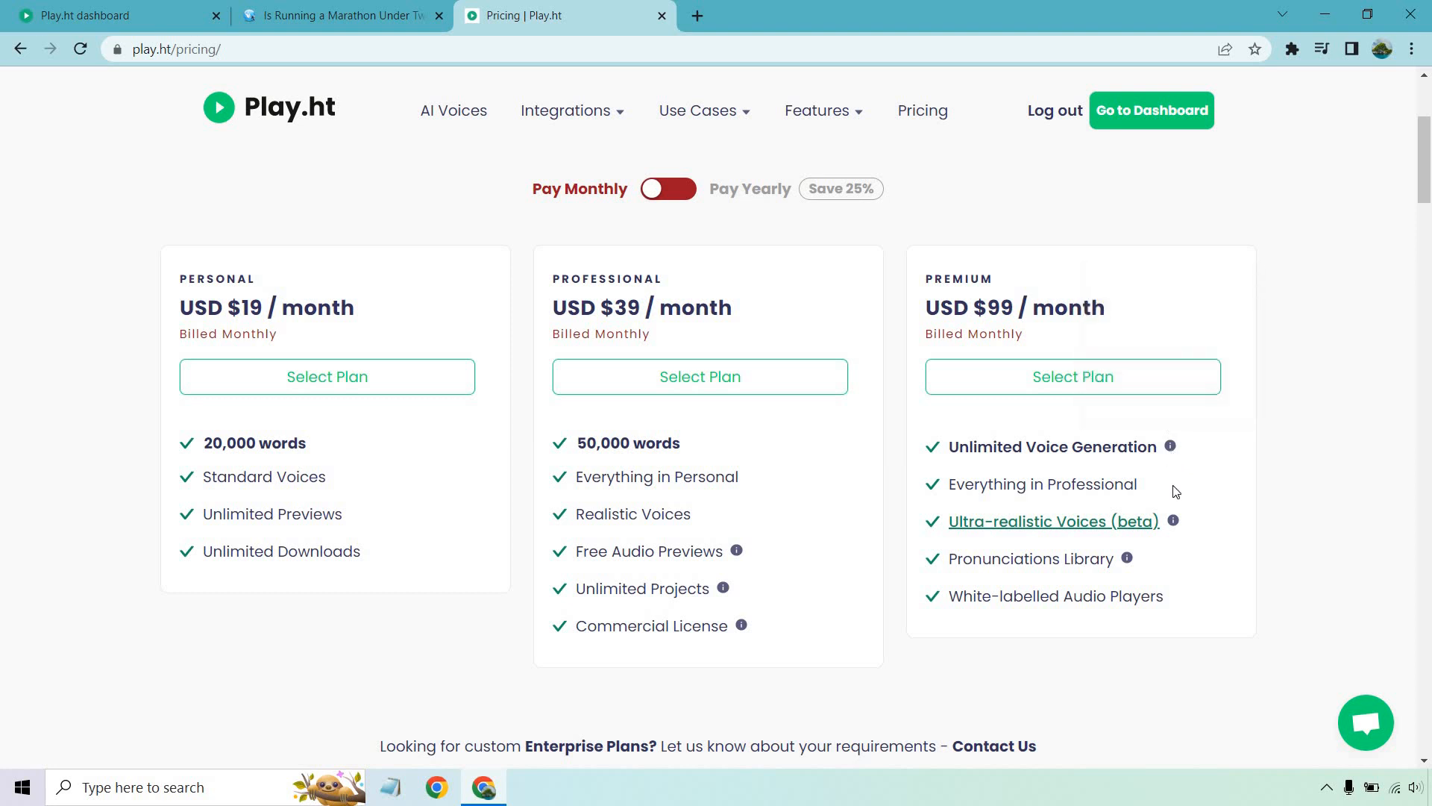
pyautogui.moveTo(1367, 481)
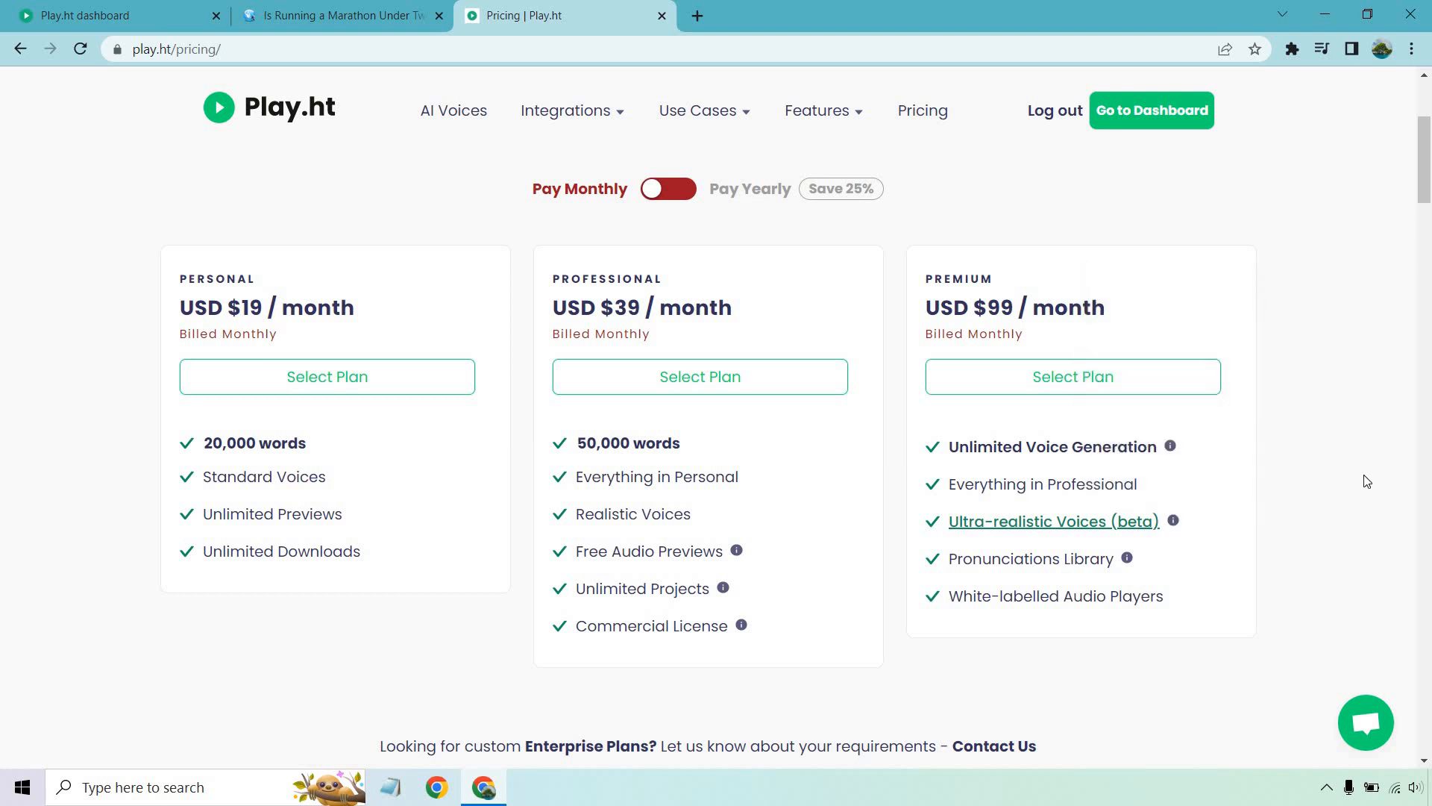